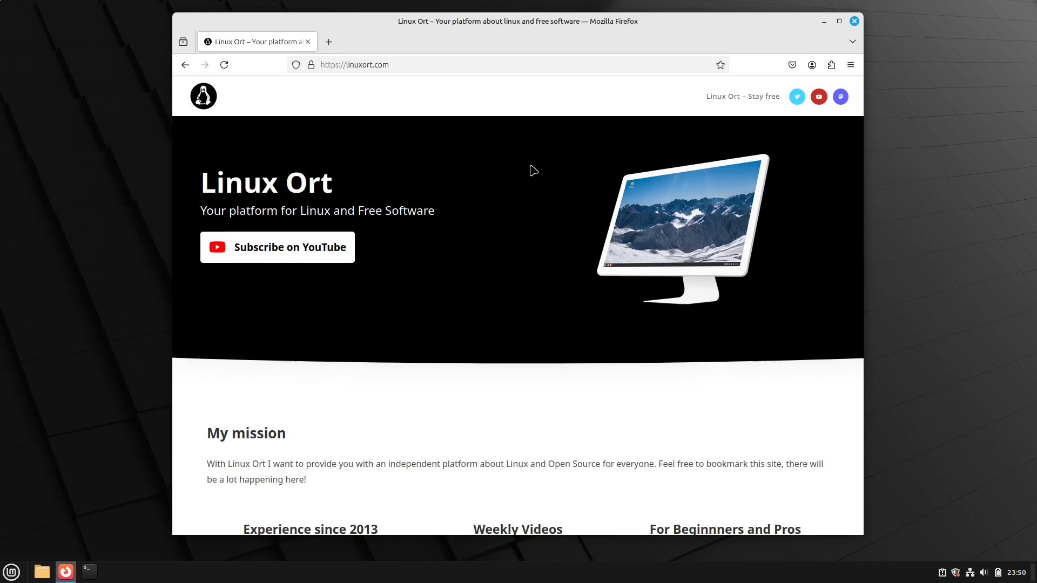
- Open obsidian.md in a new tab and scroll to its Linux AppImage download offer
left_click(329, 42)
type("https://obsidian.md")
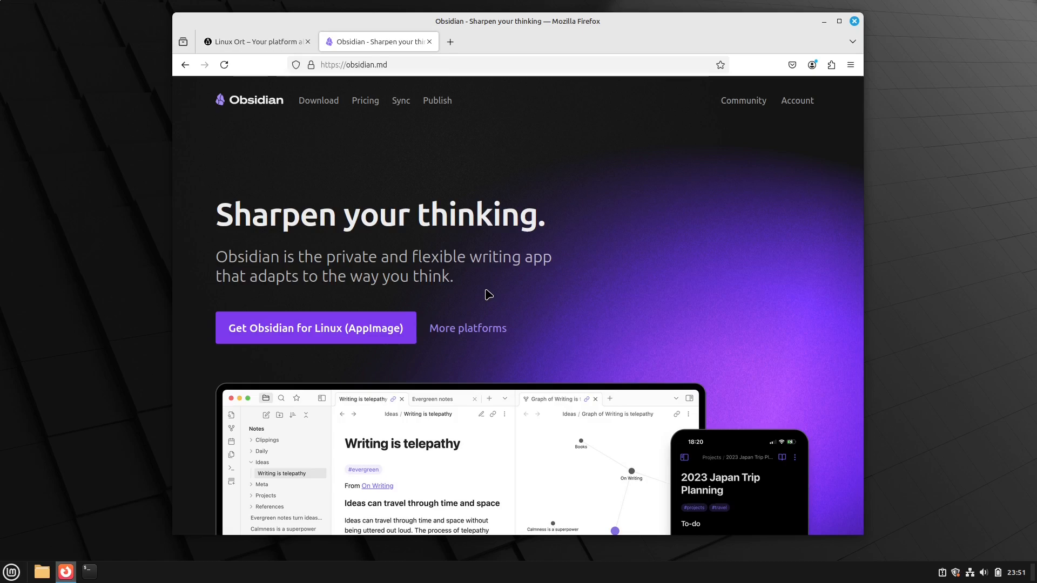
scroll("down", 3)
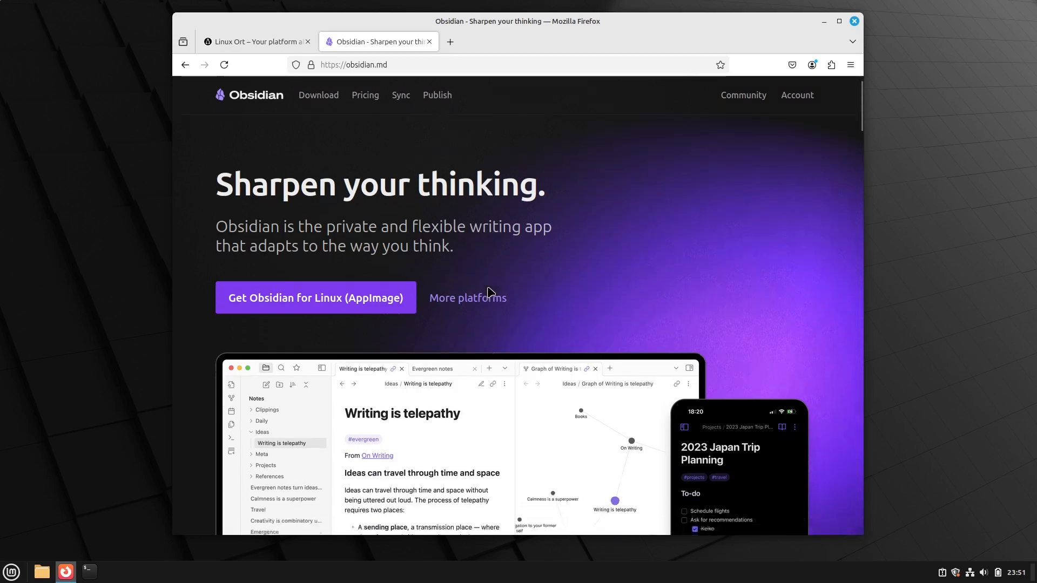
scroll("down", 3)
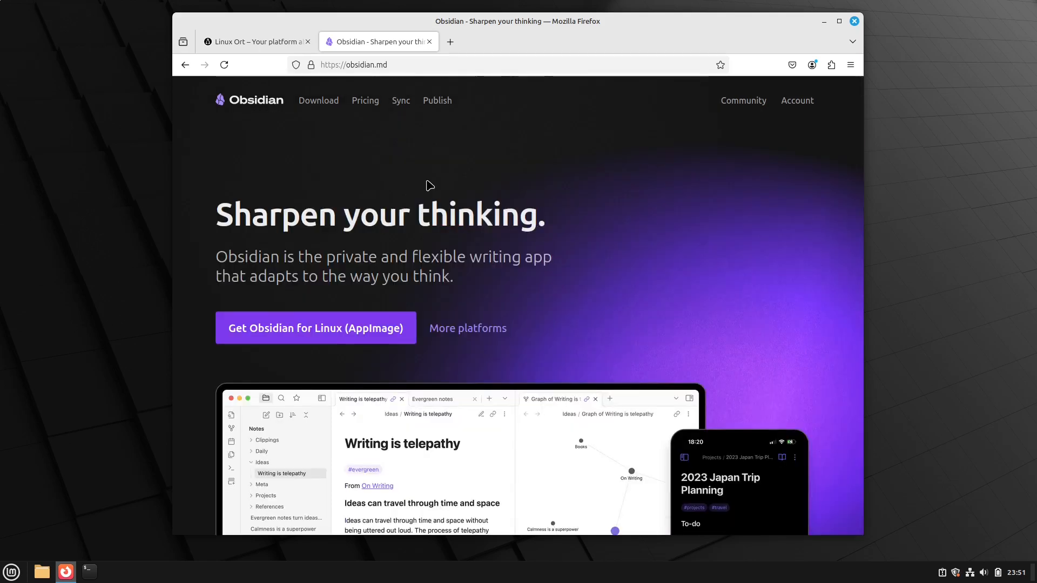
mouse_move(423, 154)
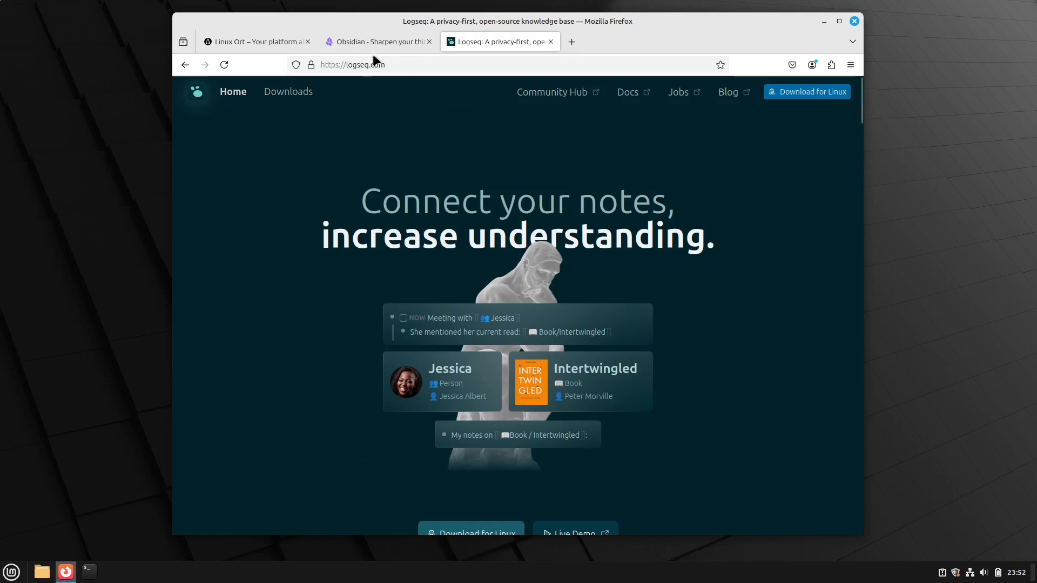
- Switch between the Obsidian and Logseq tabs, ending on Obsidian's app preview further down
left_click(377, 41)
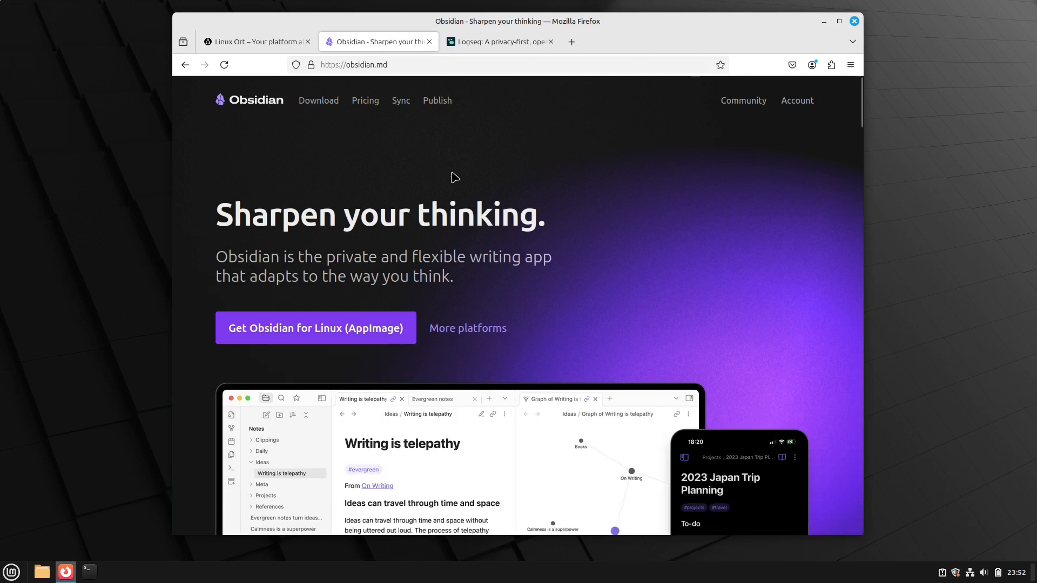
scroll("down", 3)
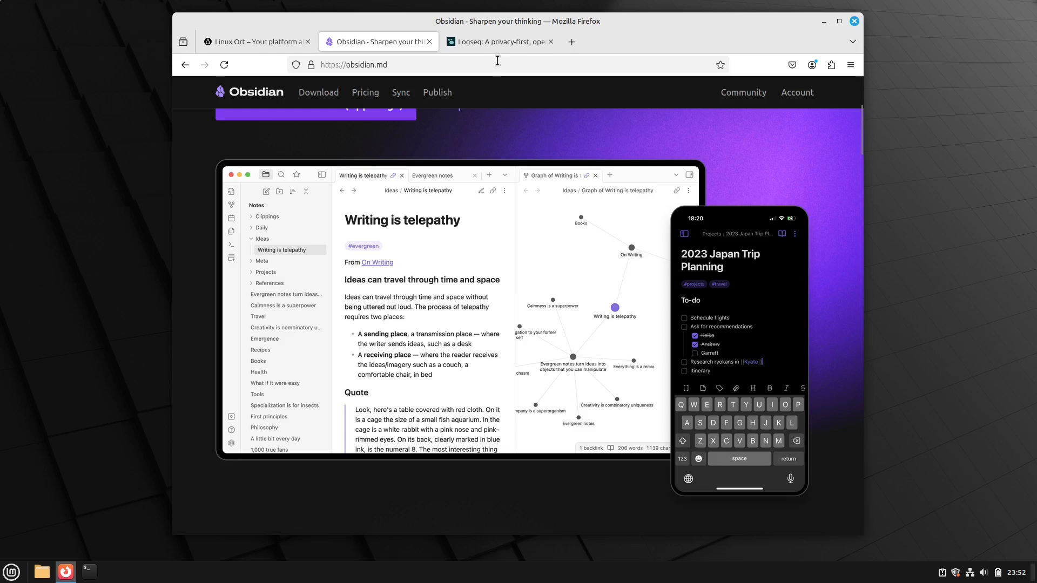
left_click(496, 41)
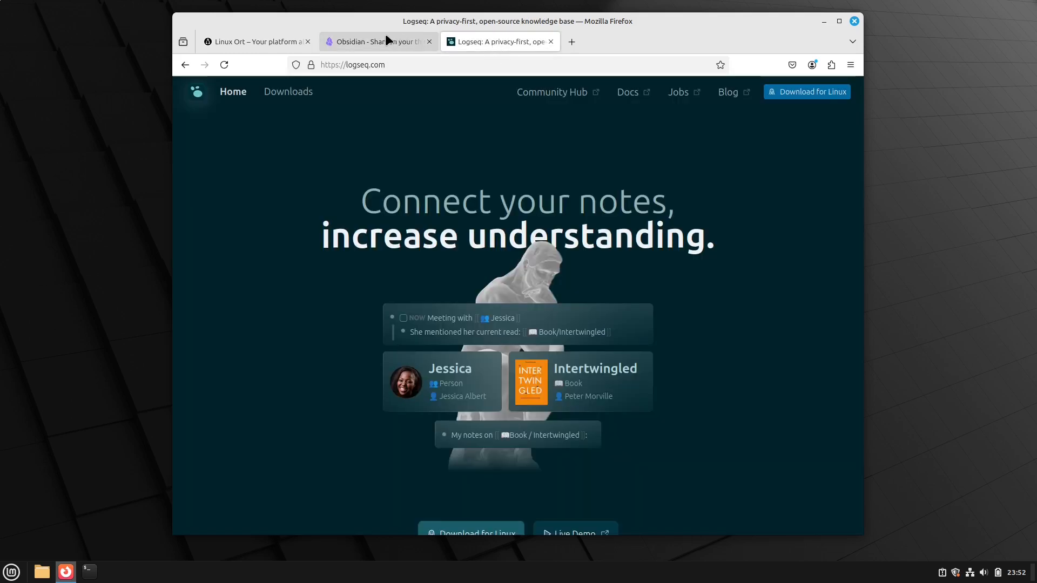
left_click(375, 41)
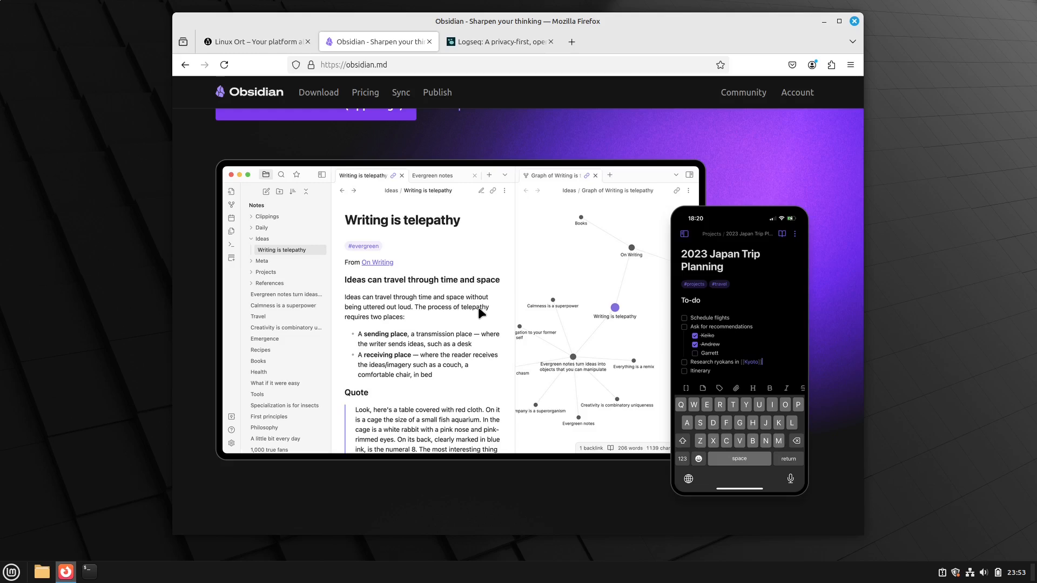
scroll("up", 3)
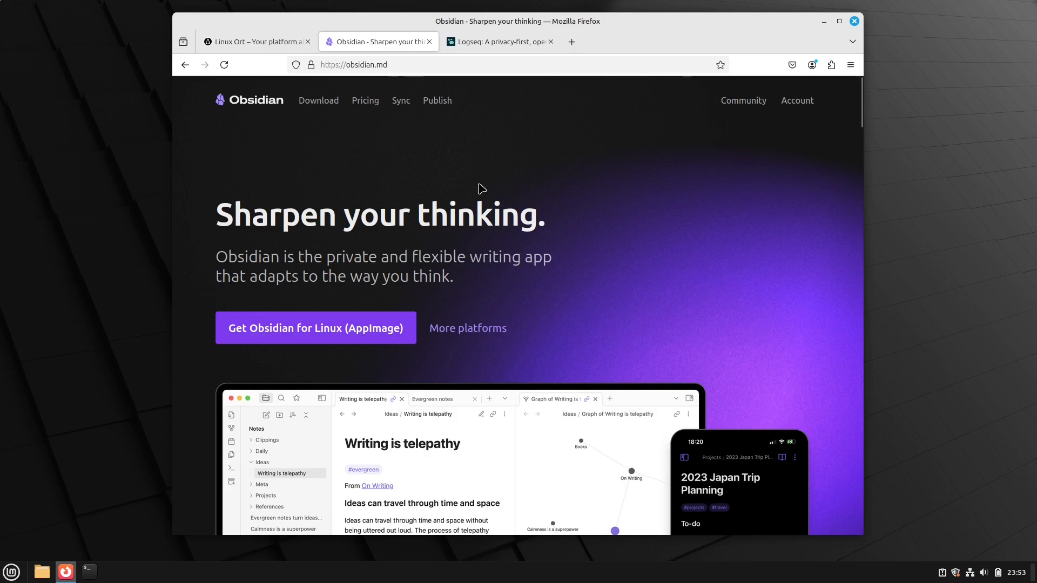
scroll("down", 3)
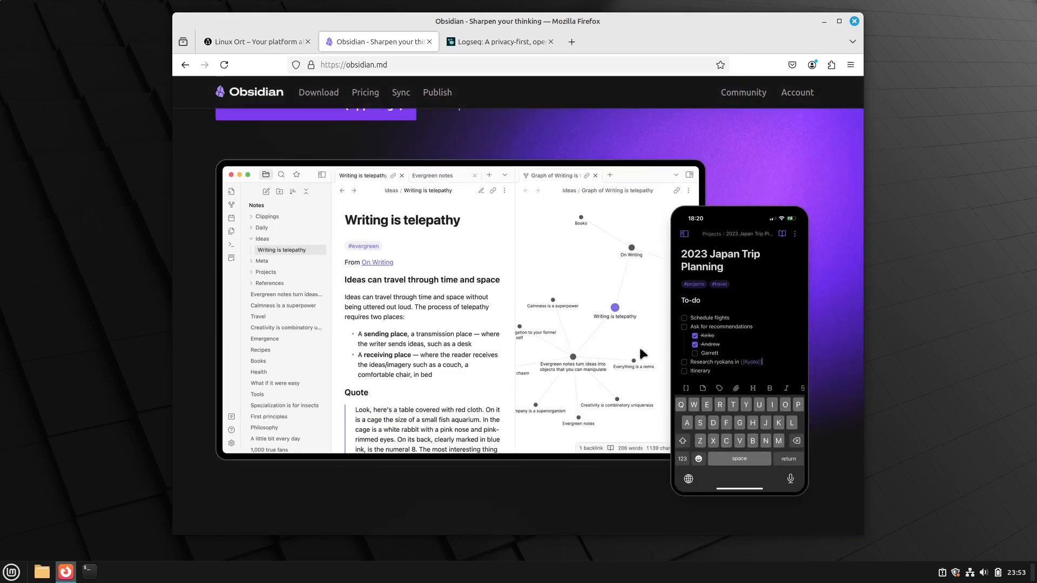
left_click(400, 100)
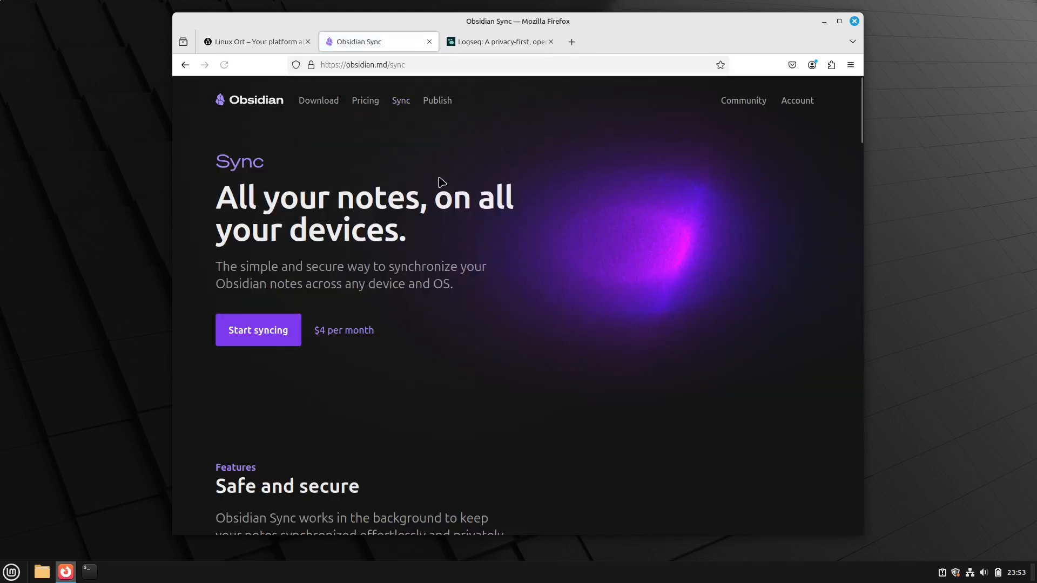
scroll("down", 3)
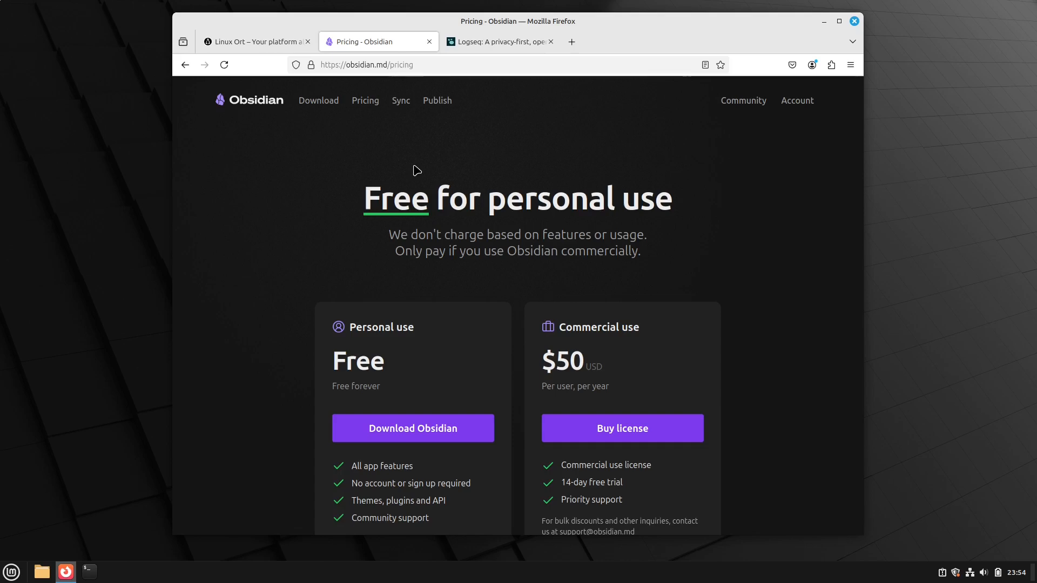
left_click(400, 100)
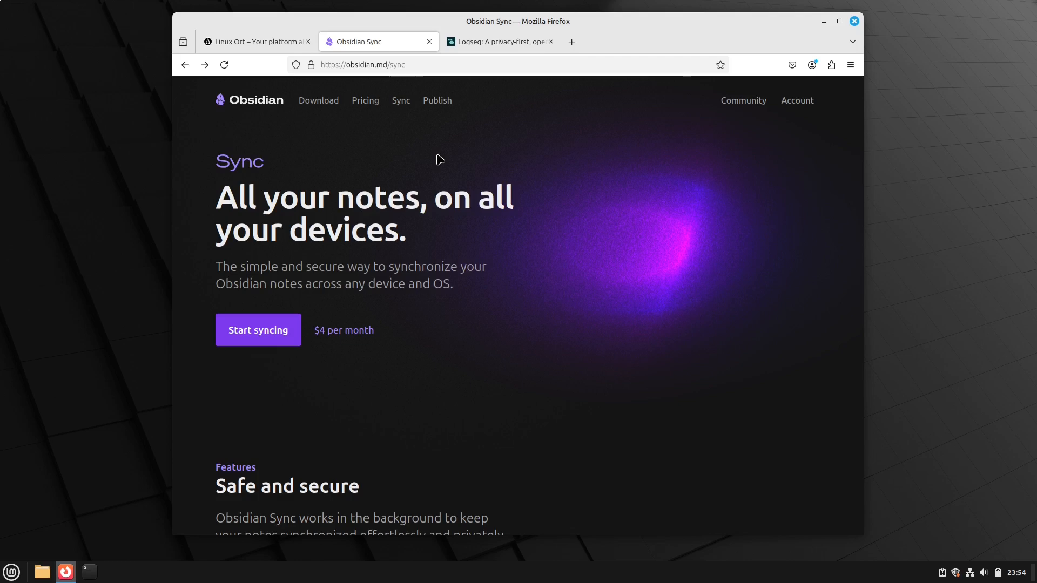
mouse_move(324, 117)
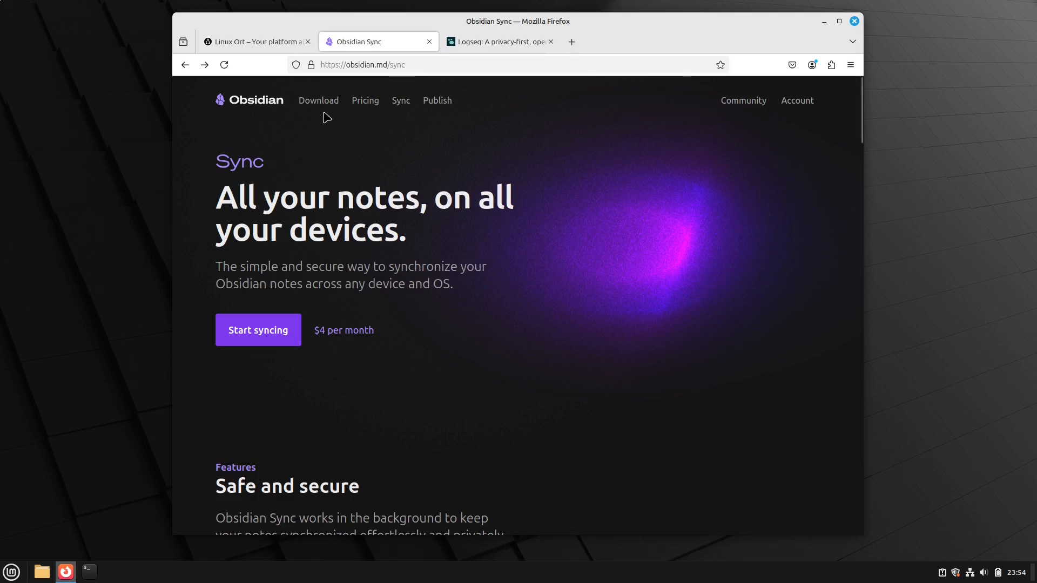
left_click(249, 100)
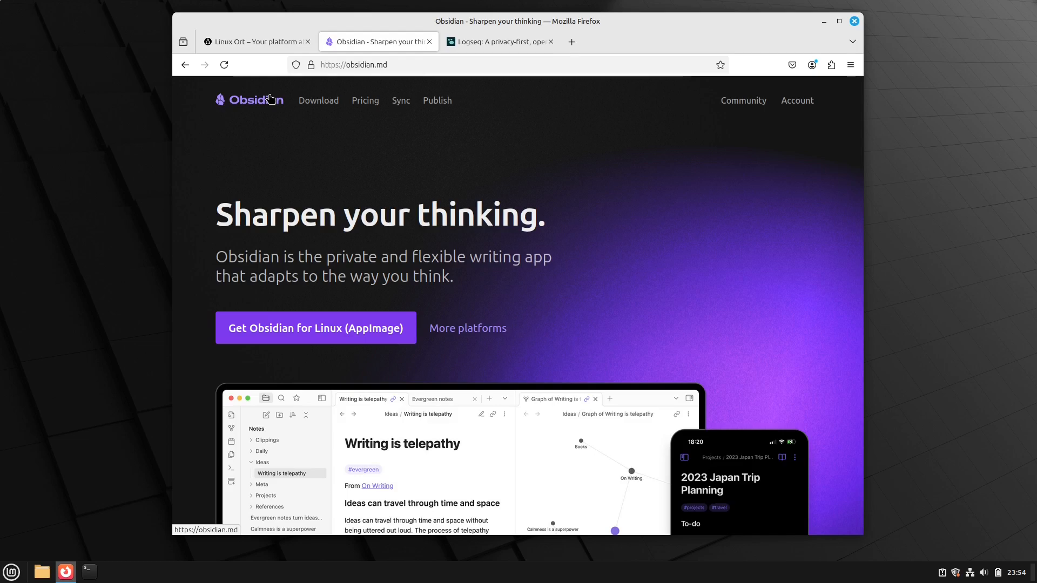
mouse_move(474, 450)
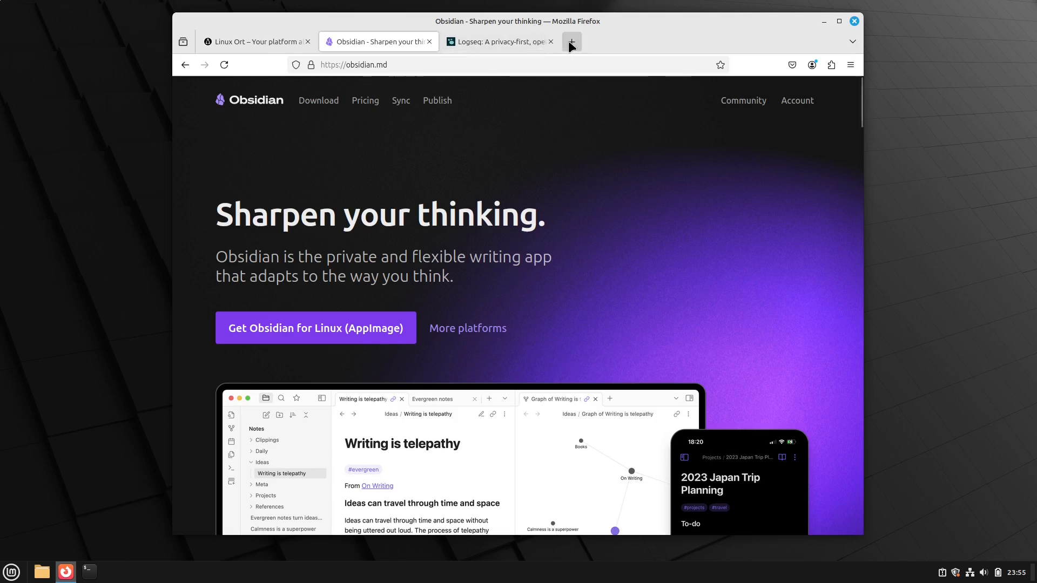
- Go to the Nextcloud address cloud.li-wo.de in a new tab
type("cload")
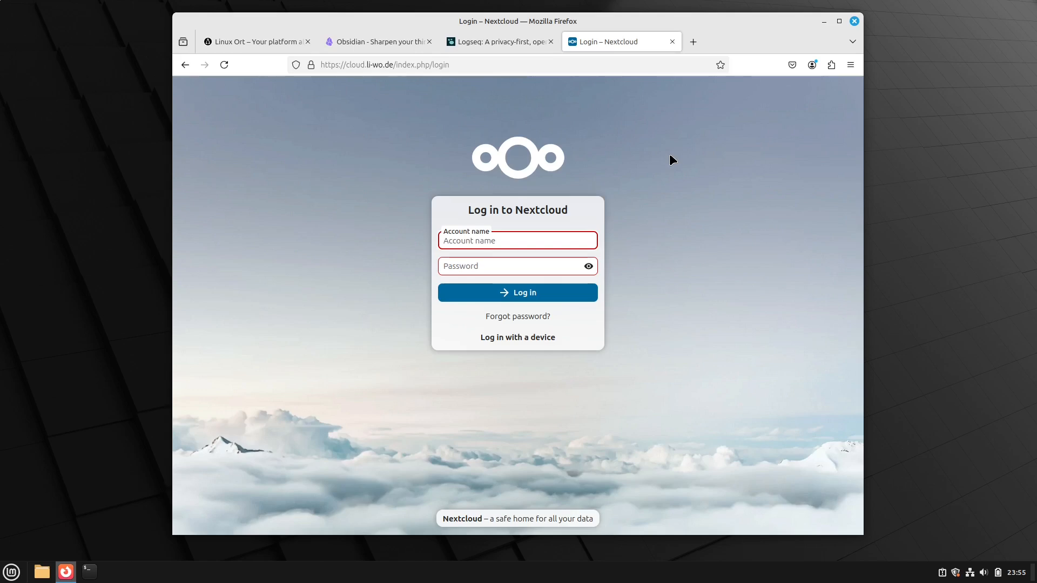
- Log into the Nextcloud account to reach the empty Files app
left_click(517, 292)
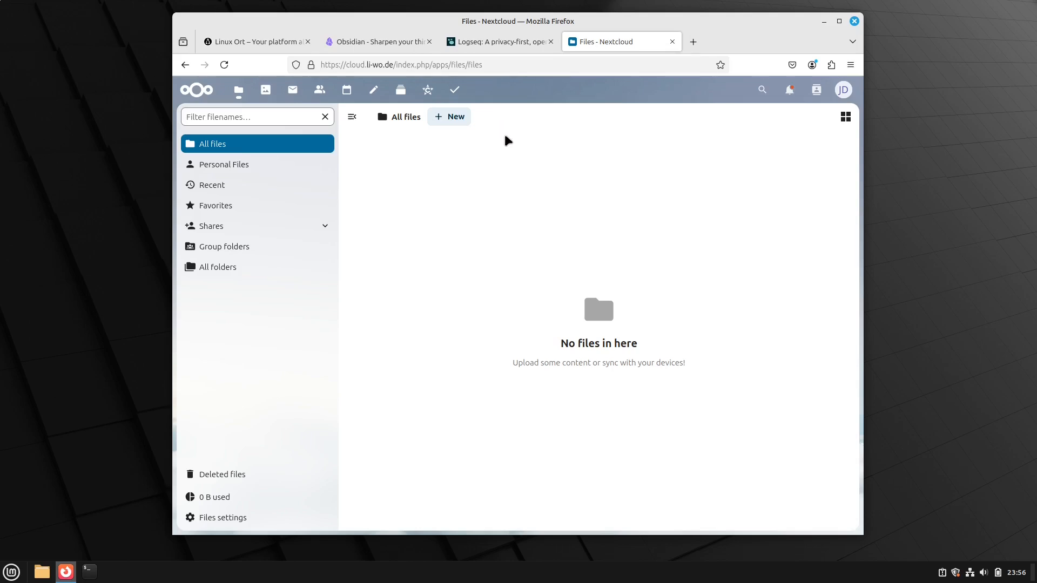
mouse_move(400, 89)
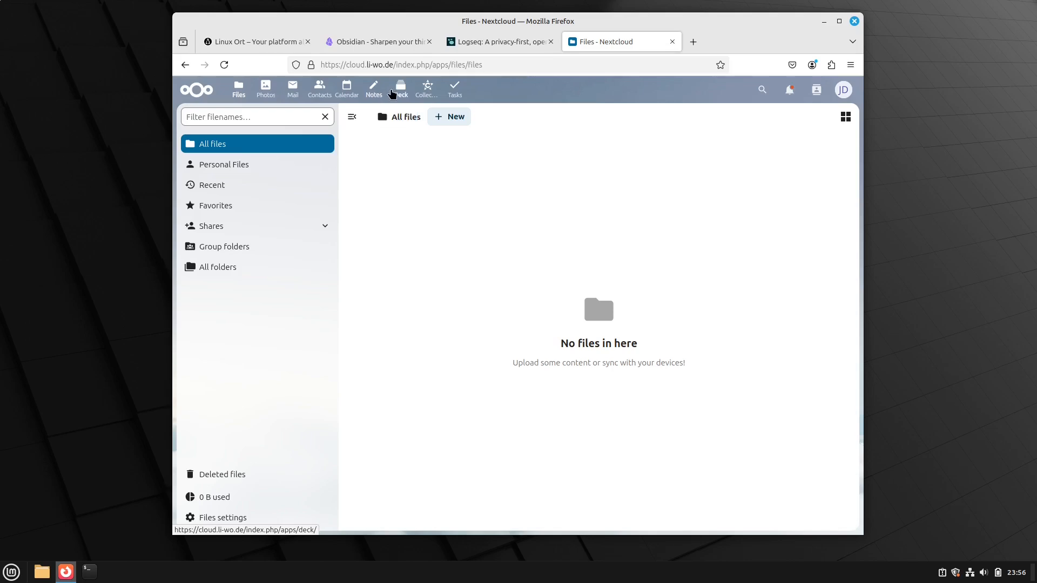
mouse_move(482, 173)
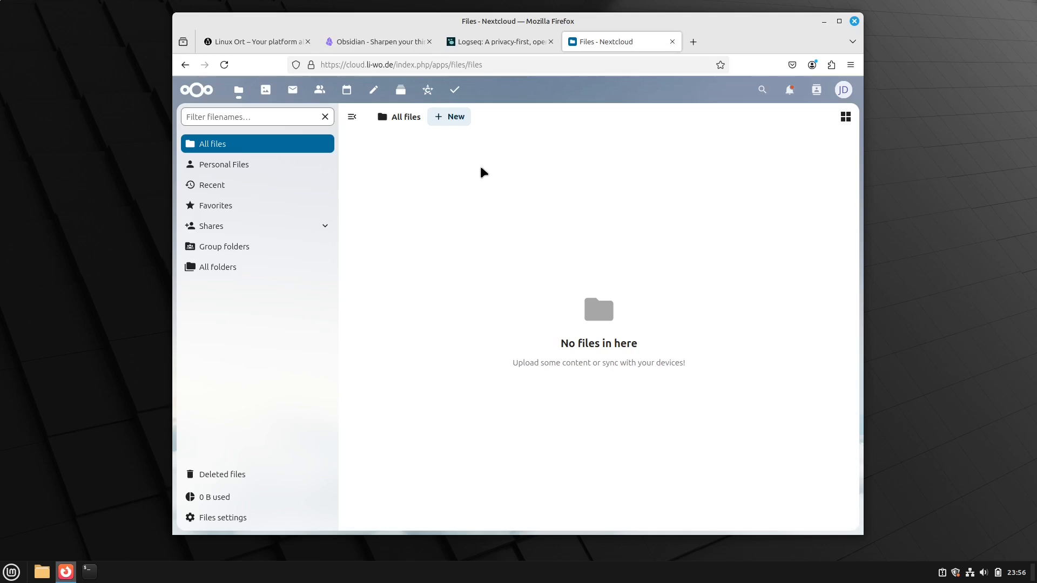
mouse_move(693, 41)
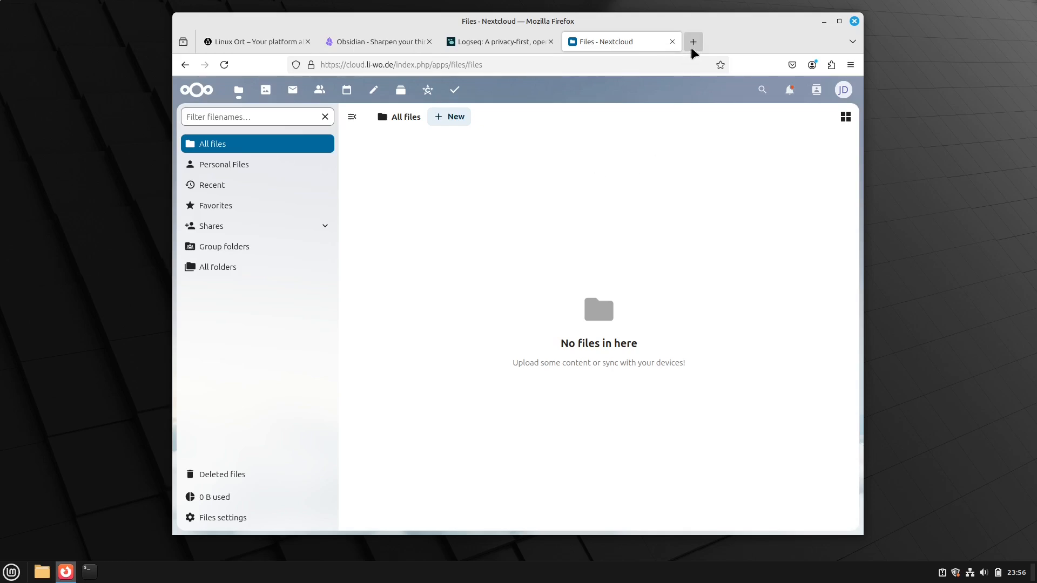
- Search for and view syncthing.net in a new tab, then close that tab
type("syncthing.net")
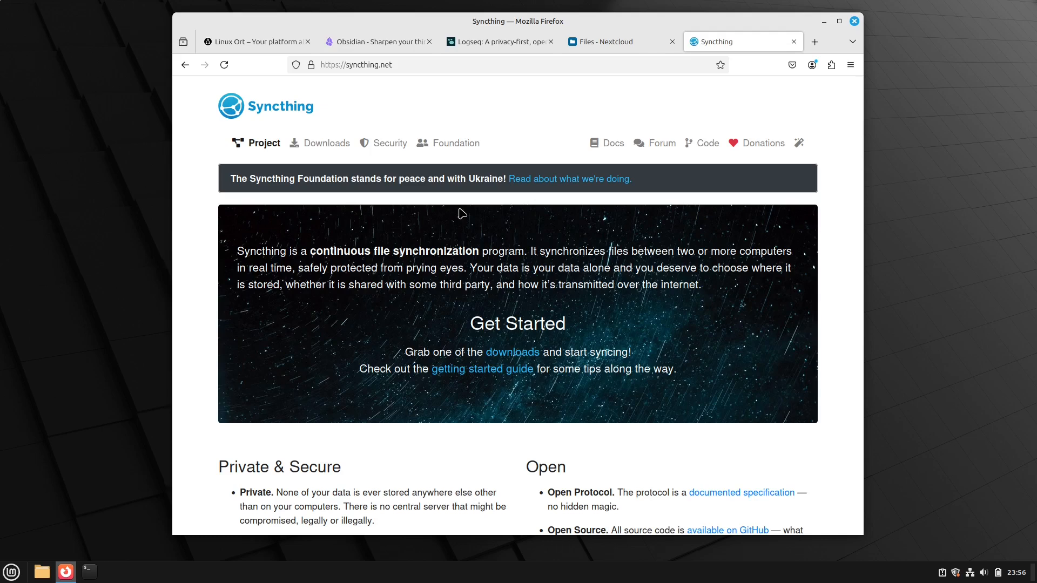
mouse_move(250, 131)
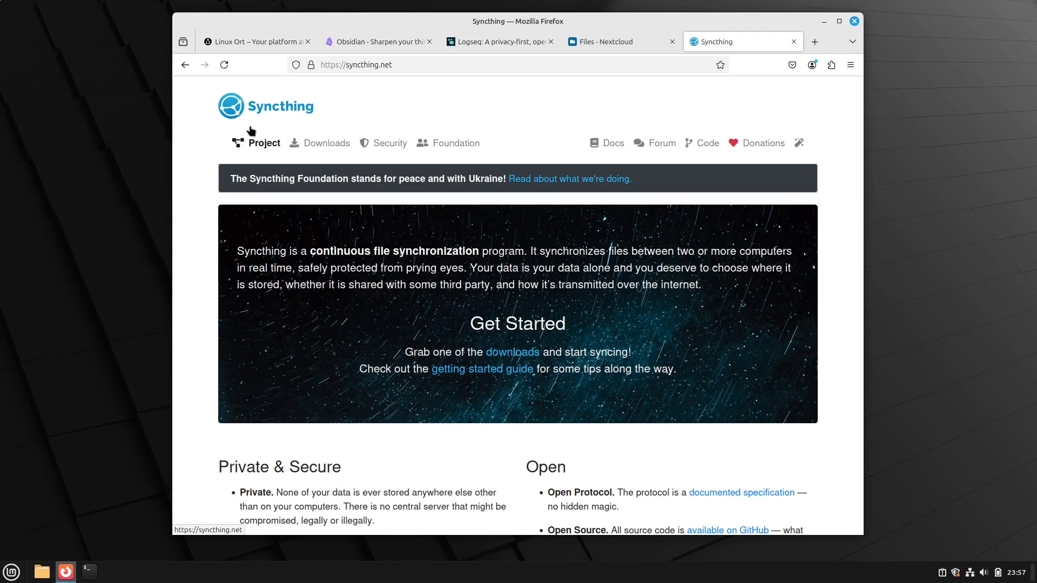
left_click(601, 41)
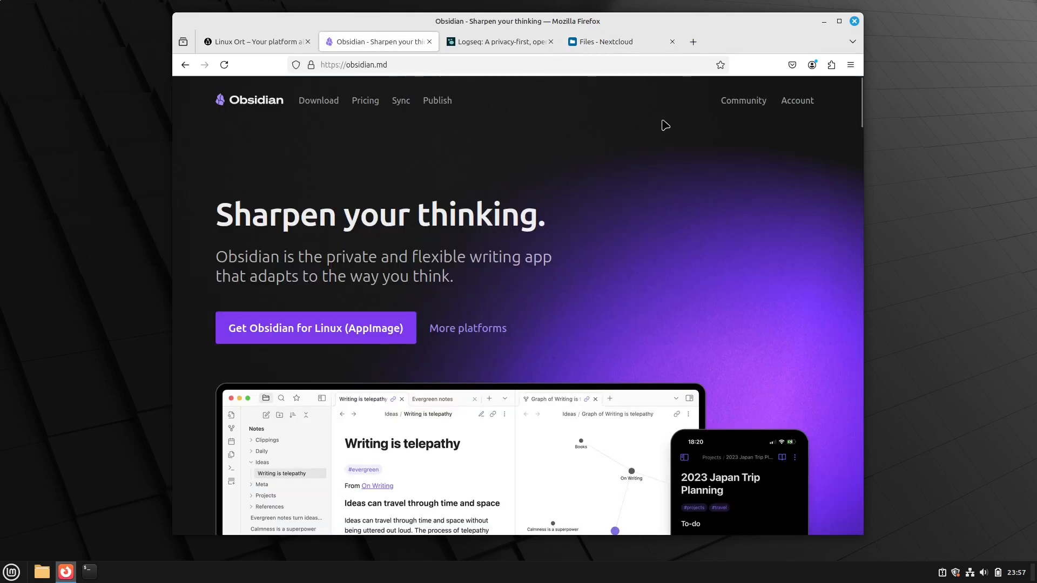
mouse_move(412, 151)
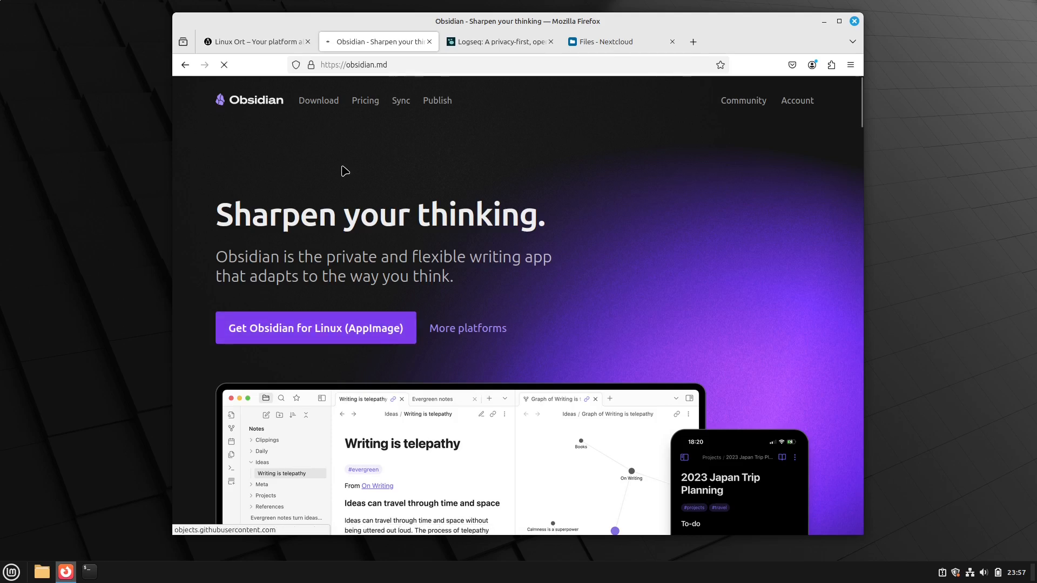
- Switch to the Logseq tab and close it
left_click(498, 42)
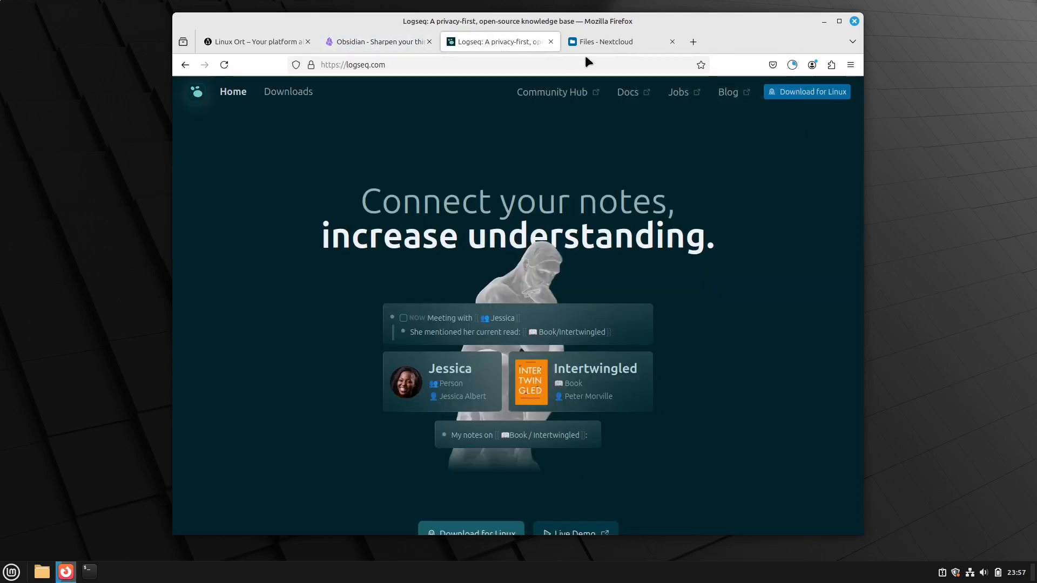
left_click(615, 41)
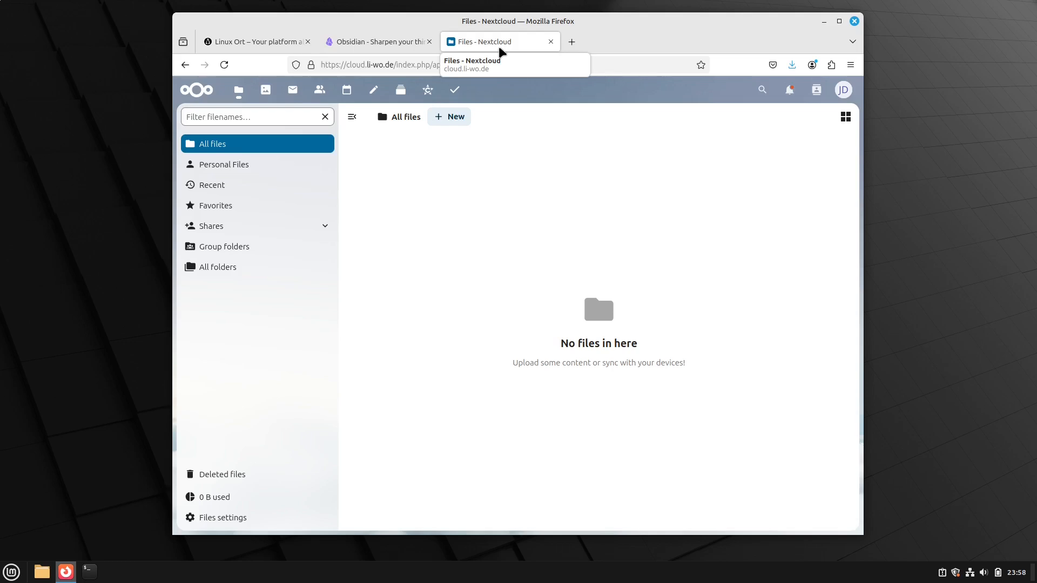
mouse_move(570, 41)
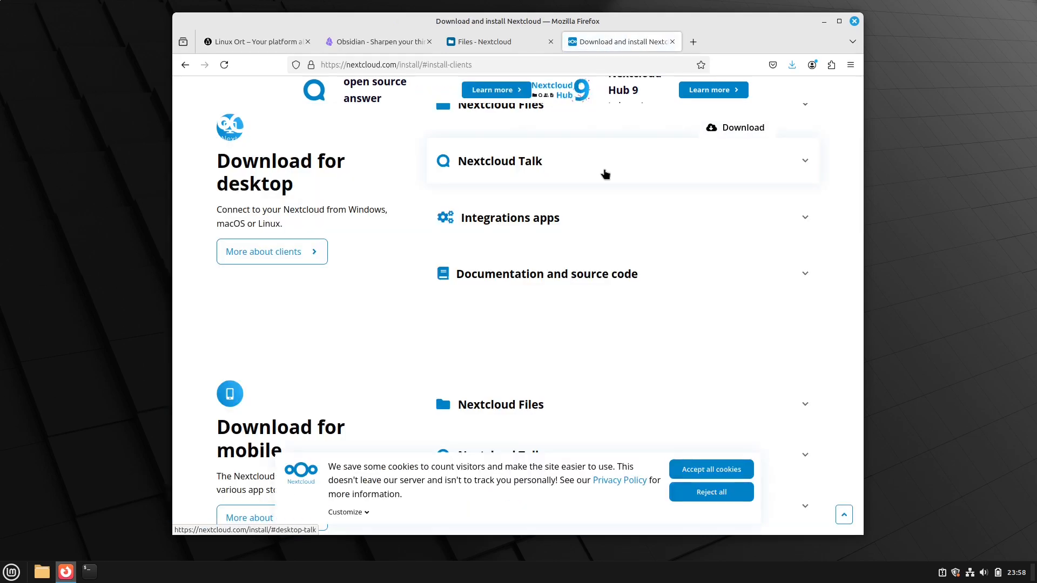
- Download the Nextcloud Linux AppImage and open the folder holding Obsidian-1.7.7.AppImage
left_click(11, 572)
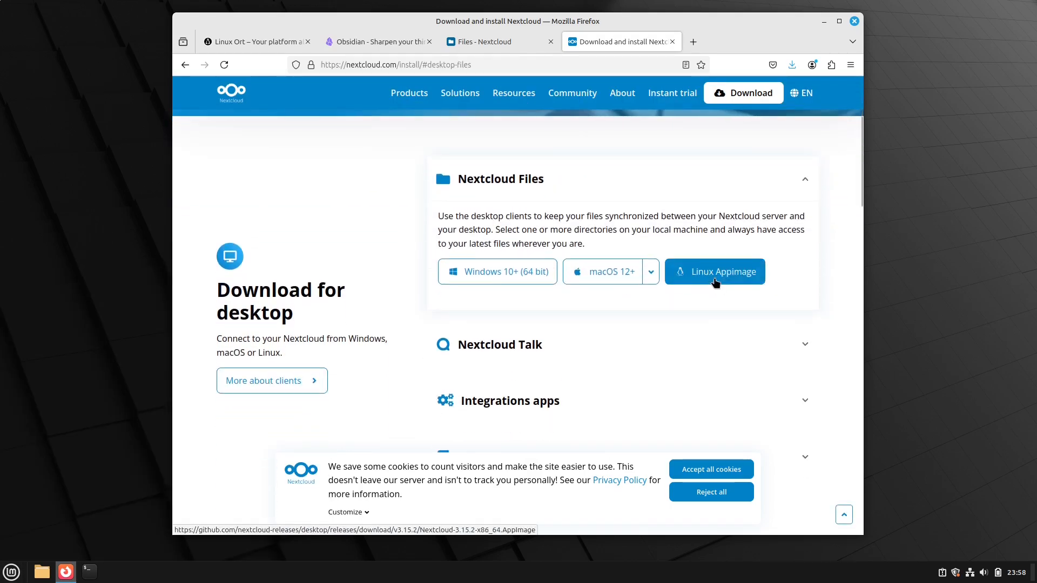
left_click(714, 271)
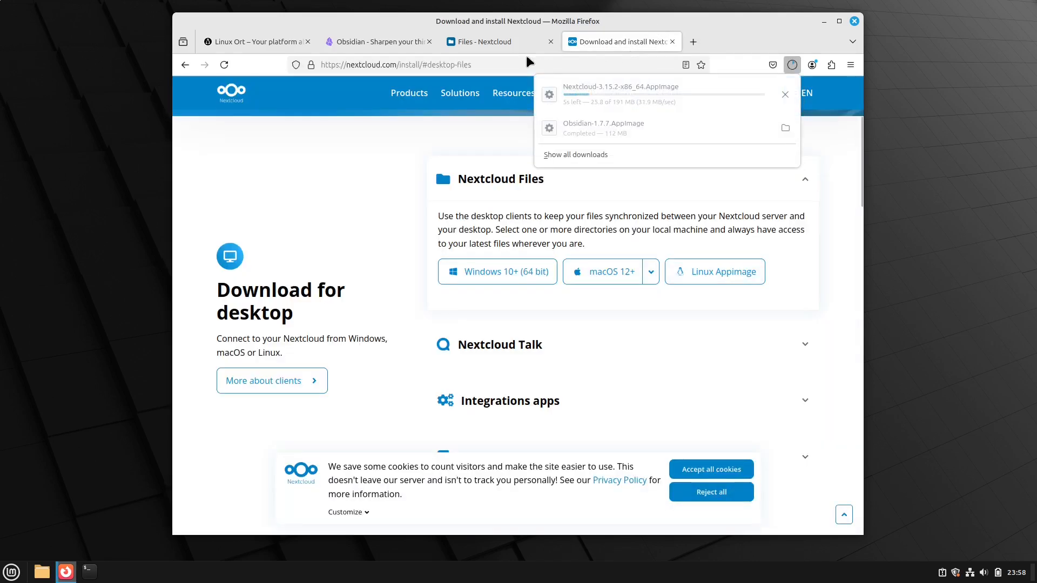
left_click(376, 41)
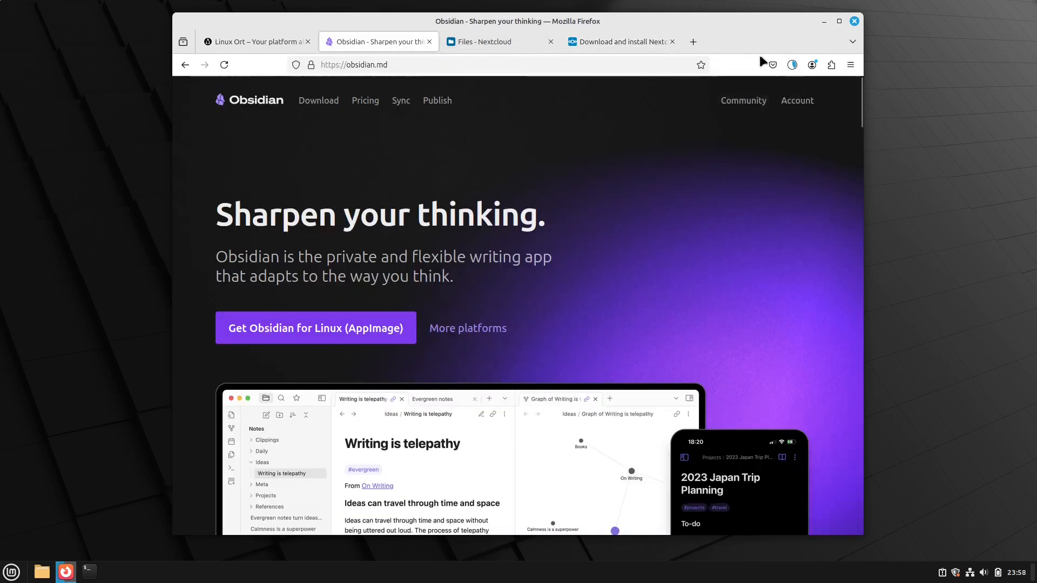
left_click(791, 65)
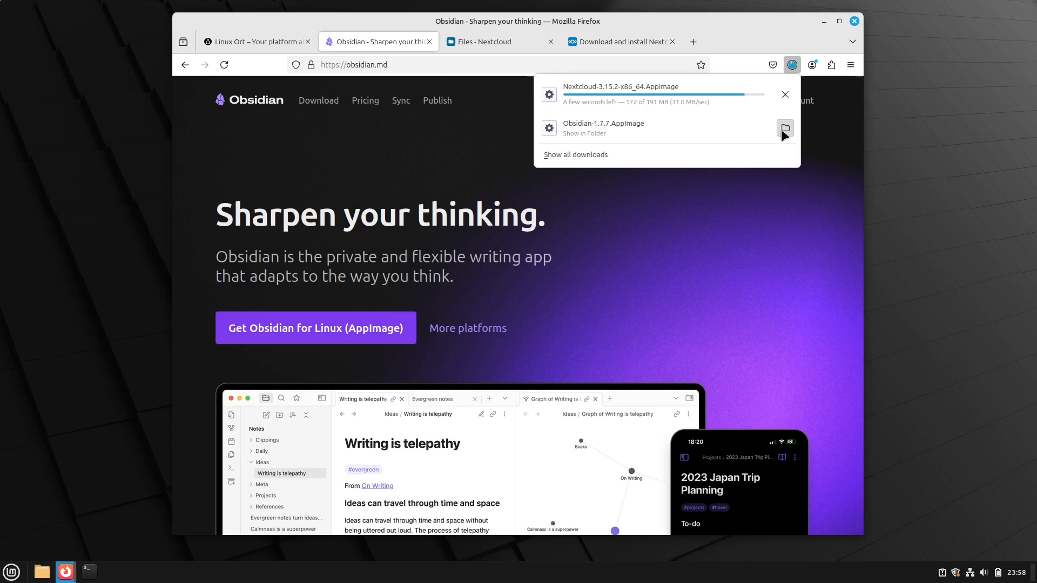
left_click(784, 128)
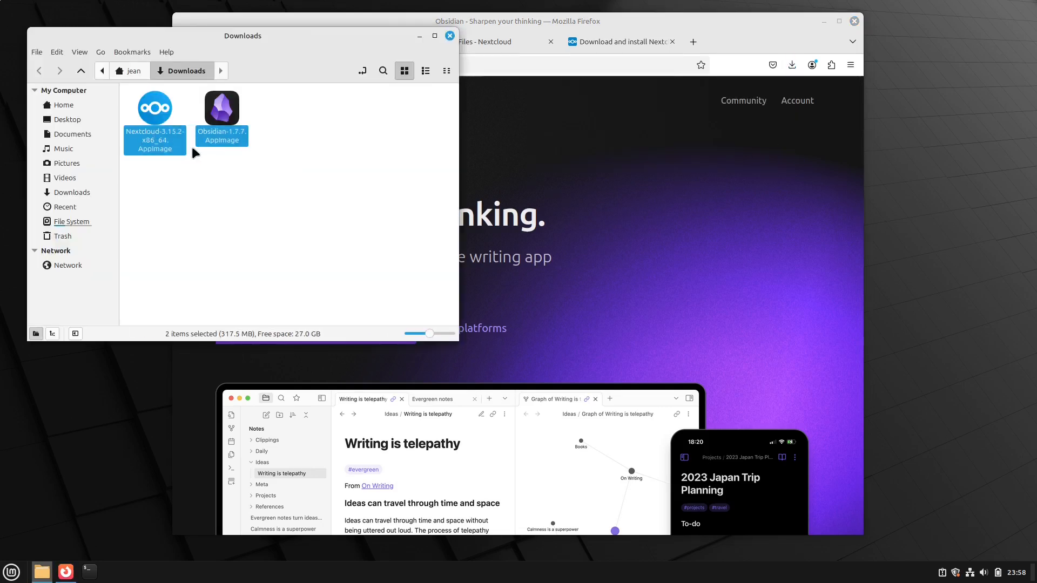
- Move both AppImages into ~/Apps and inspect the Nextcloud AppImage's permissions
key("ctrl+x")
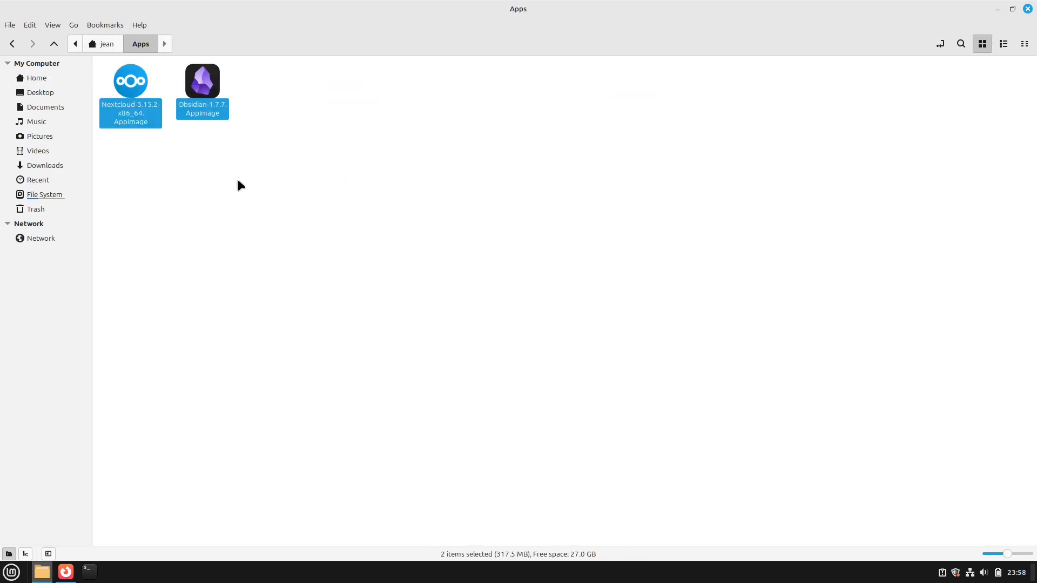
left_click(130, 81)
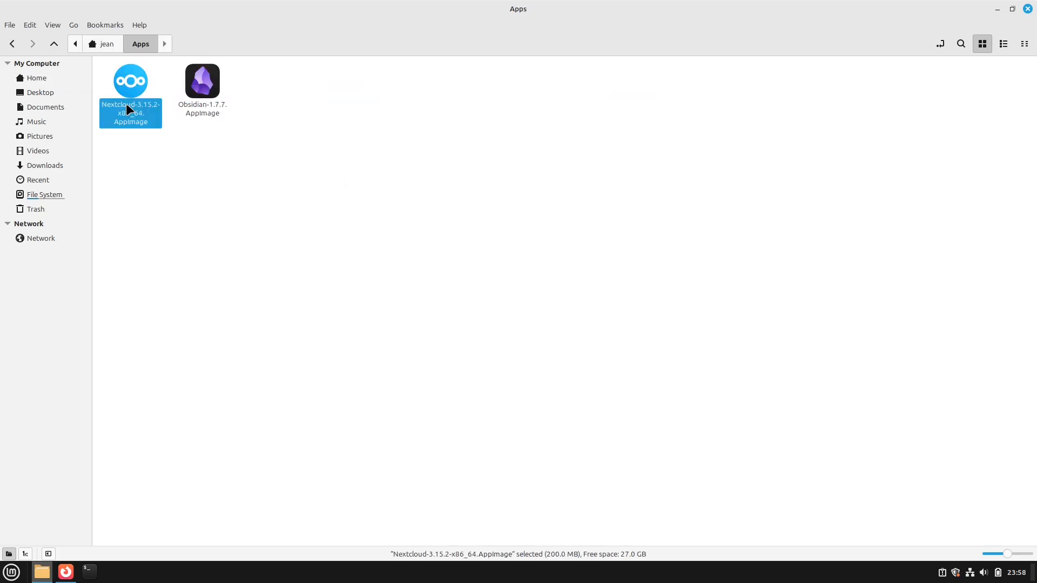
left_click(130, 92)
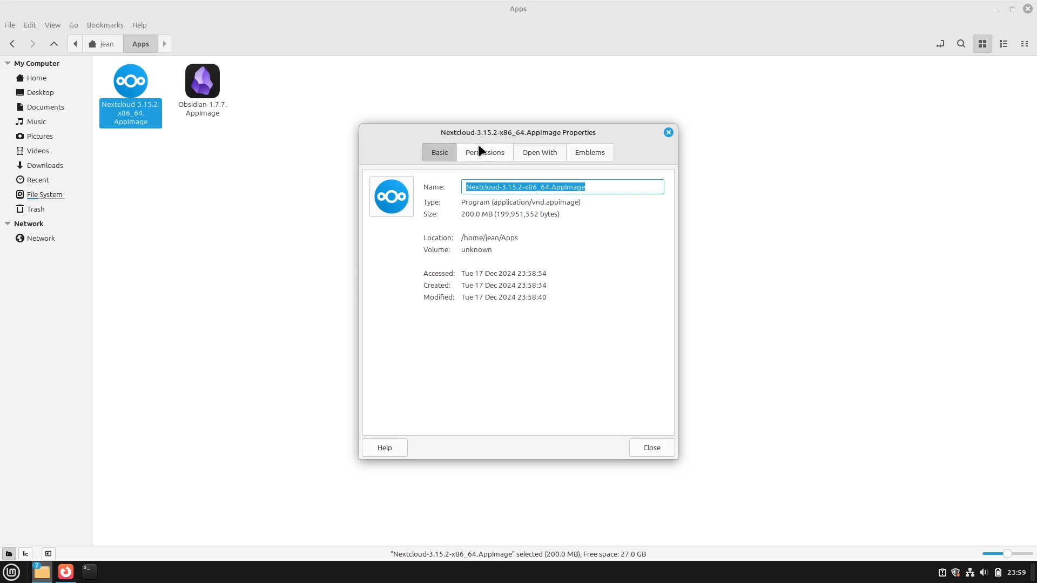
left_click(484, 153)
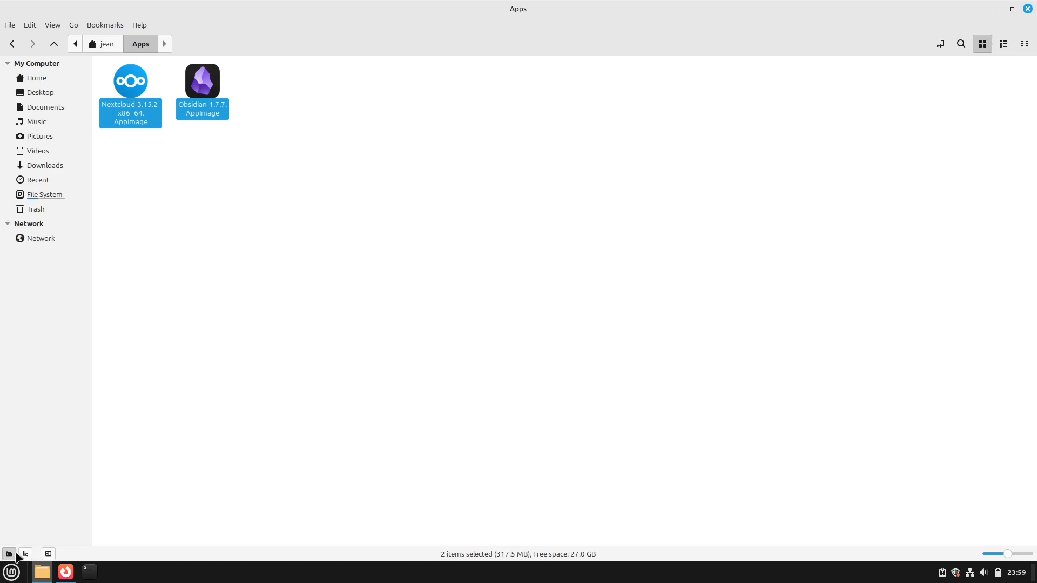
- Add a Nextcloud launcher under Internet, pointing at the AppImage in ~/Apps
left_click(11, 571)
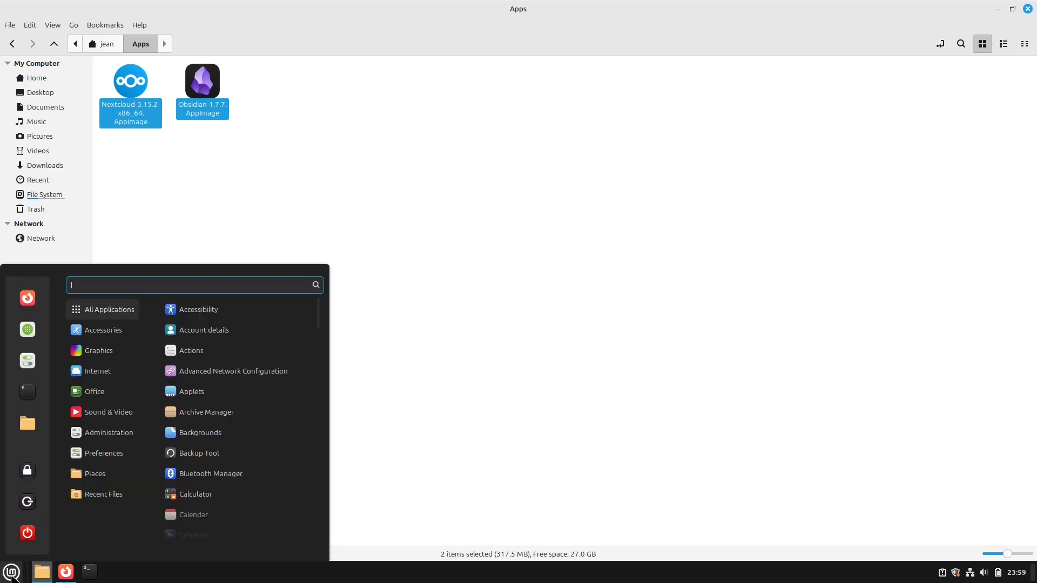
right_click(12, 571)
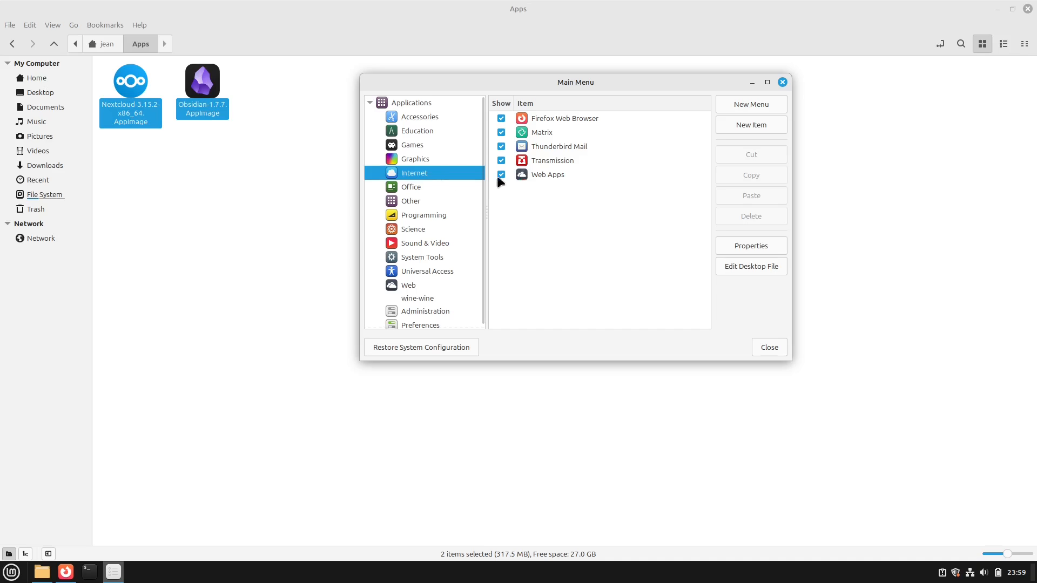
left_click(750, 124)
type("Nextcloud")
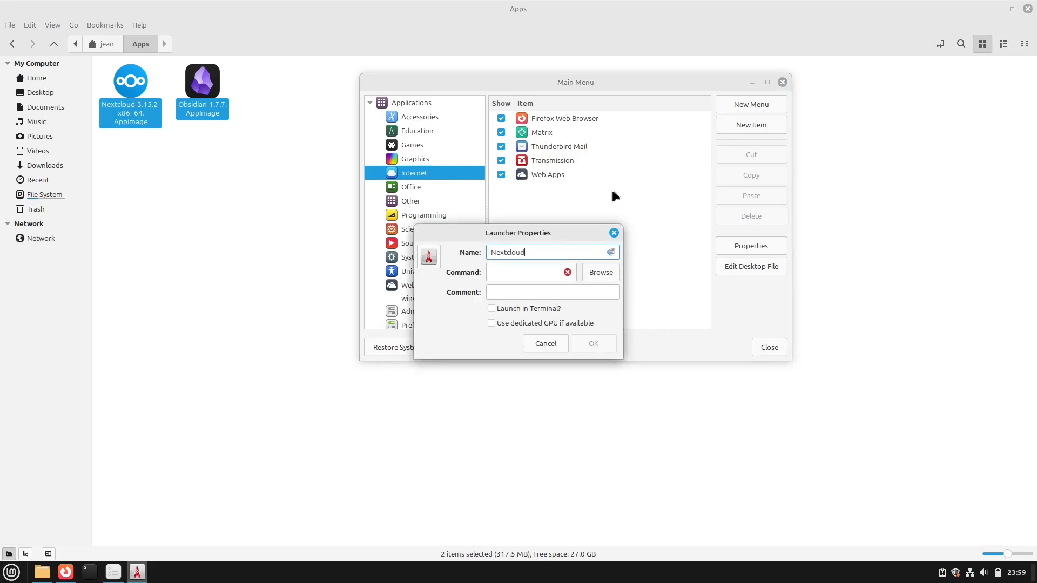
left_click(599, 272)
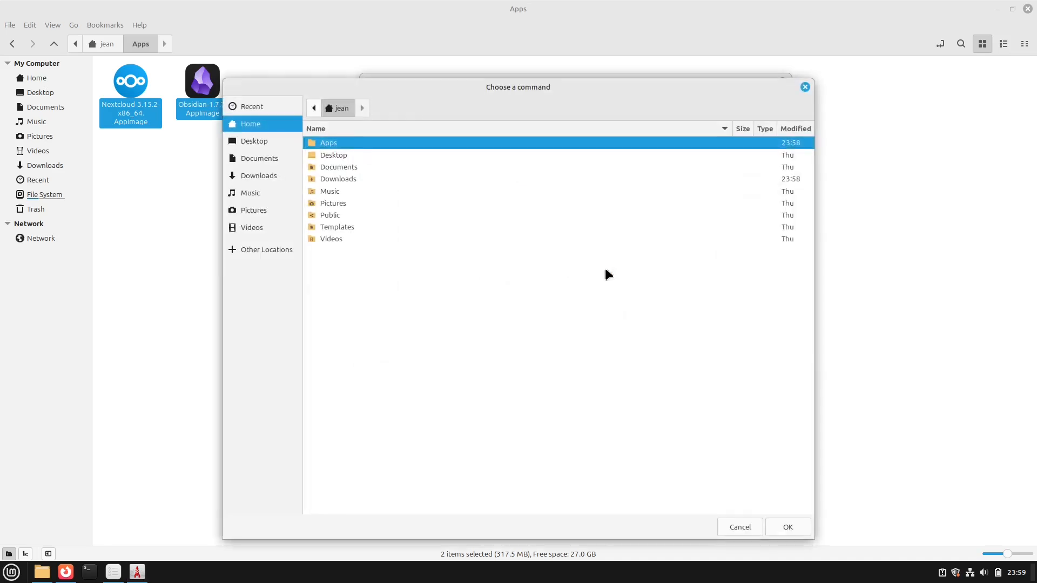
double_click(328, 142)
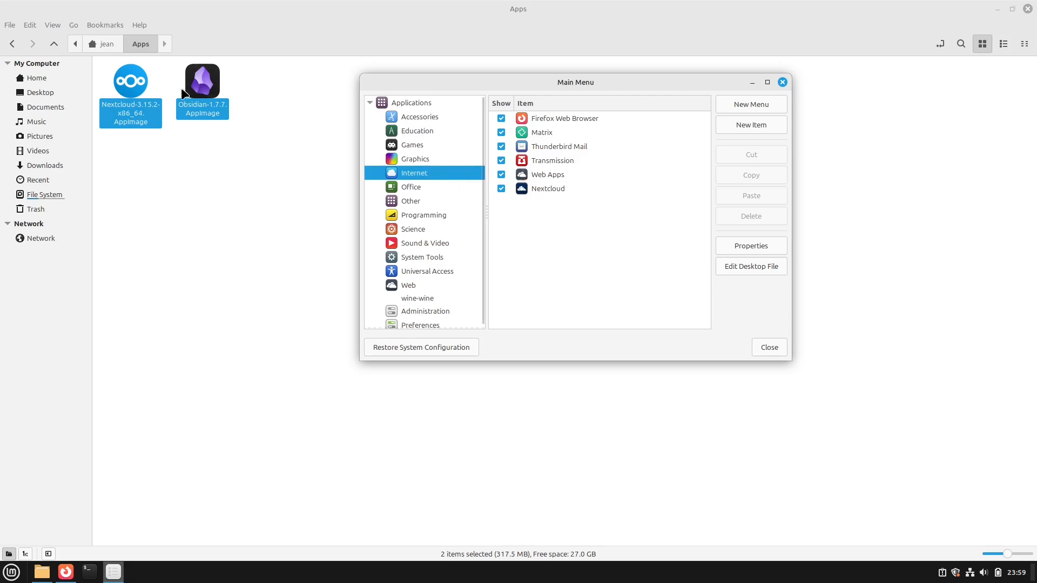
mouse_move(428, 167)
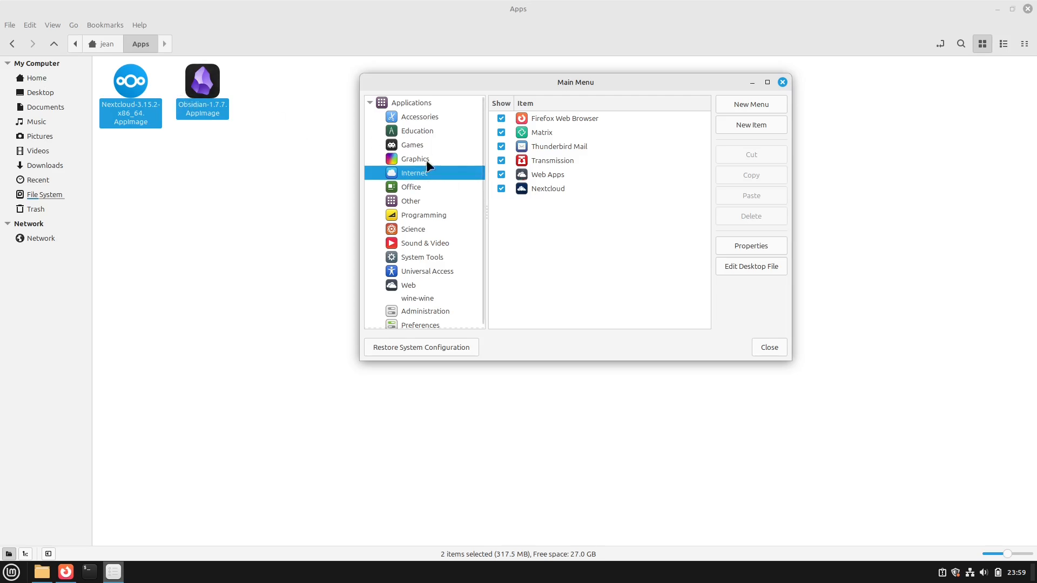
mouse_move(442, 188)
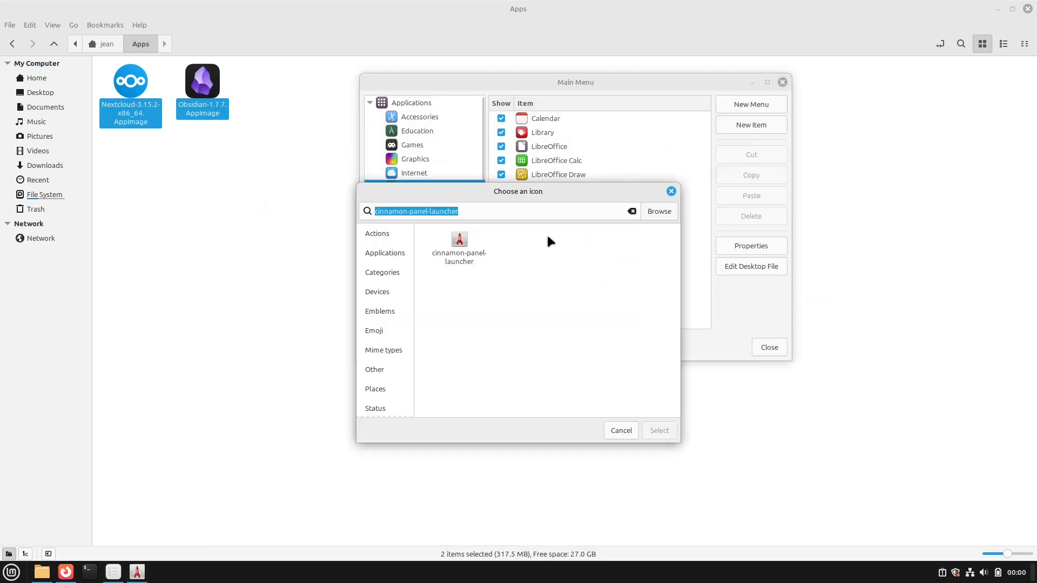
- Give the Office Obsidian launcher the obsidian icon and close the Main Menu editor
type("obs")
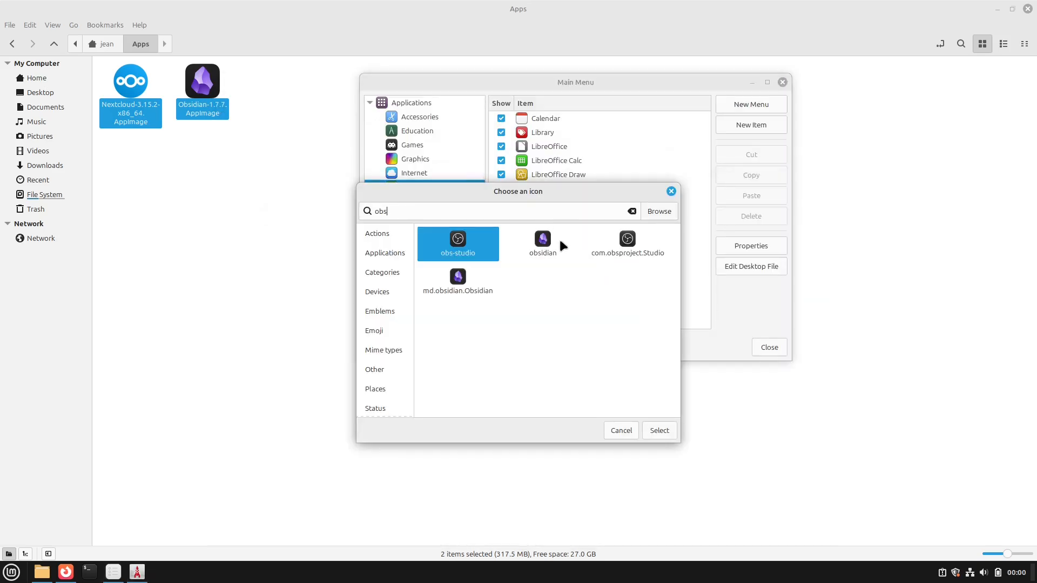
left_click(619, 431)
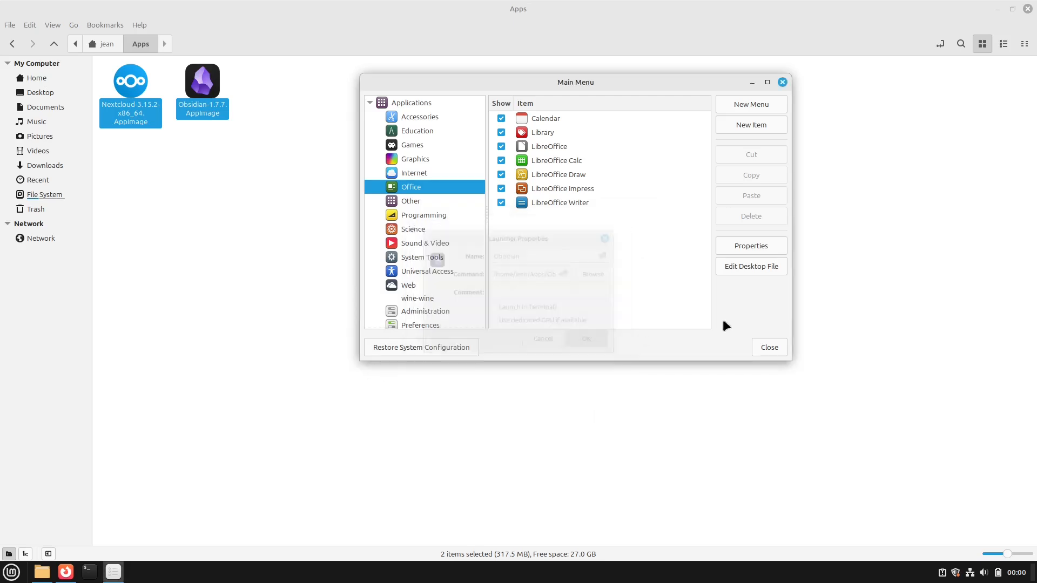
left_click(767, 347)
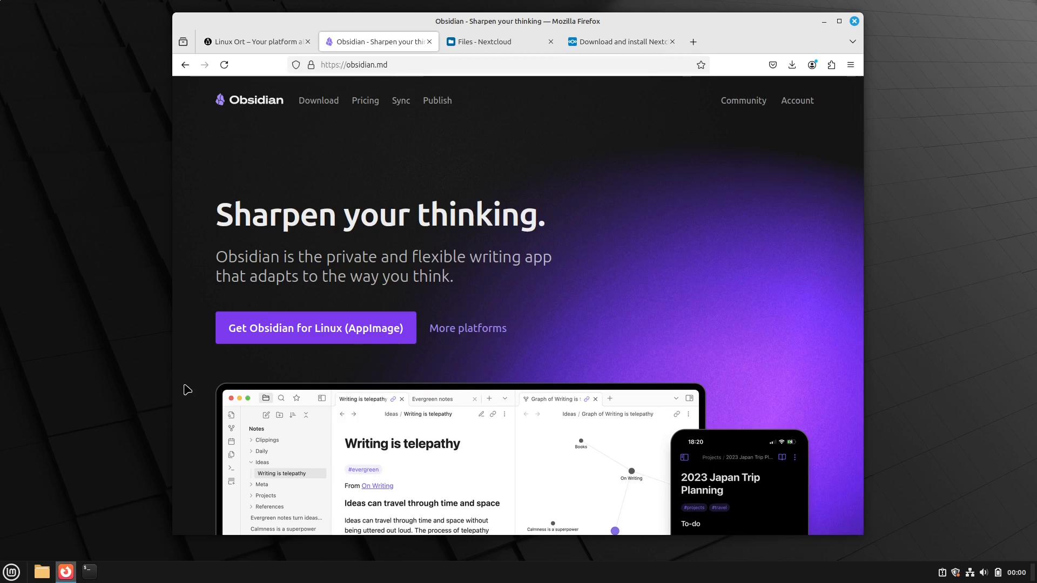
mouse_move(159, 294)
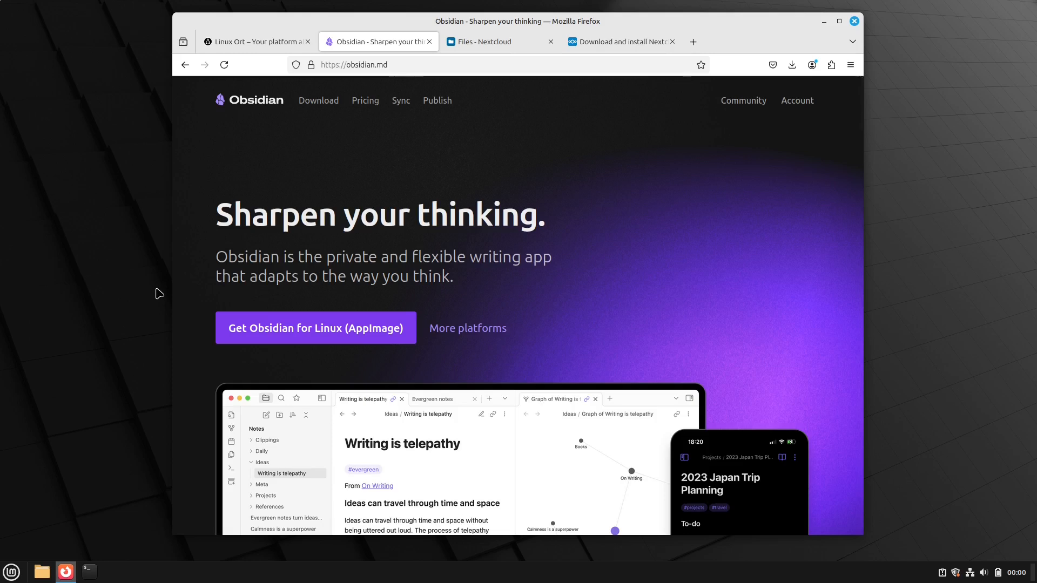
- Open Nextcloud's Notes app on its empty welcome page and check the account menu
left_click(493, 41)
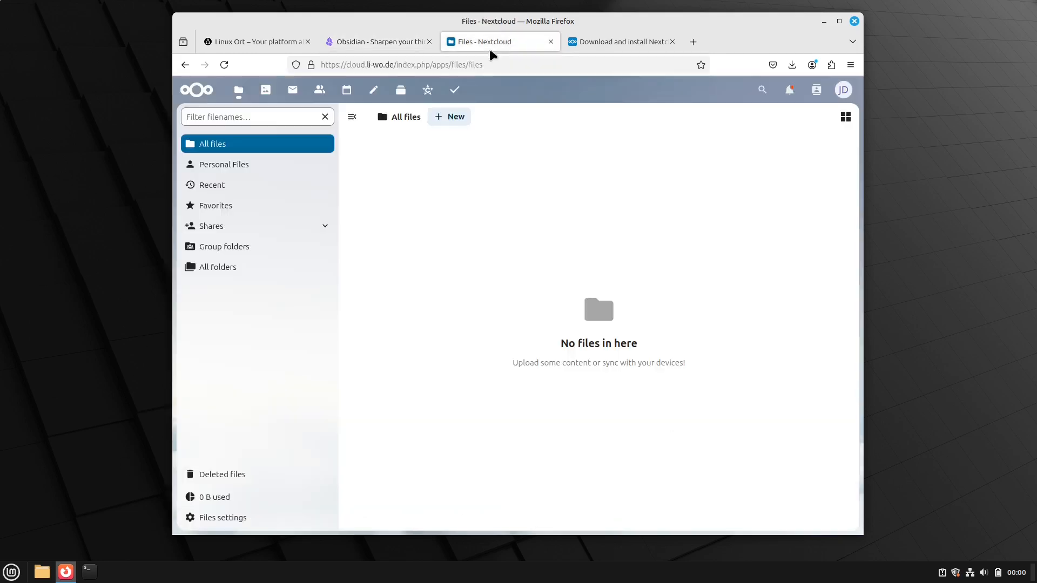
mouse_move(386, 194)
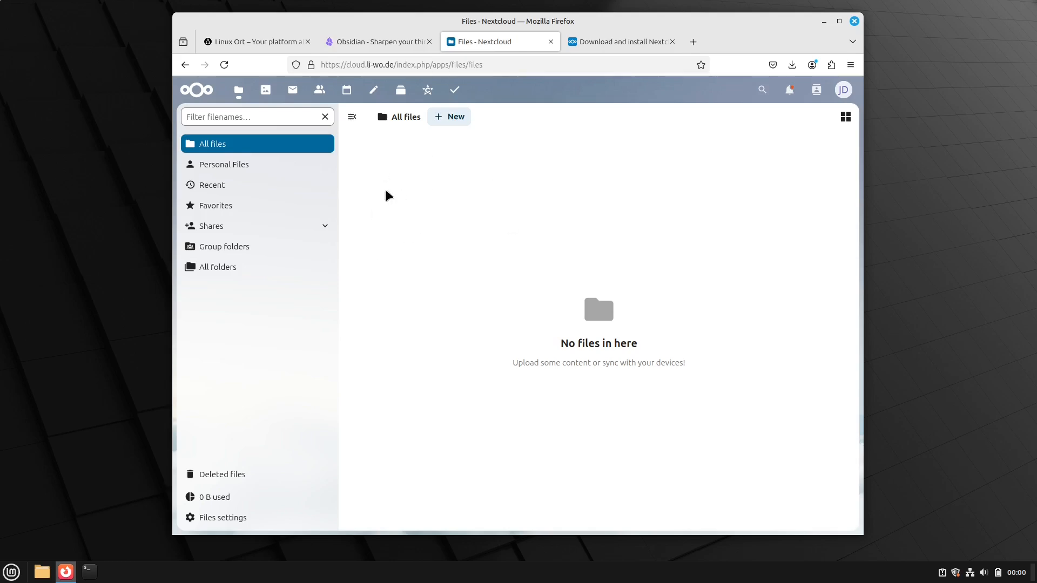
mouse_move(400, 156)
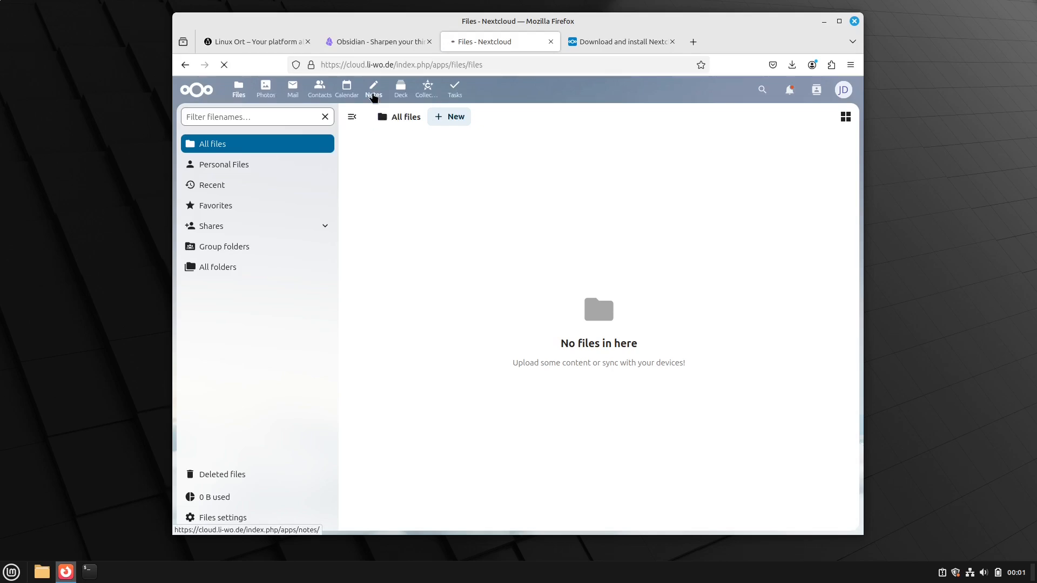
left_click(373, 89)
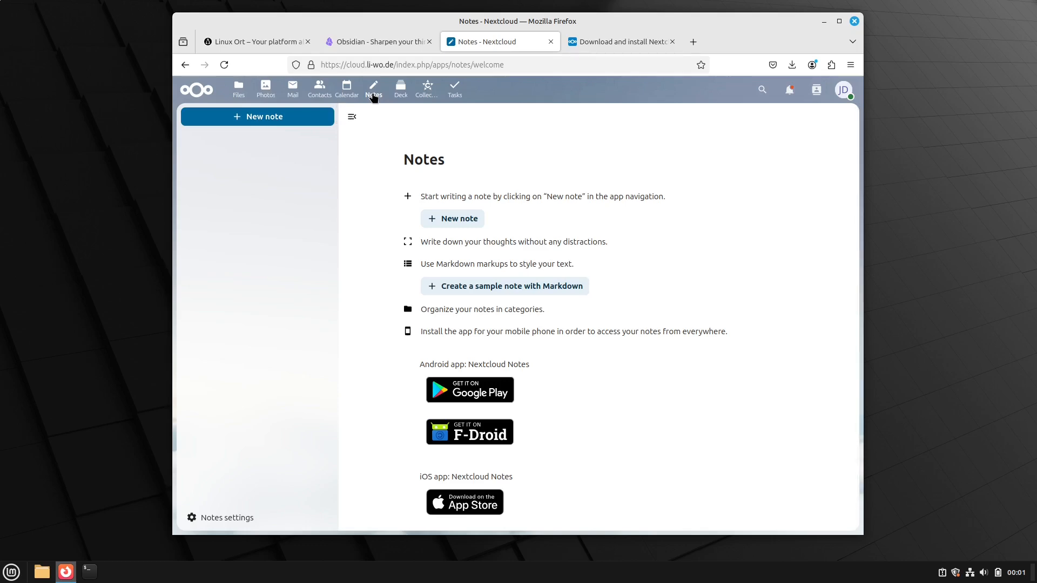
left_click(843, 91)
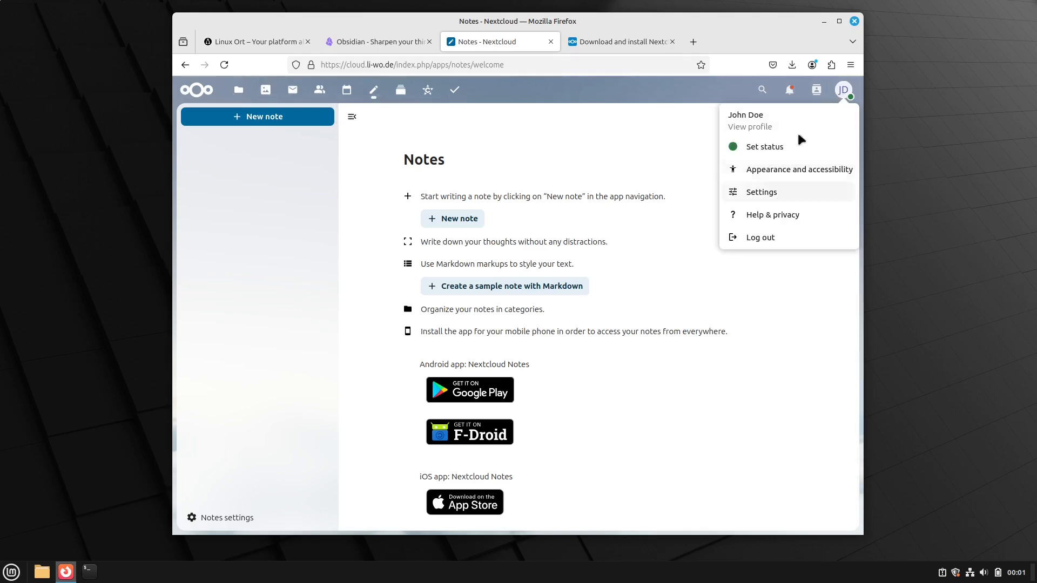
mouse_move(760, 192)
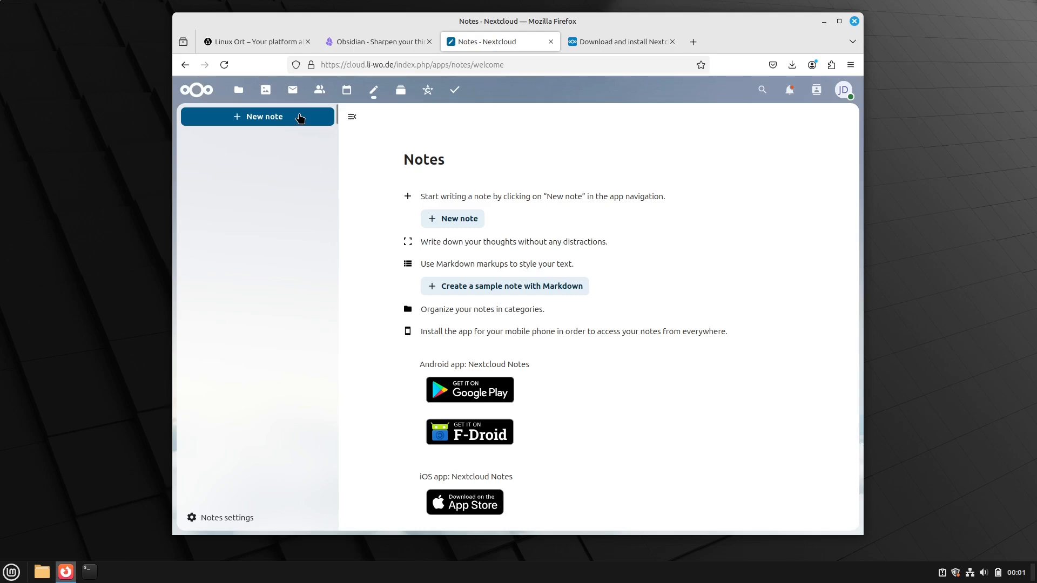
mouse_move(299, 119)
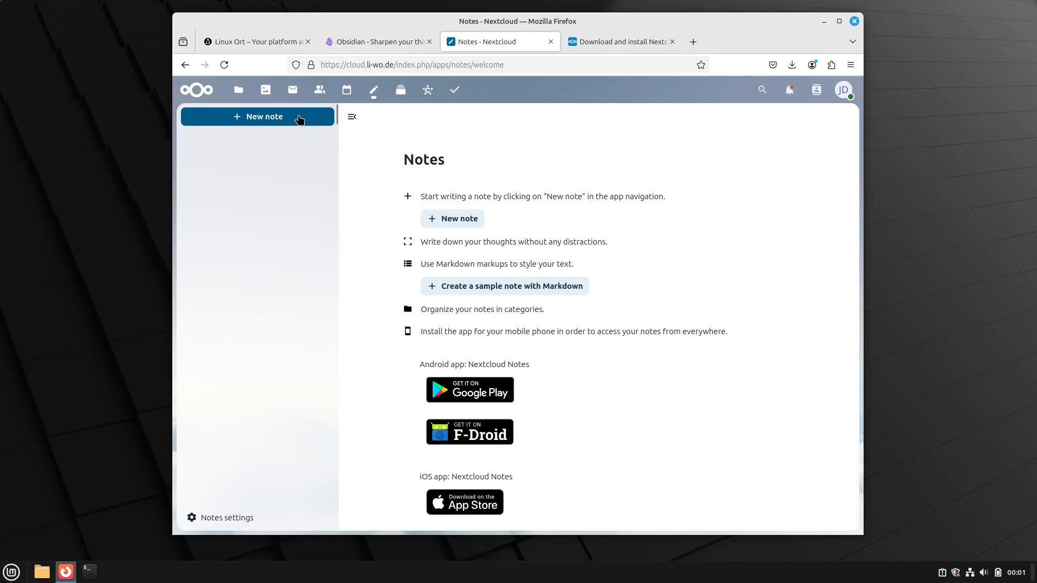
- Create a Nextcloud note reading 'Hello World!' and finish editing it
left_click(257, 116)
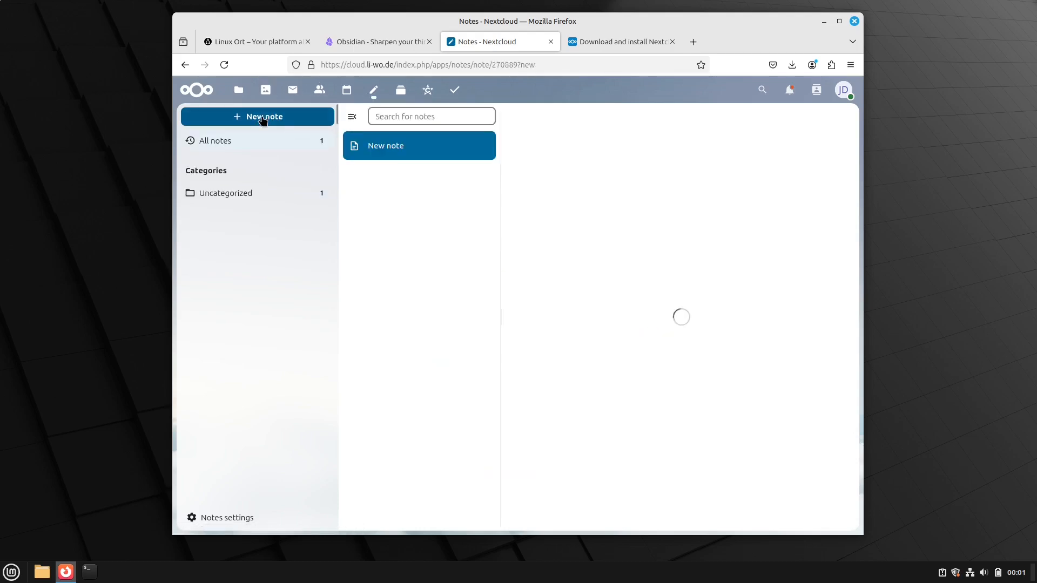
type("Hello World!")
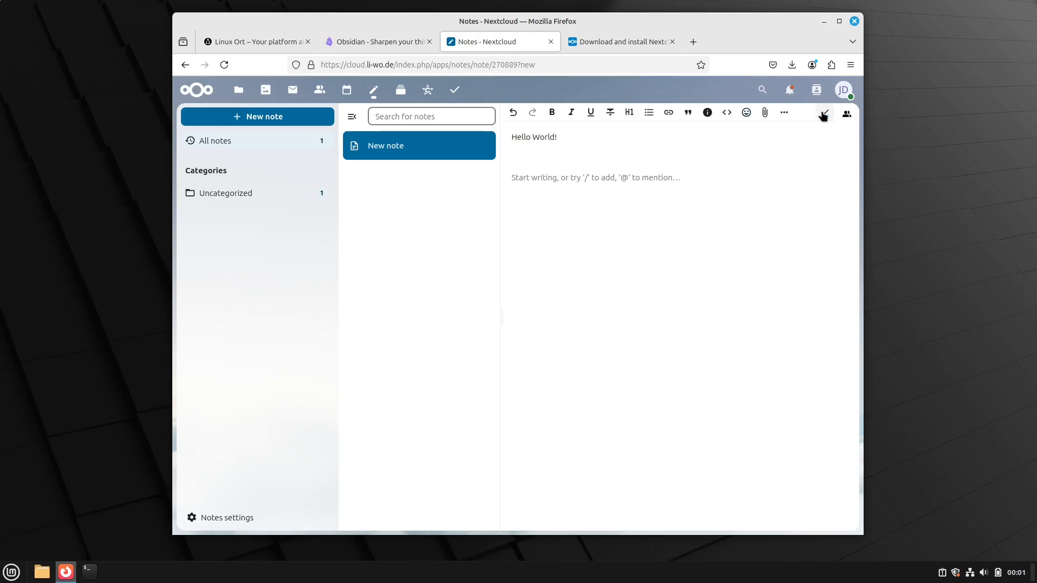
left_click(822, 113)
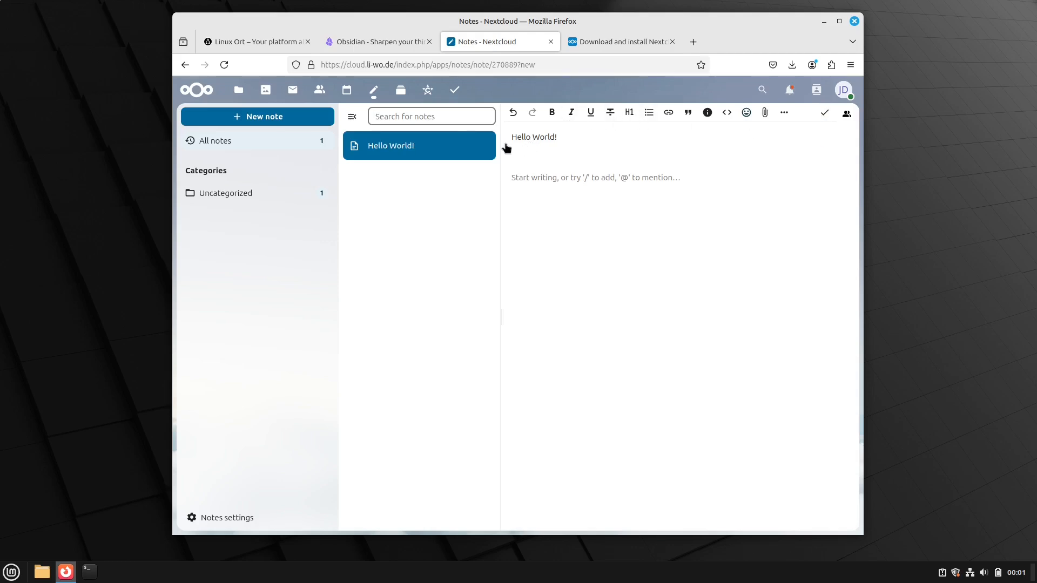
left_click(238, 89)
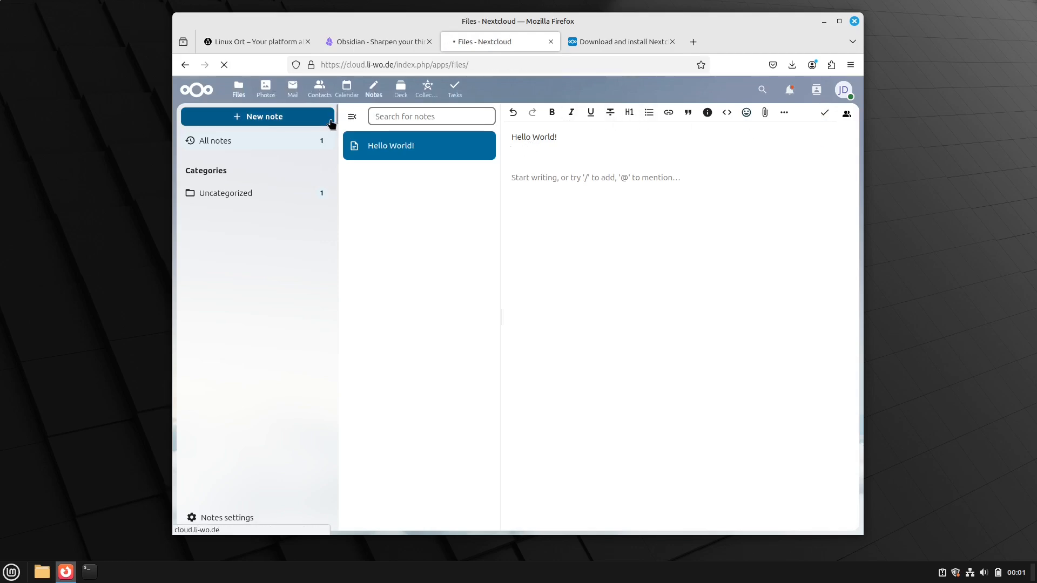
- View Hello World!.md in the Notes folder, return to All files, and minimize Firefox
left_click(238, 90)
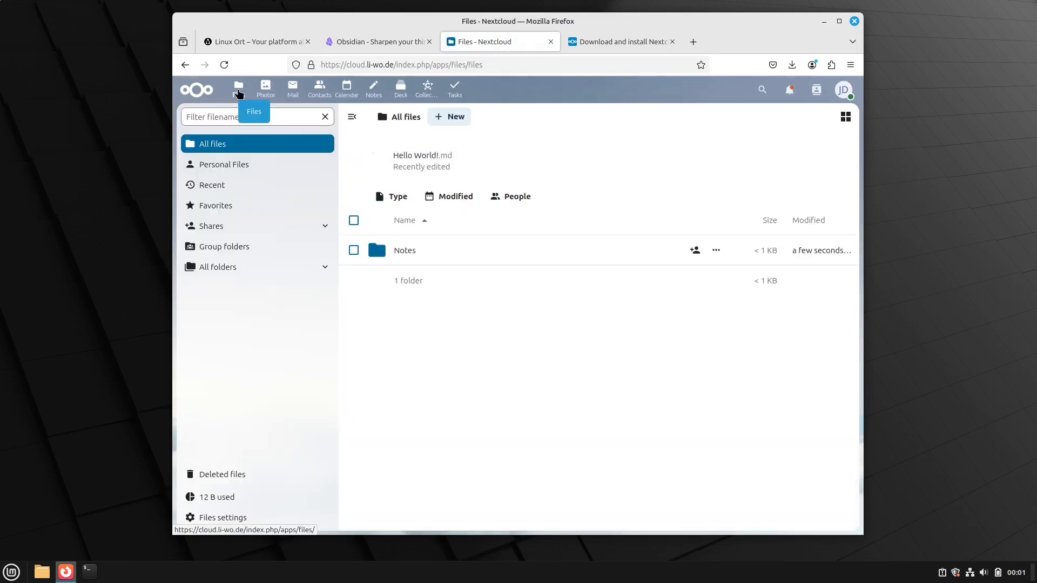
mouse_move(415, 305)
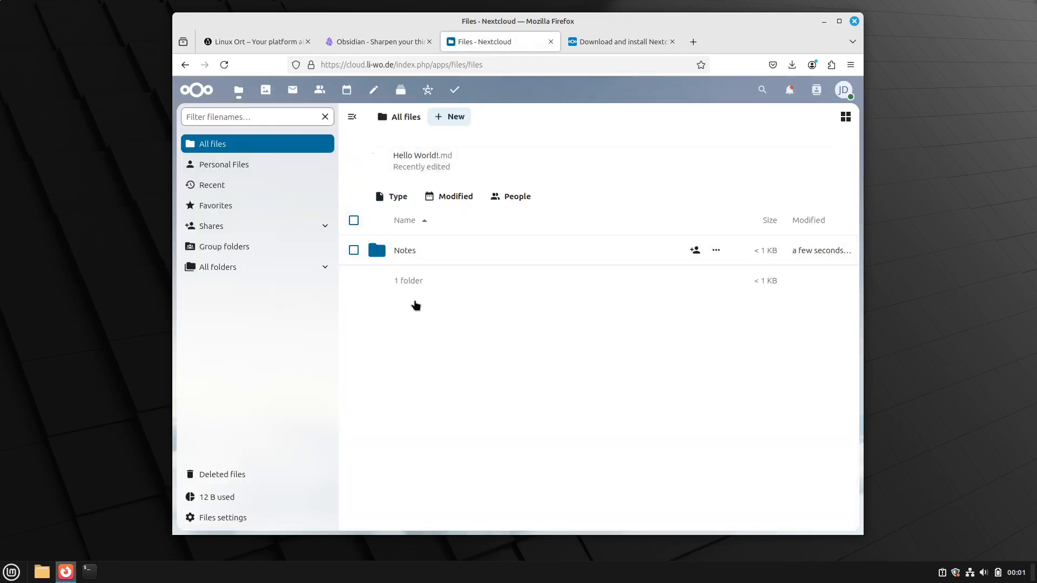
mouse_move(477, 248)
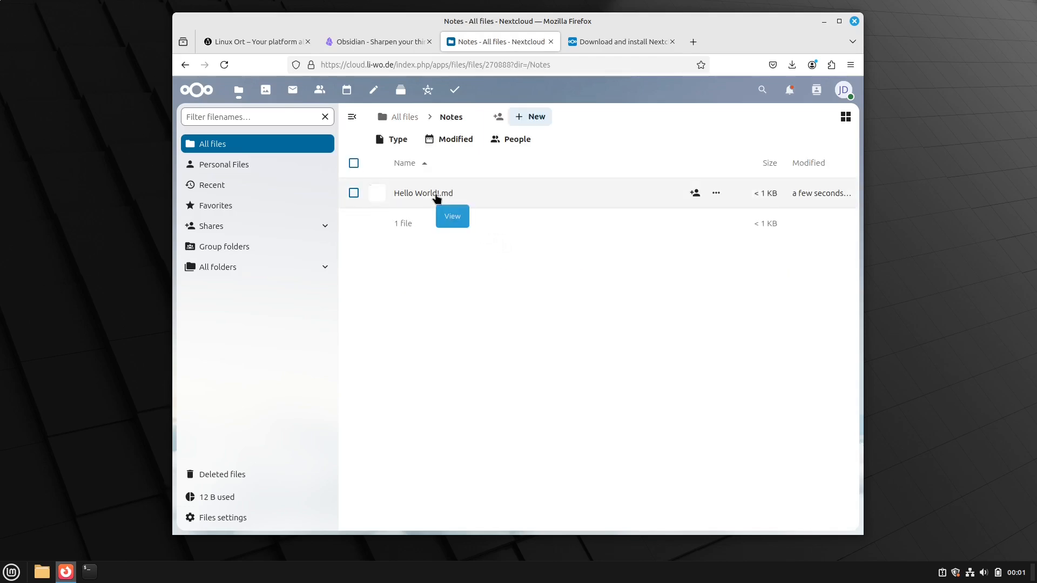
mouse_move(397, 116)
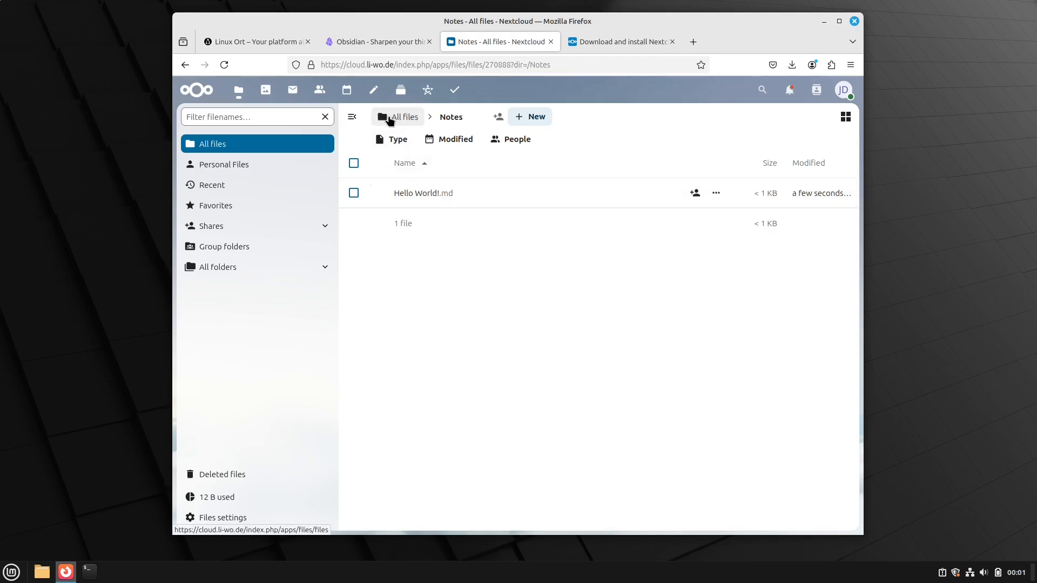
left_click(403, 116)
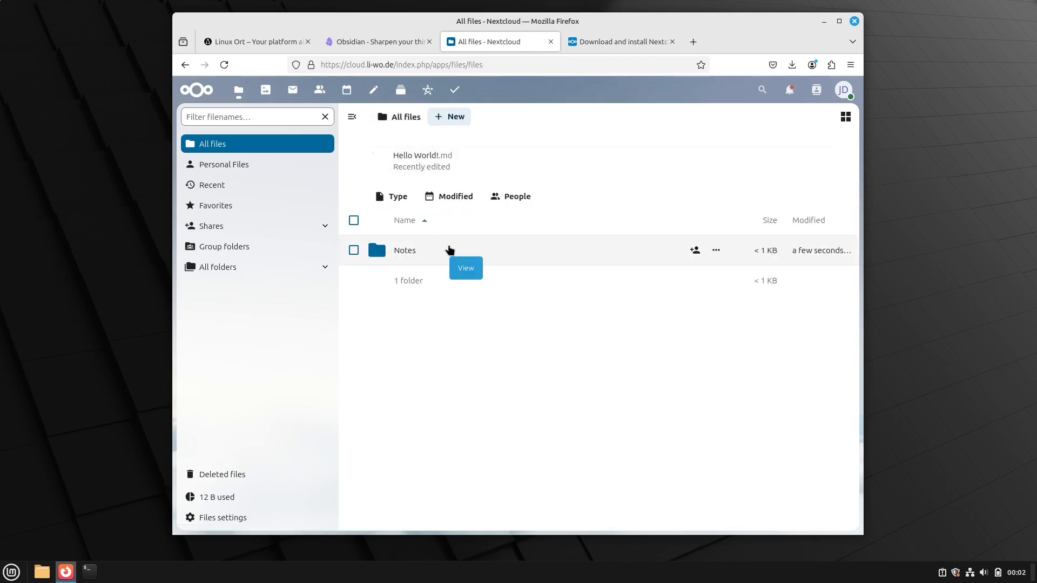
left_click(839, 20)
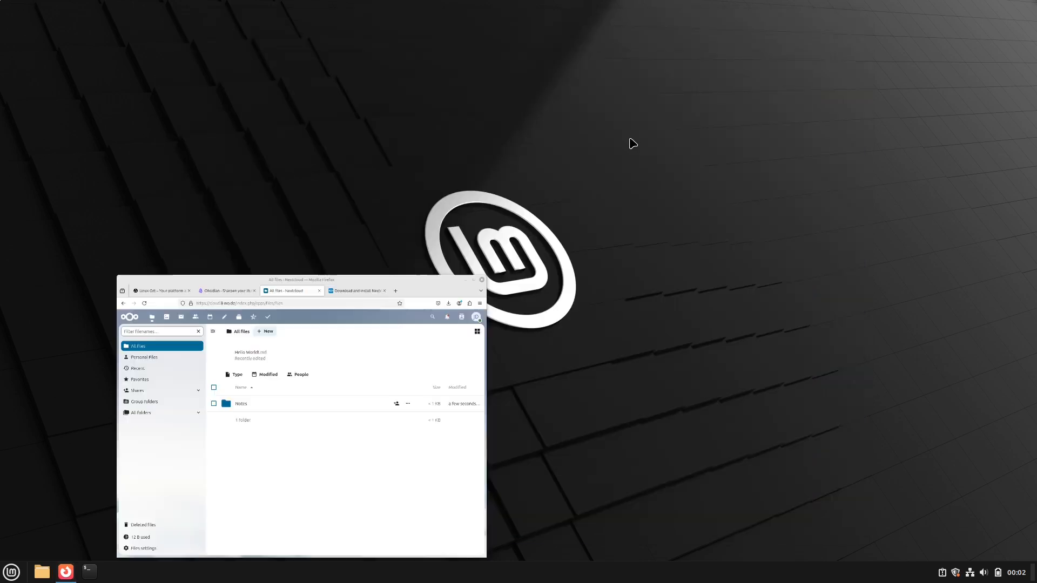
- Launch the Nextcloud desktop client by searching the Mint menu
left_click(10, 572)
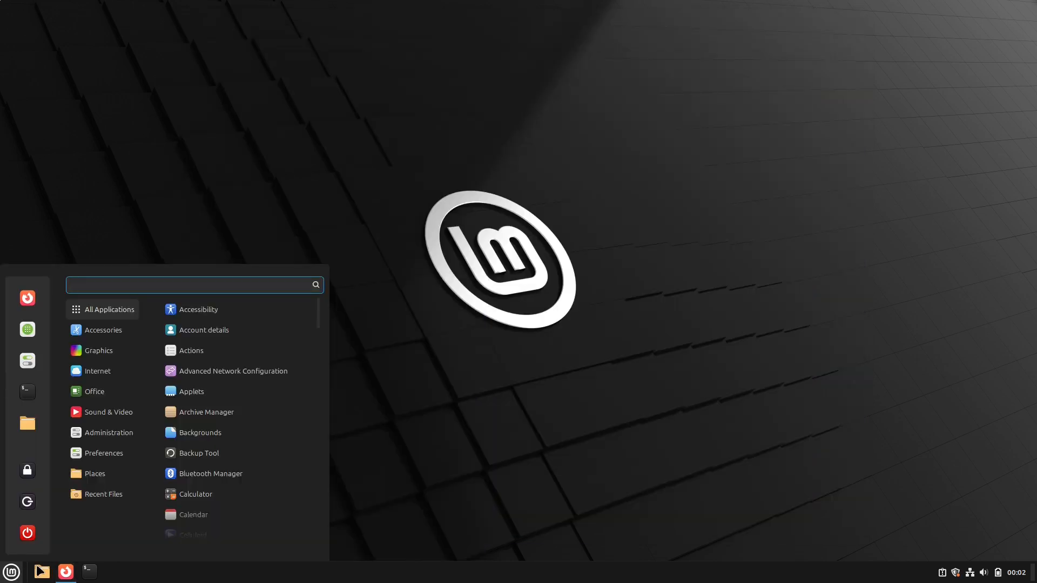
type("noexl")
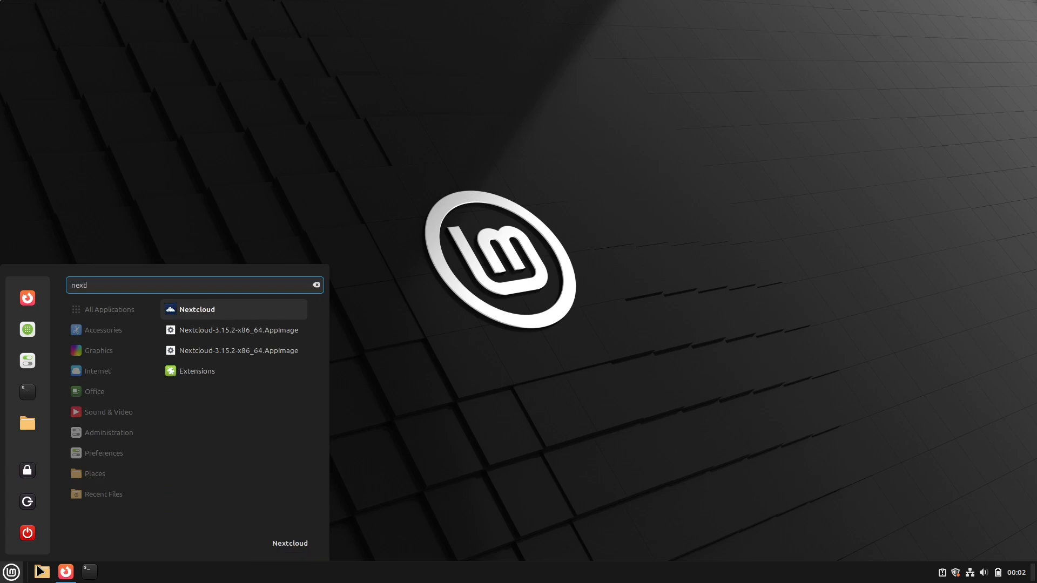
left_click(197, 309)
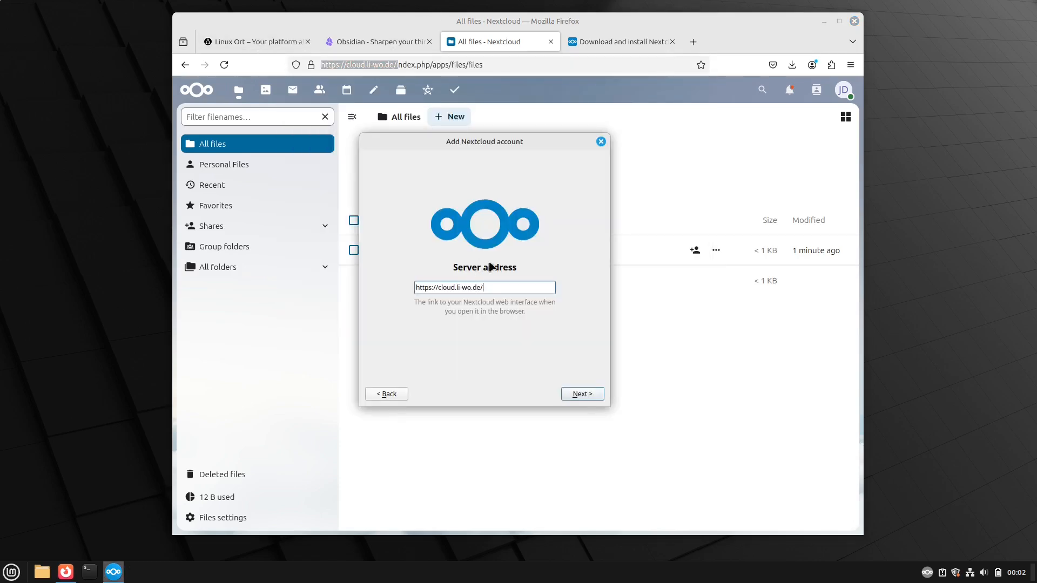
- Submit the cloud.li-wo.de server and grant the desktop client access in the browser
left_click(580, 394)
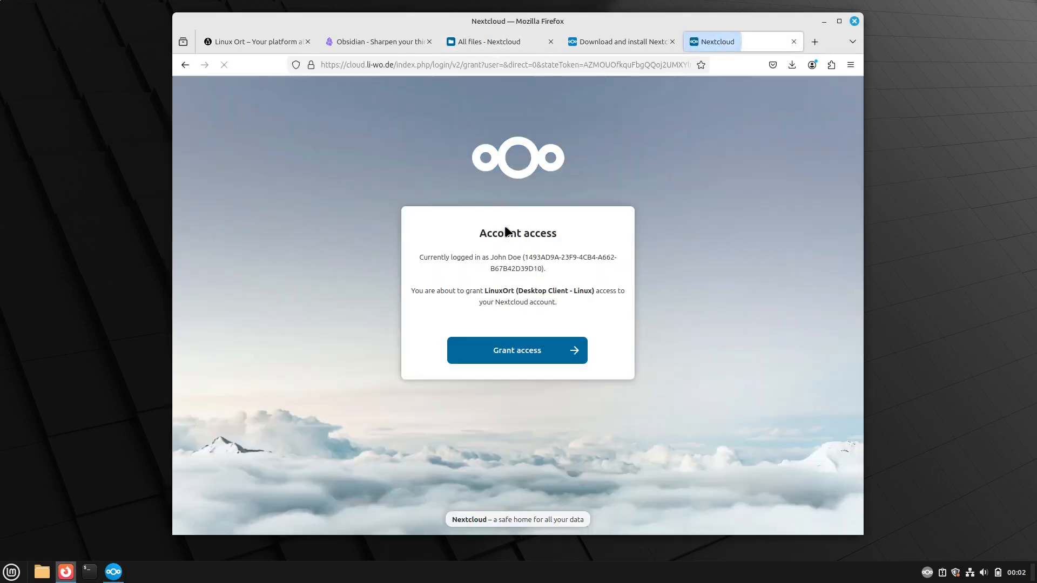
left_click(516, 350)
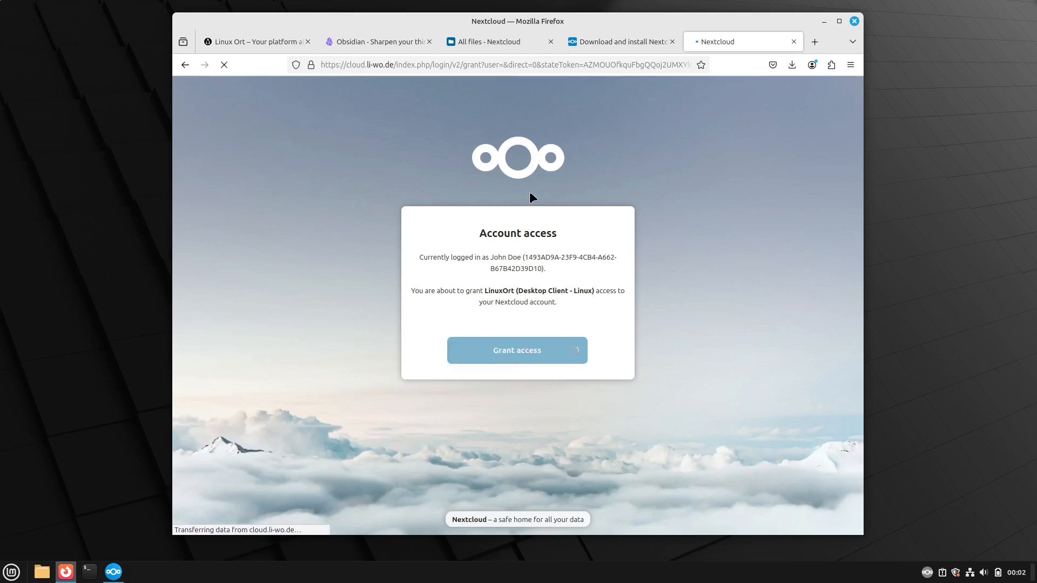
left_click(516, 350)
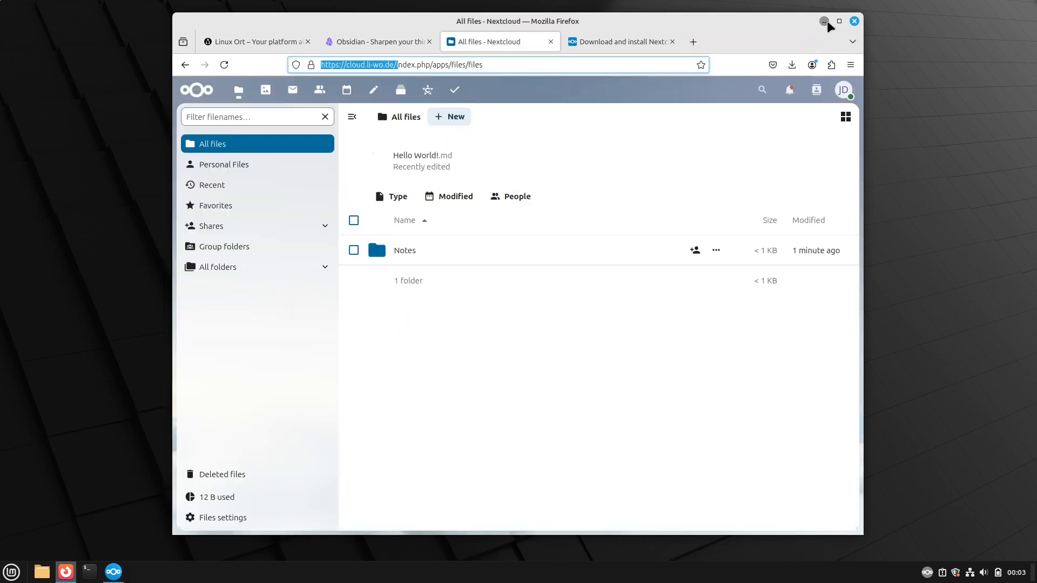
- Disable both ask-before-syncing options and connect the account to sync everything
left_click(824, 20)
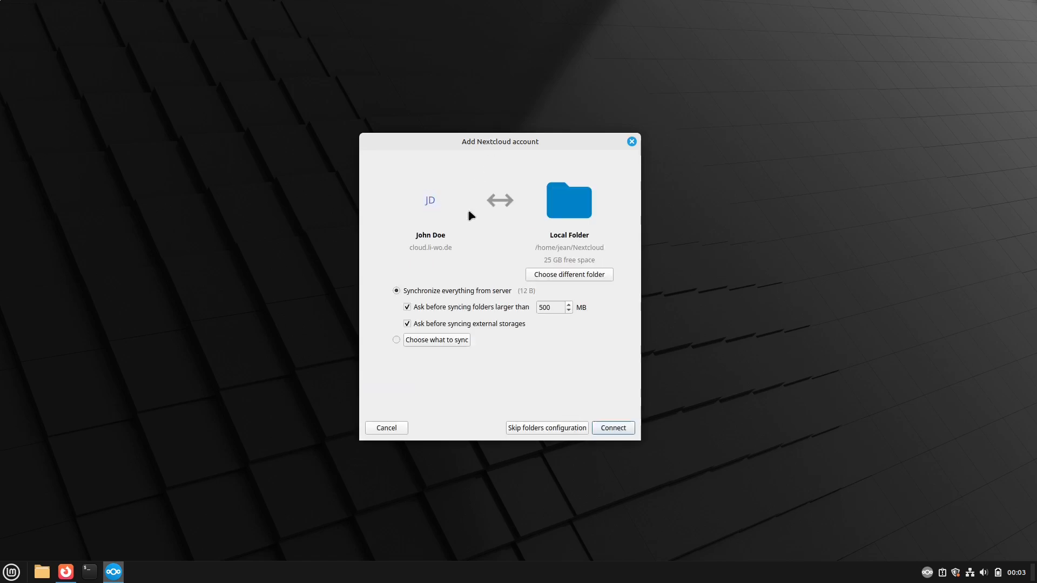
mouse_move(447, 295)
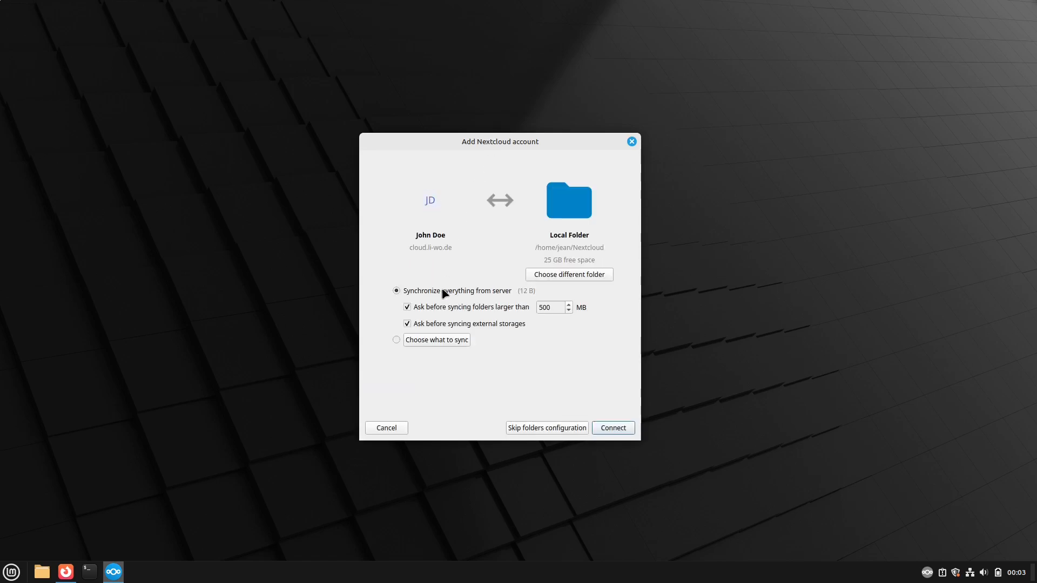
mouse_move(475, 295)
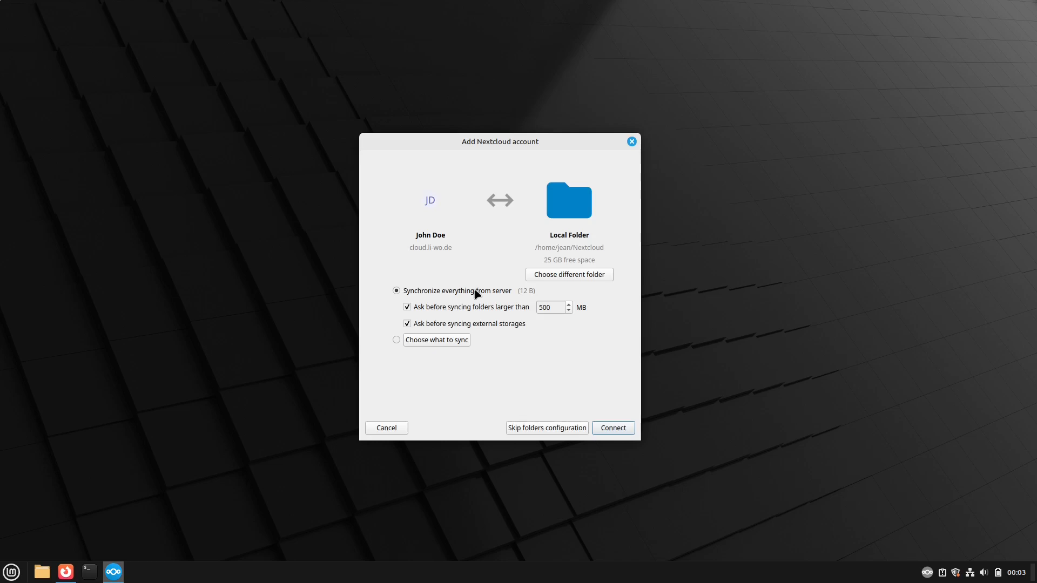
mouse_move(489, 298)
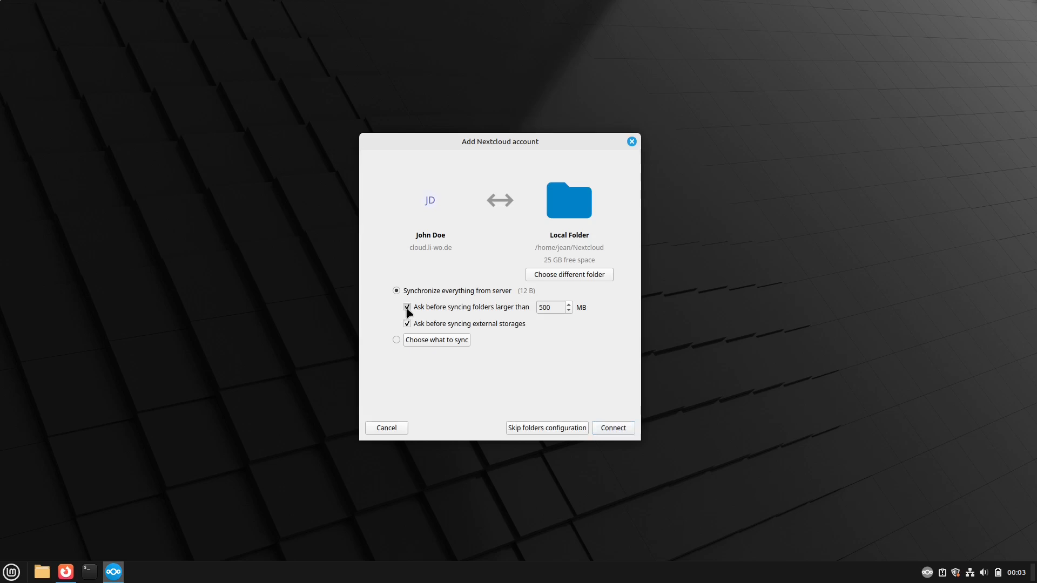
left_click(408, 307)
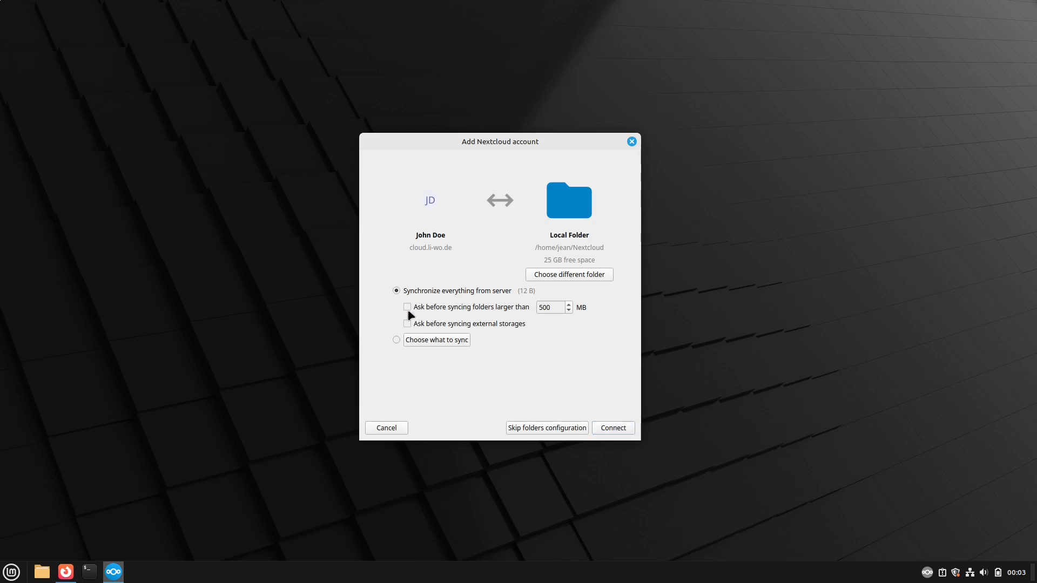
mouse_move(614, 421)
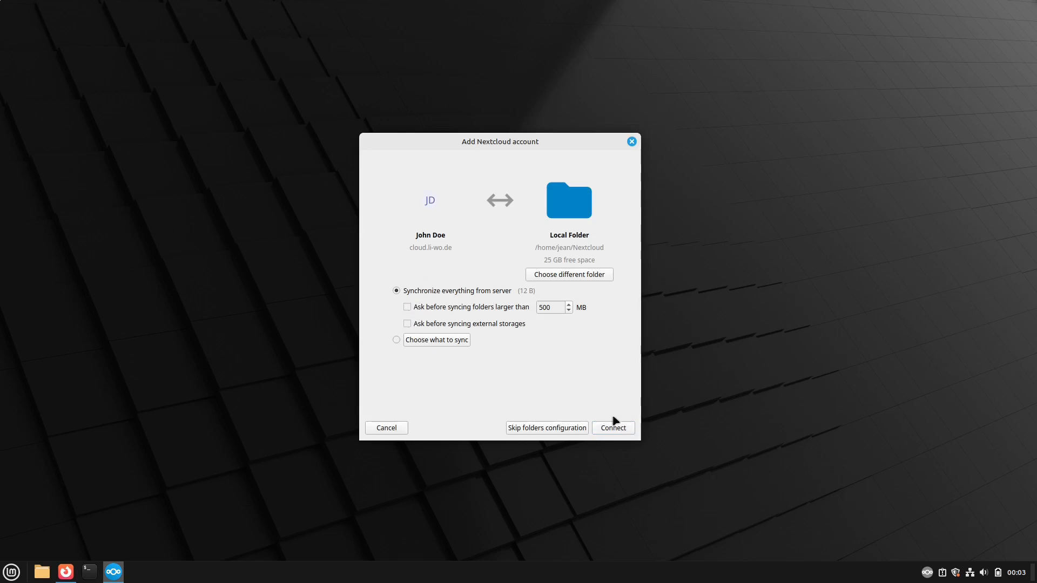
left_click(612, 427)
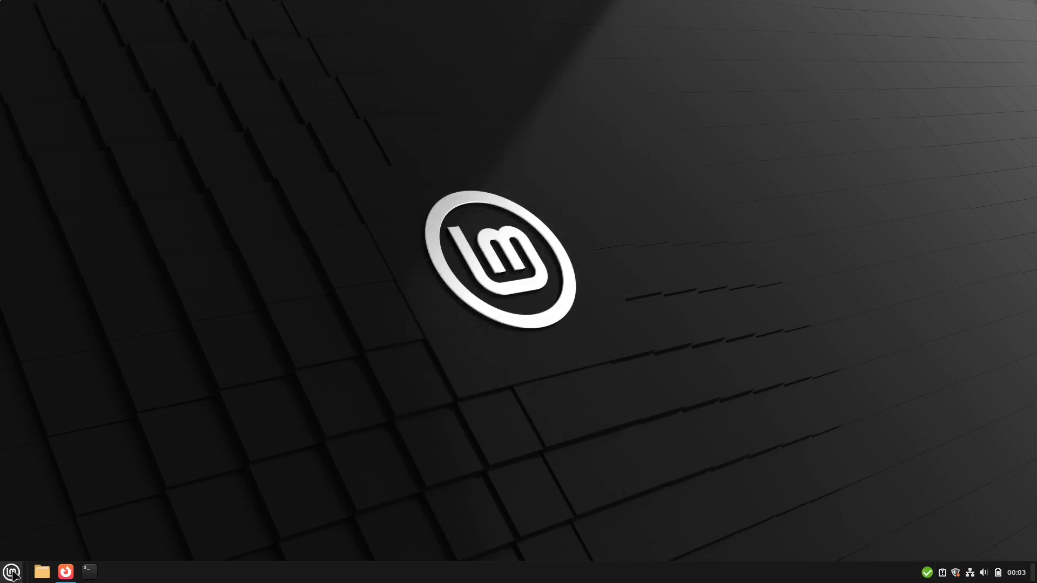
type("start")
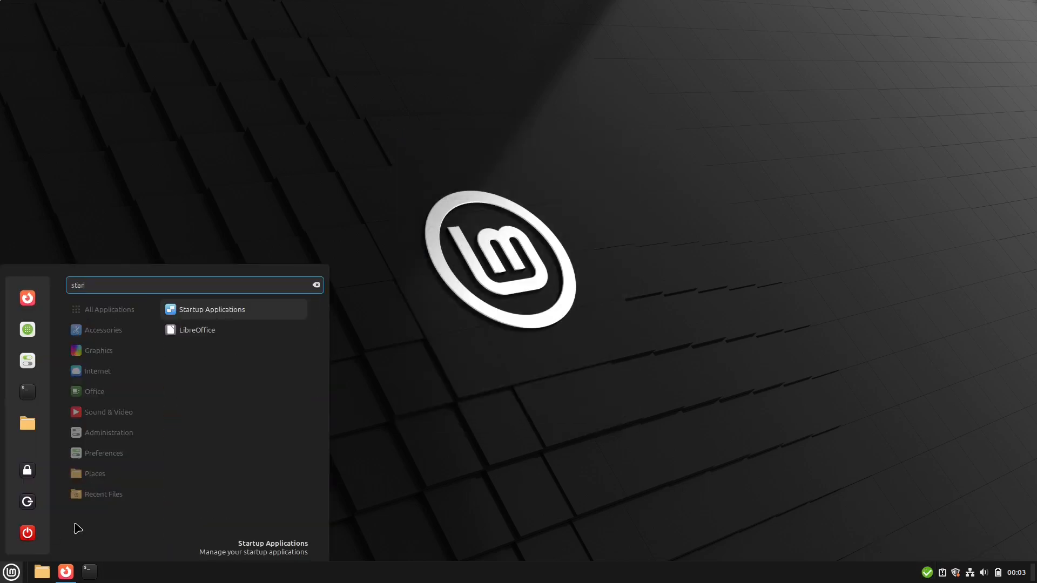
key("BackSpace")
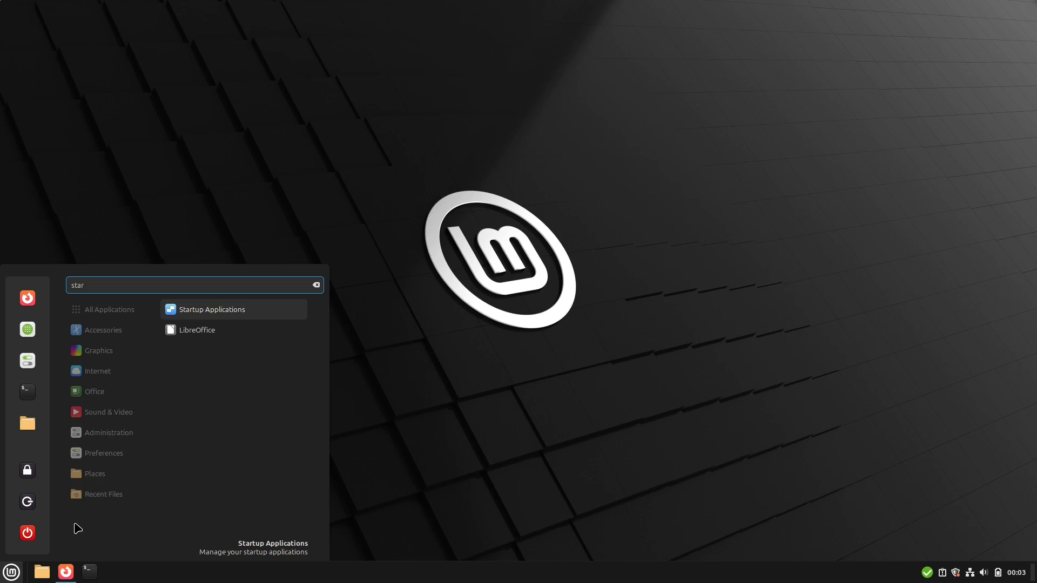
type("l")
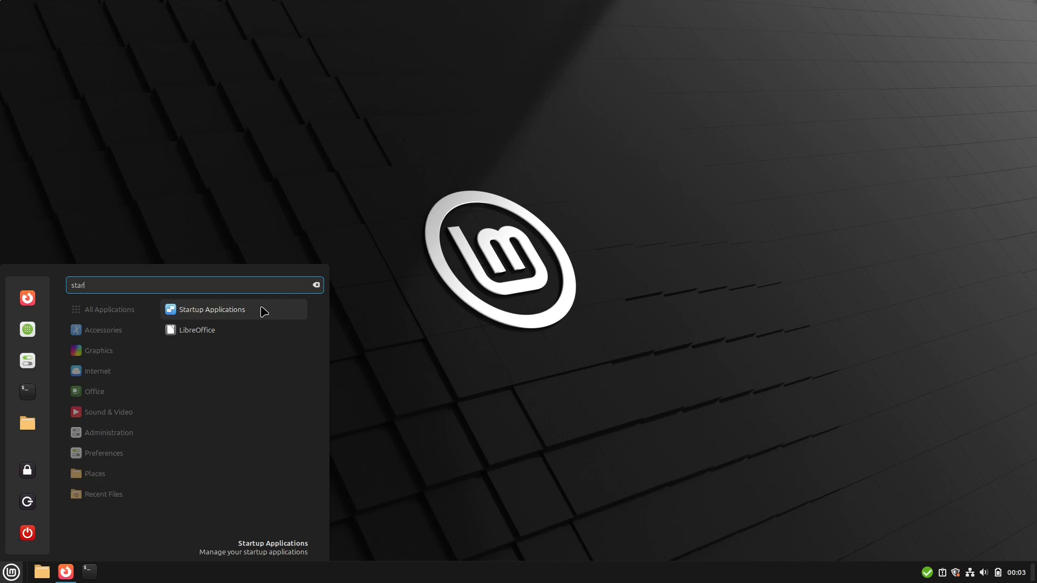
left_click(212, 309)
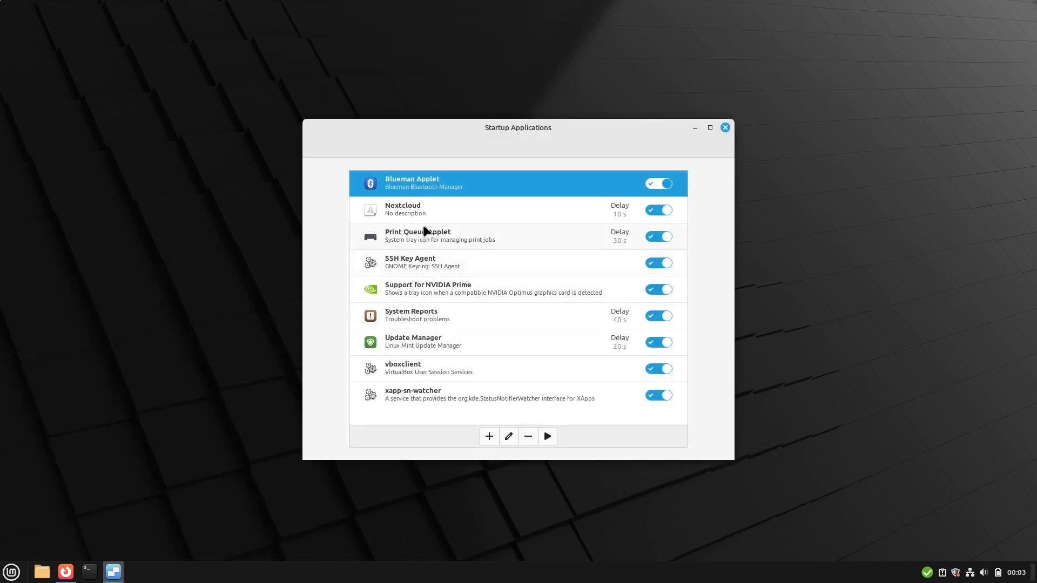
mouse_move(402, 214)
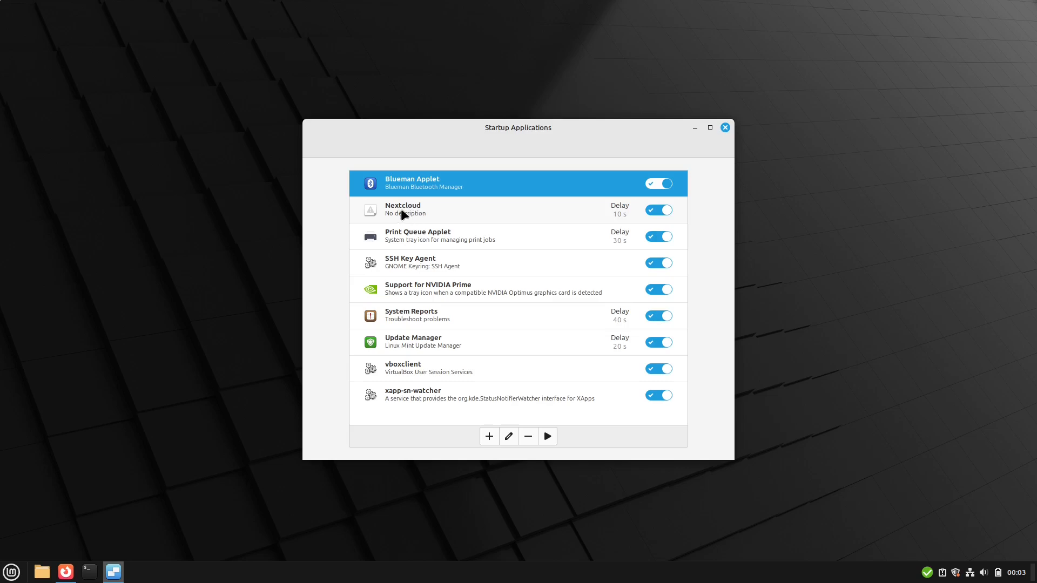
mouse_move(725, 130)
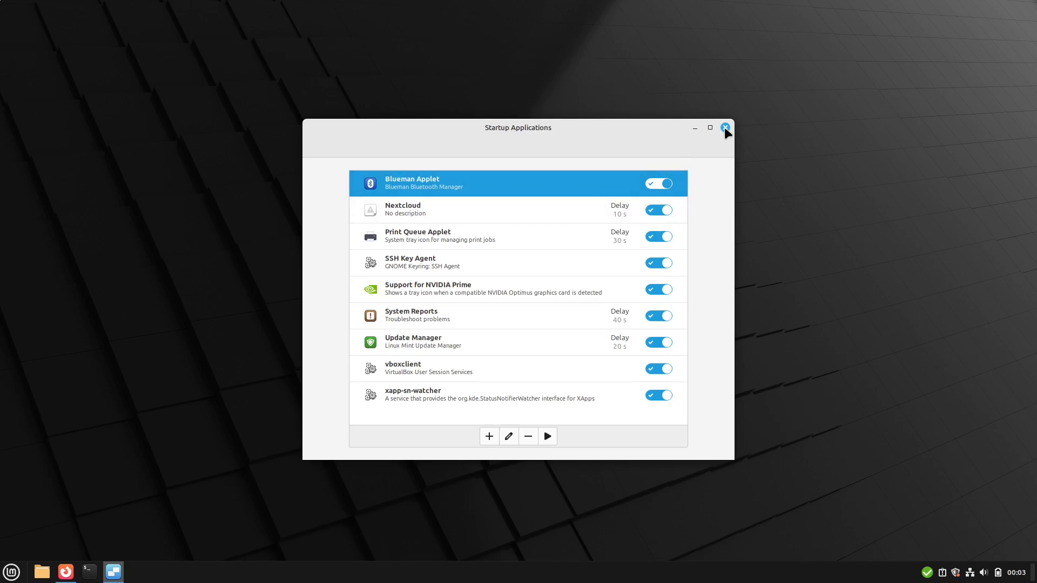
mouse_move(492, 130)
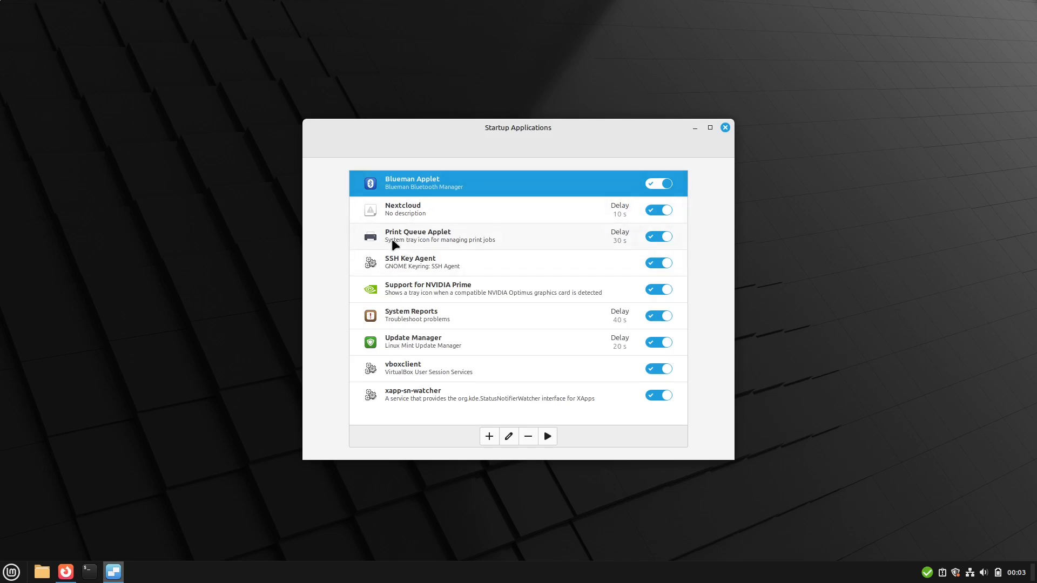
left_click(724, 126)
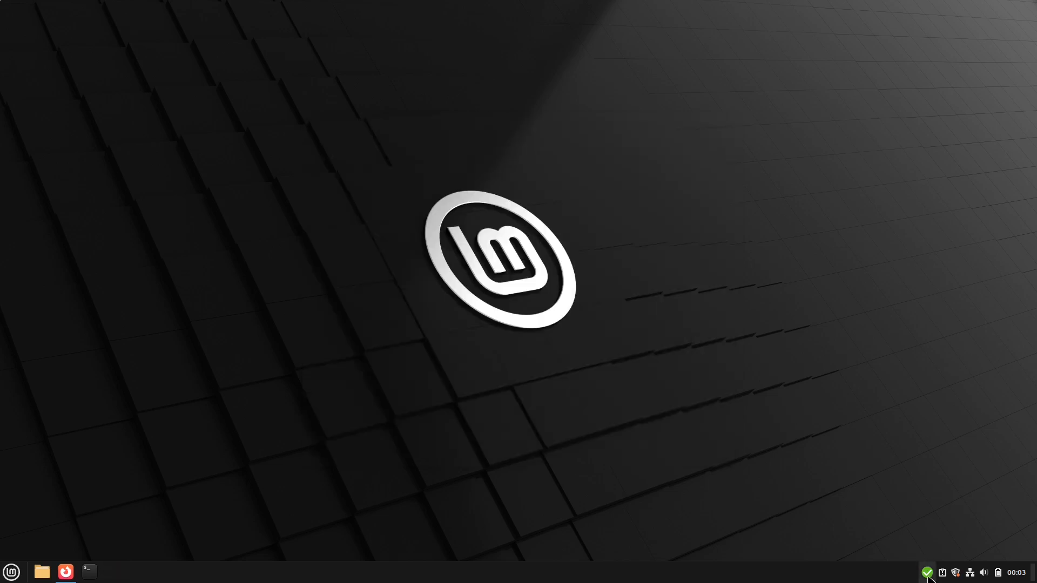
- Check the Nextcloud tray icon, then bring up the Mint applications menu
left_click(926, 572)
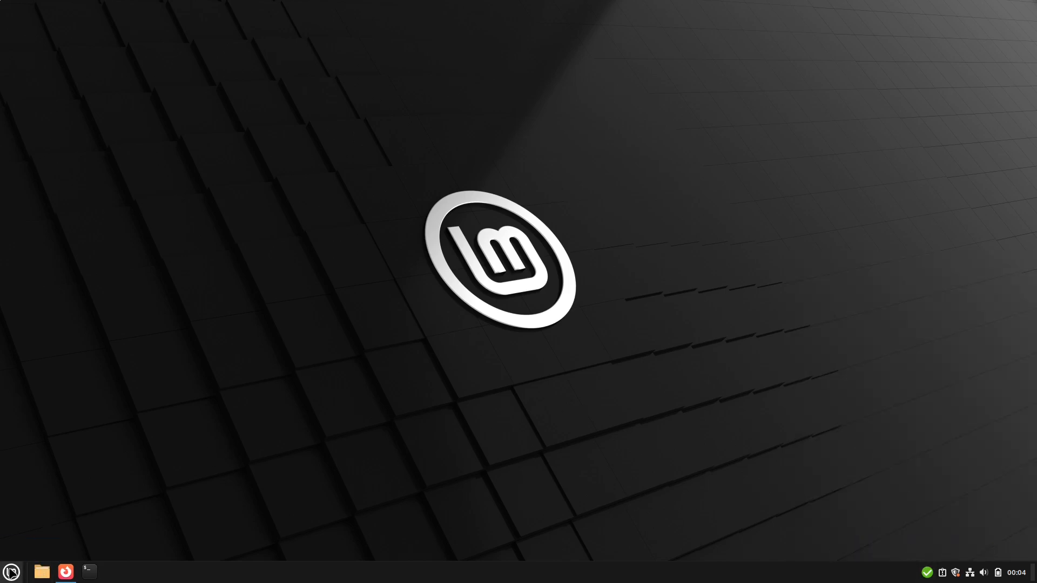
left_click(11, 571)
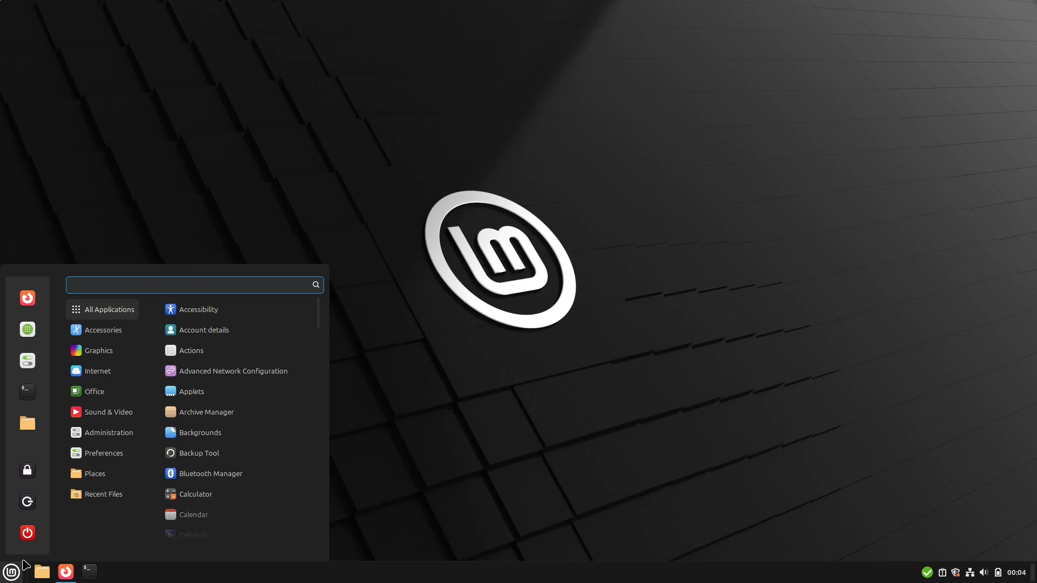
- Launch Obsidian and open the Nextcloud Notes folder as a vault
type("obi")
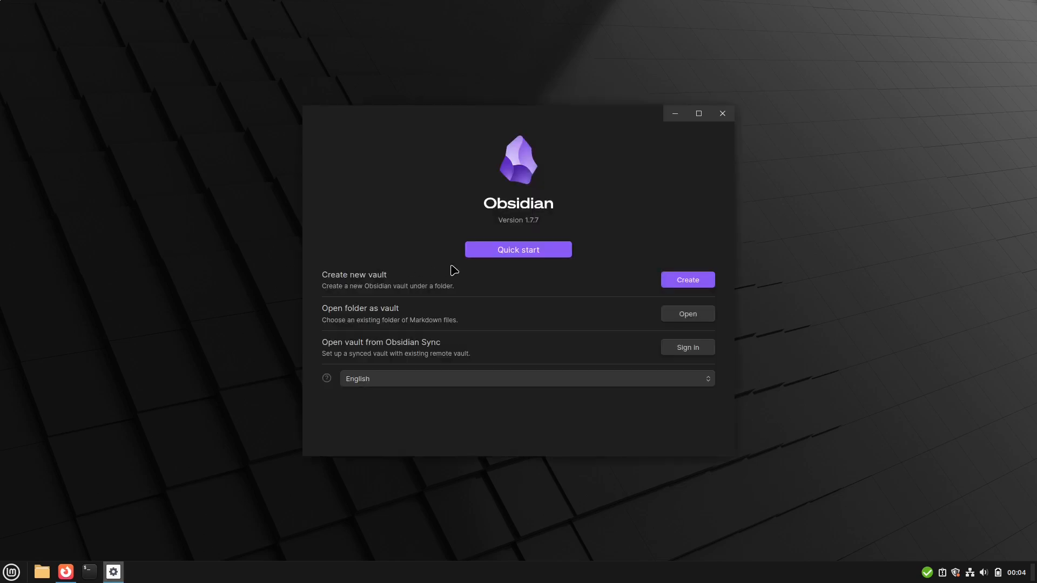
mouse_move(380, 303)
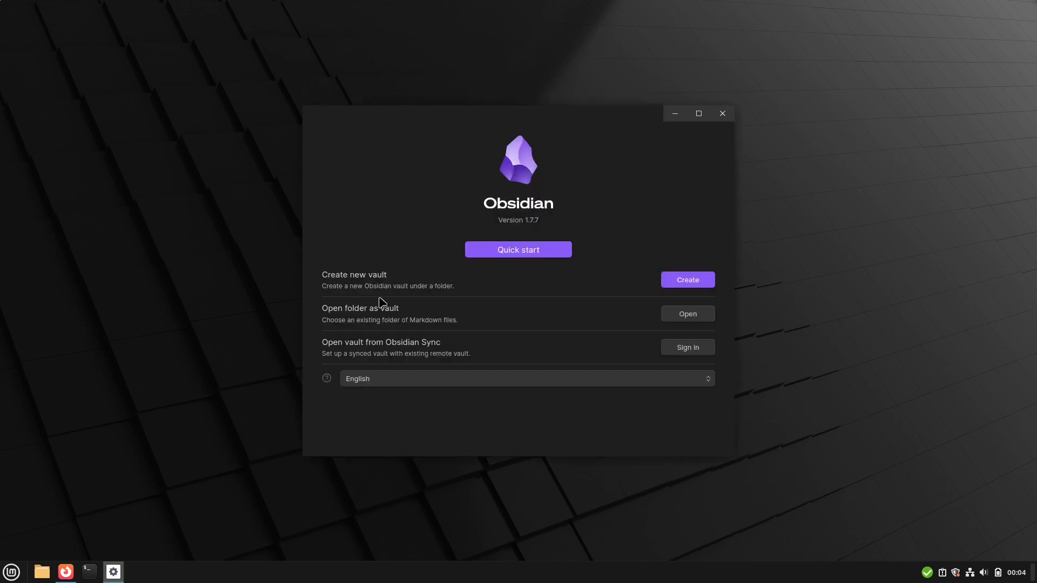
mouse_move(376, 316)
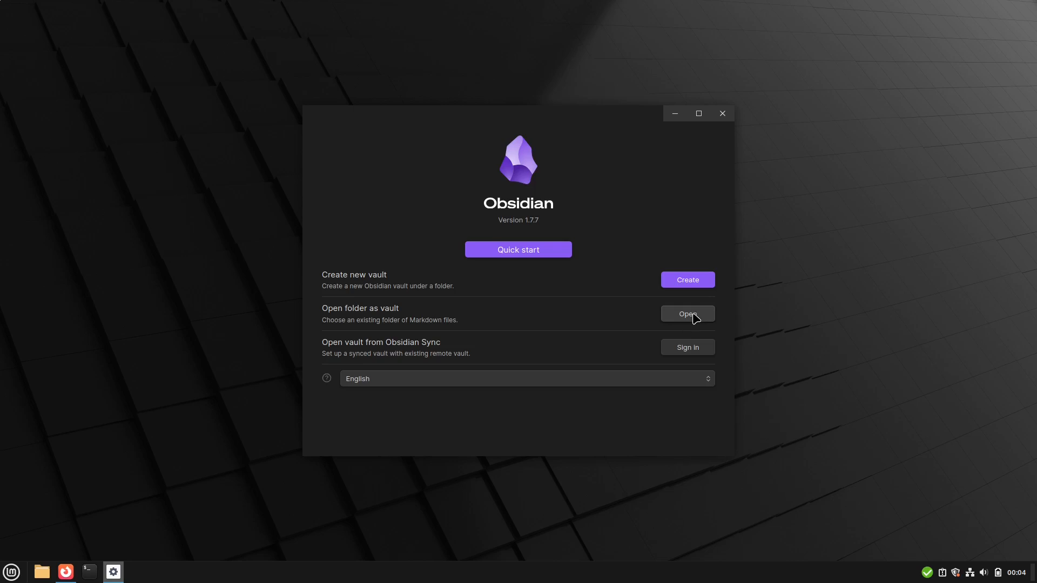
left_click(686, 314)
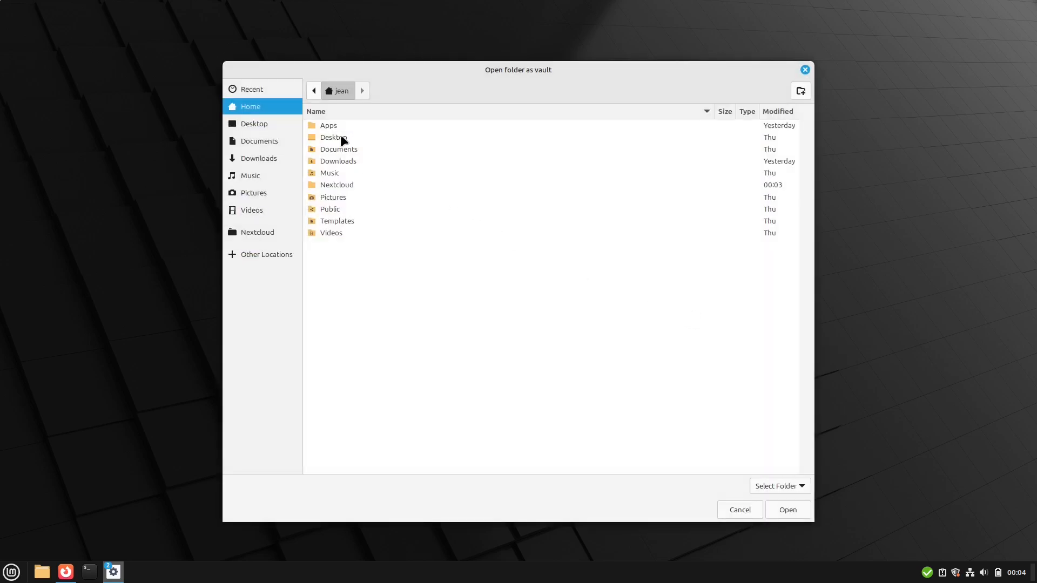
mouse_move(341, 191)
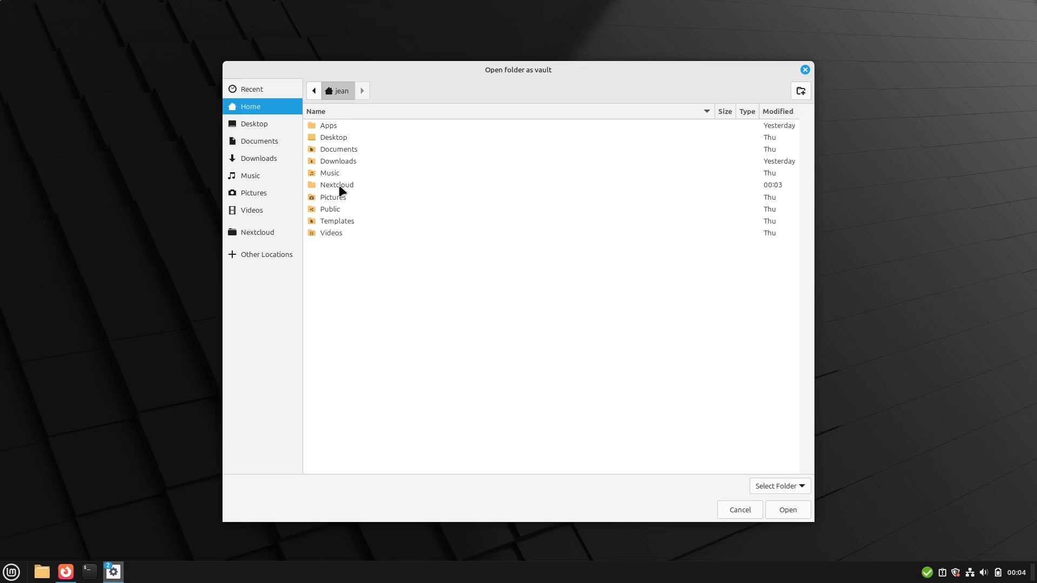
double_click(336, 185)
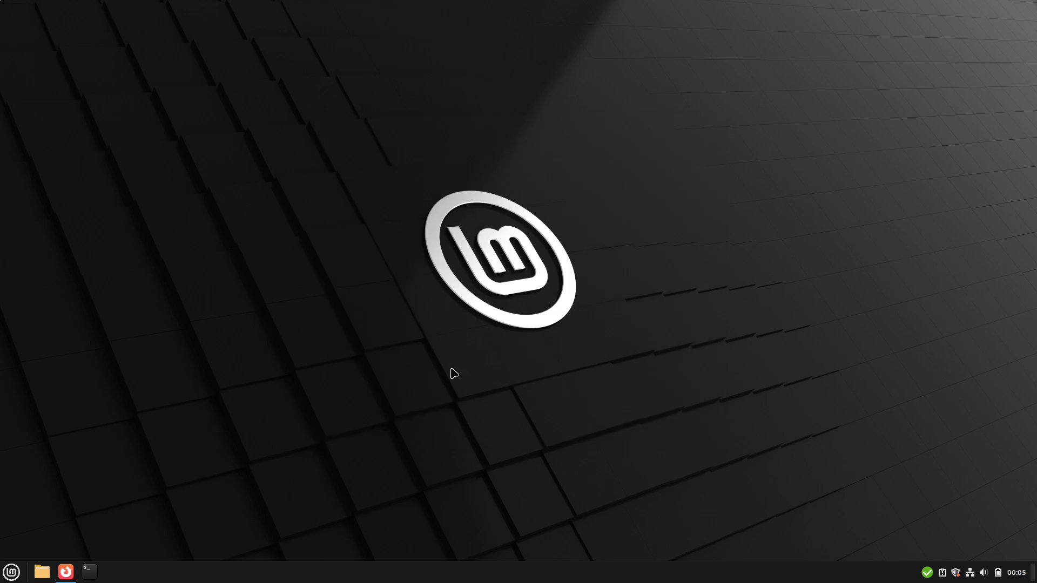
left_click(112, 572)
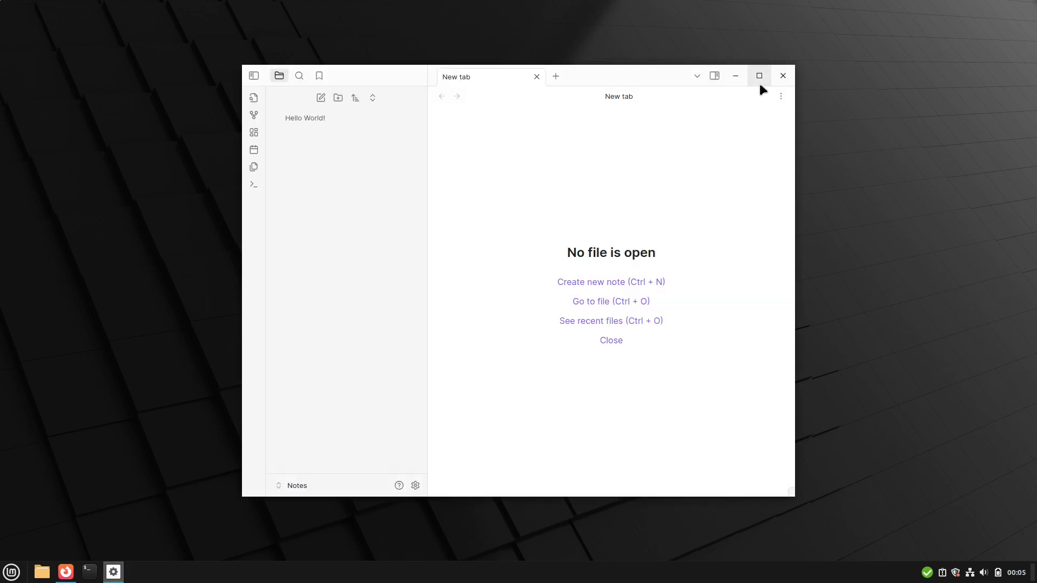
- Maximize the Obsidian window showing the Notes vault
left_click(758, 75)
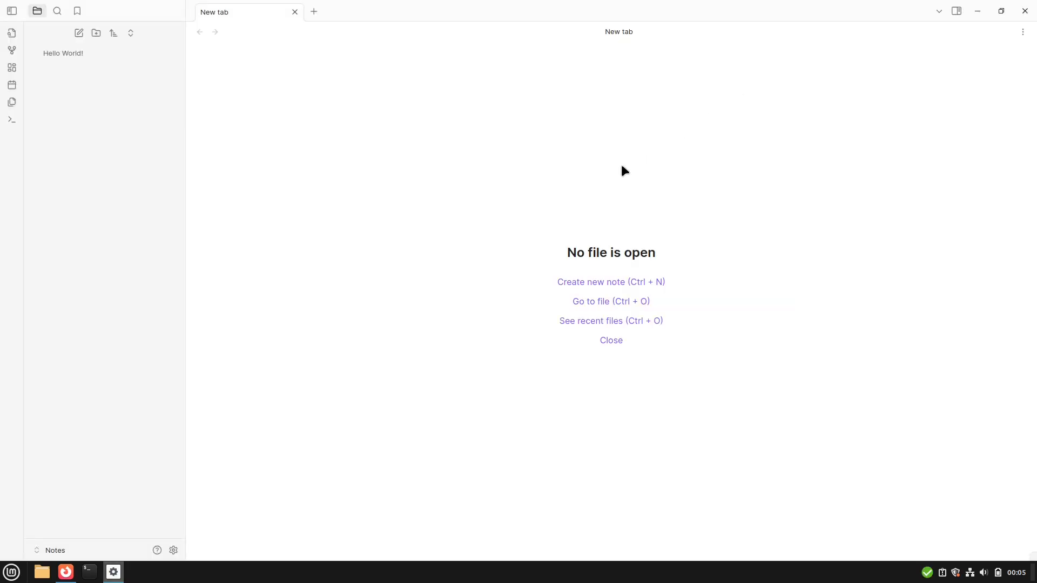
mouse_move(581, 151)
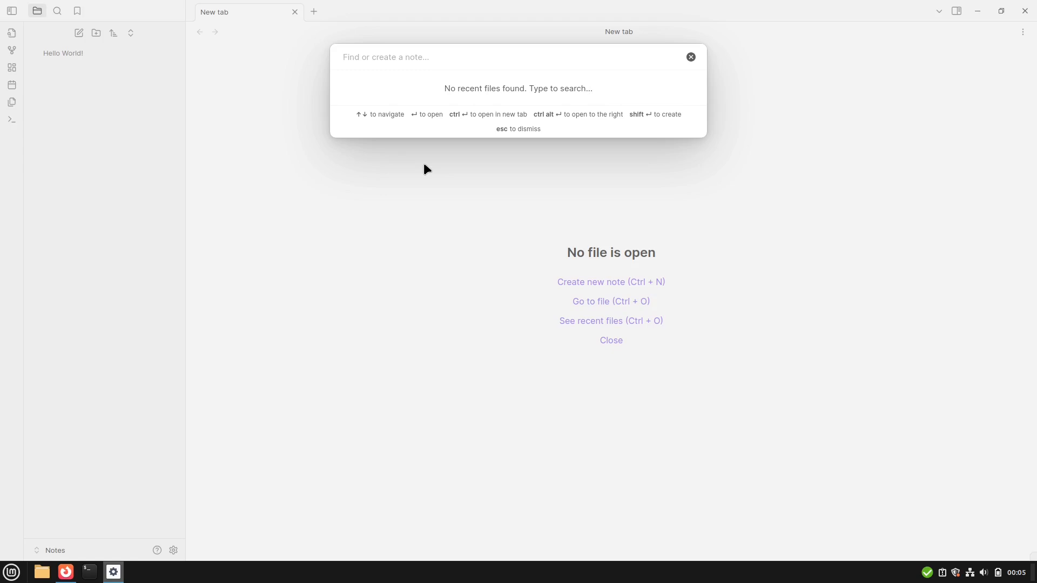
- Create 'How to subscribe to Linux Ort' with Hello world! and bullets 'Open up YouTube', 'Search for "Linux Ort"'
type("How to subscribe to Linux Ort")
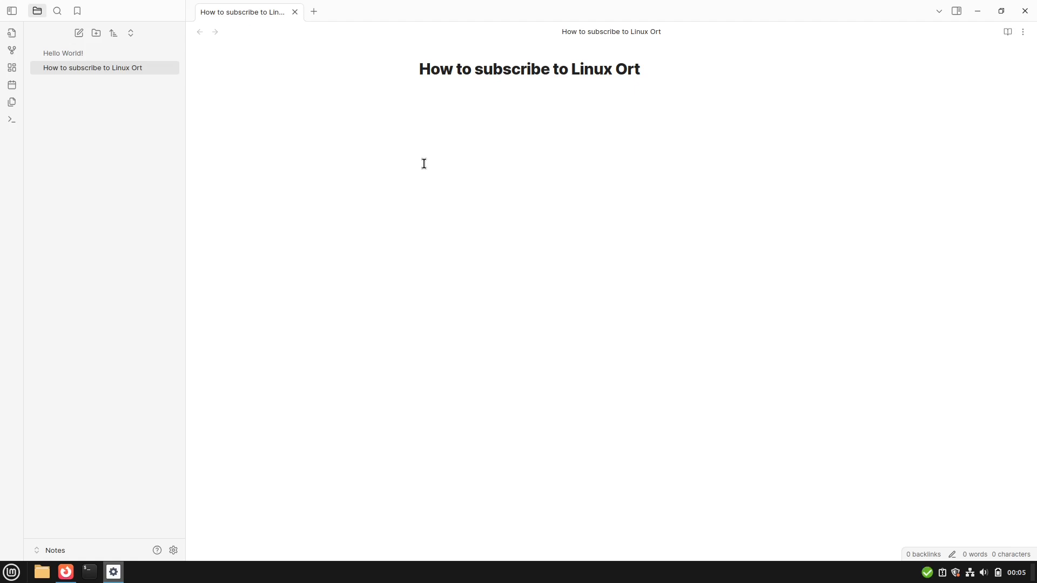
left_click(419, 92)
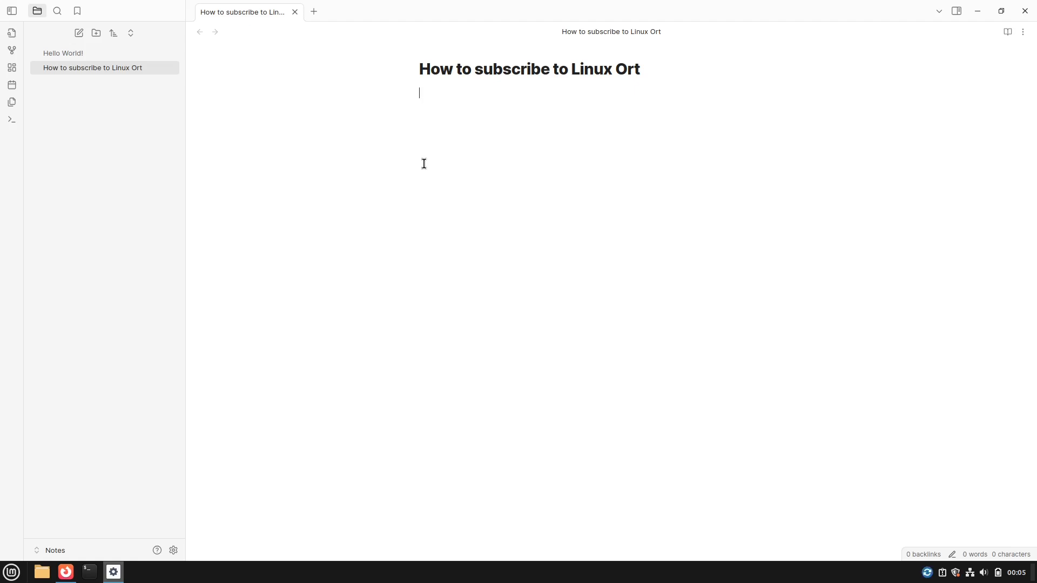
type("Hello world!")
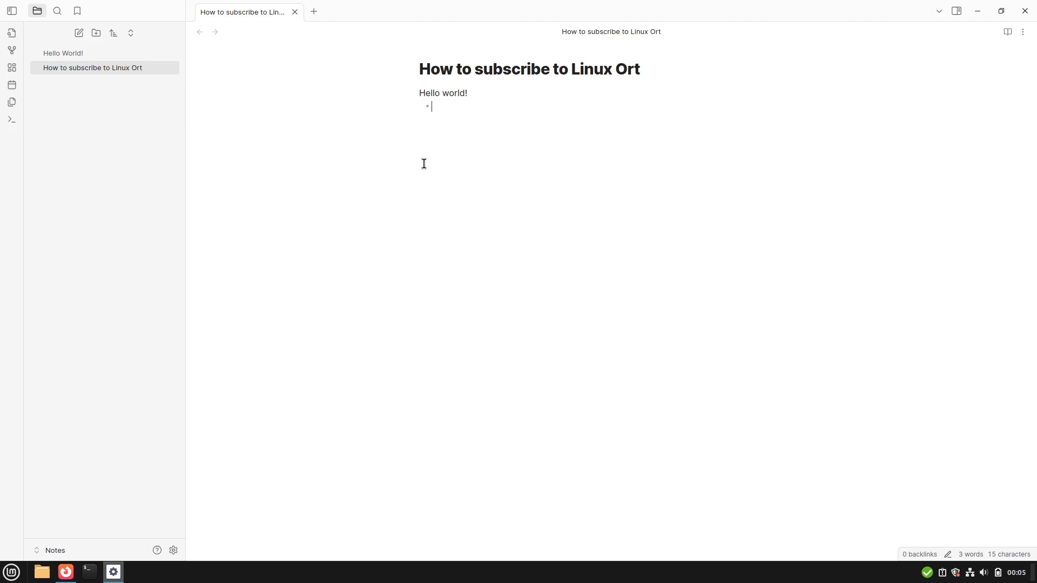
type("Open up Y")
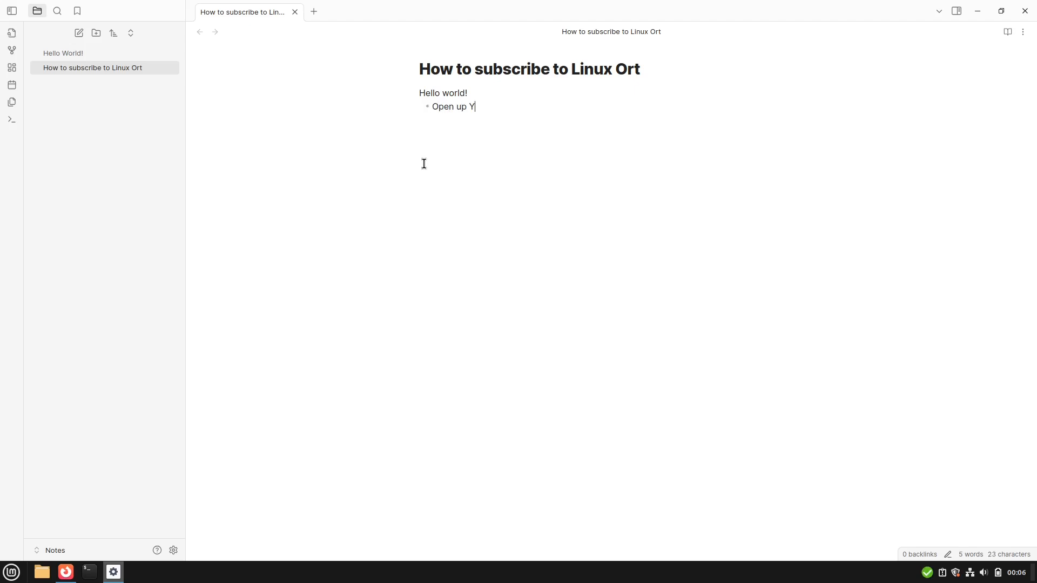
type("ouTube")
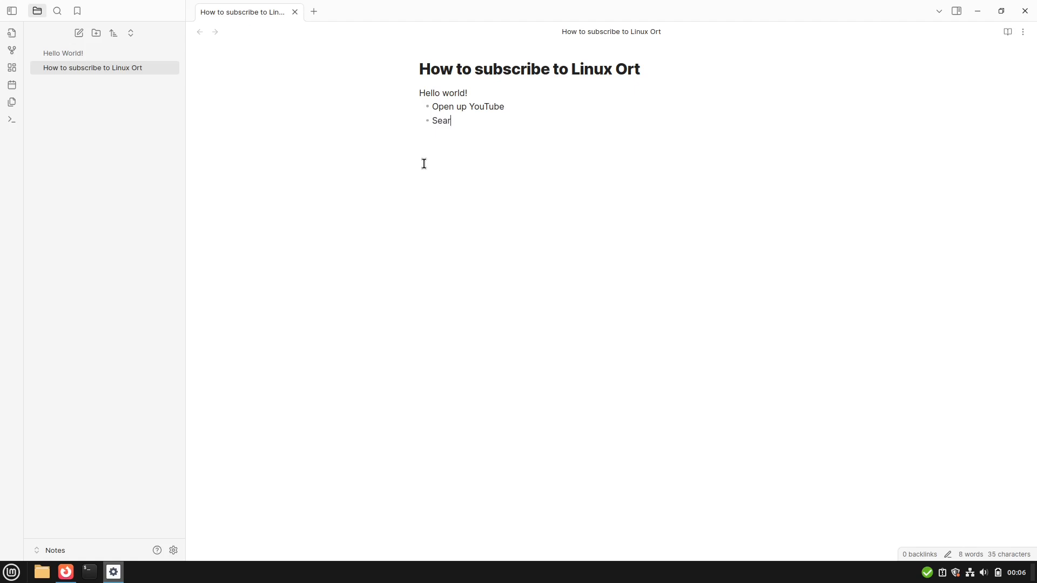
type("ch for \"Linux \"")
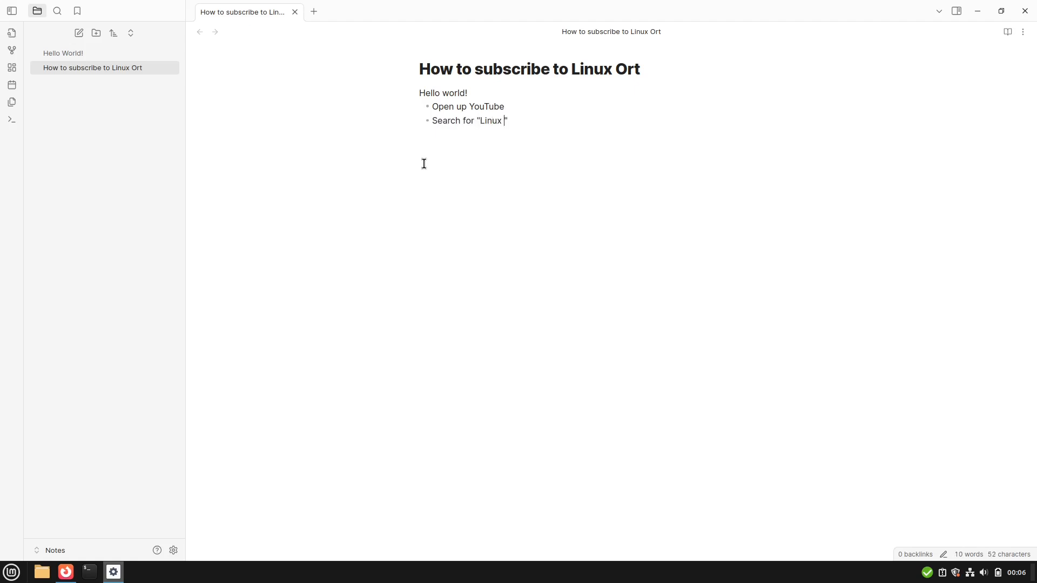
type("Ort\"")
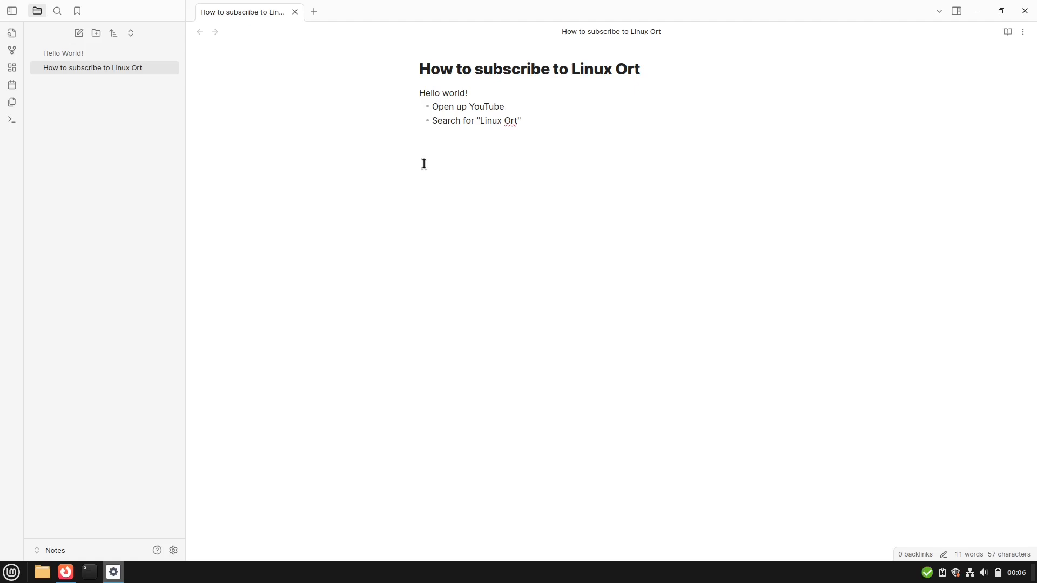
left_click(419, 146)
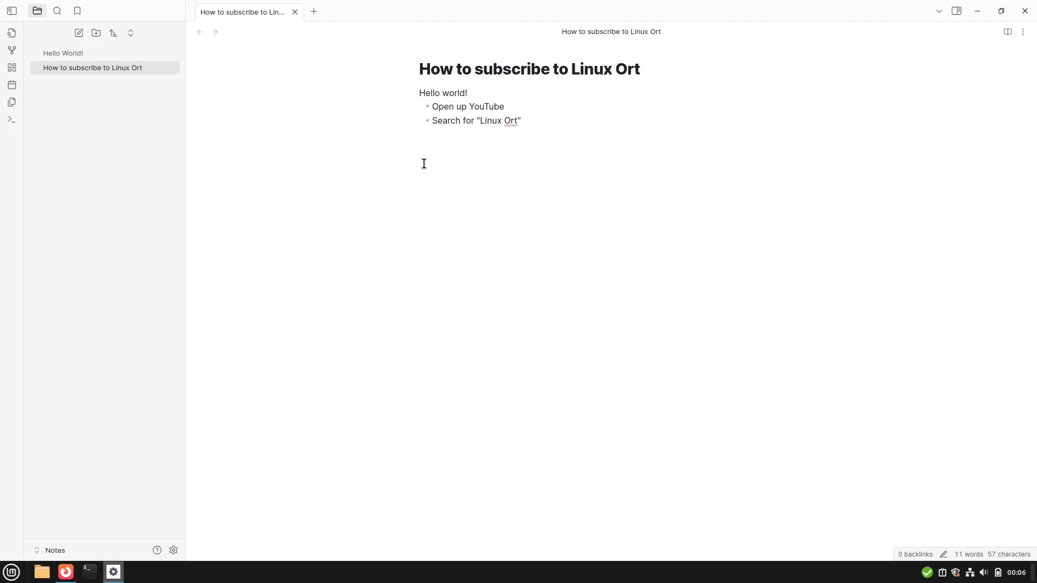
- Add an H2 heading 'This is my heading' and an H3 'This is my smaller heading'
type("##")
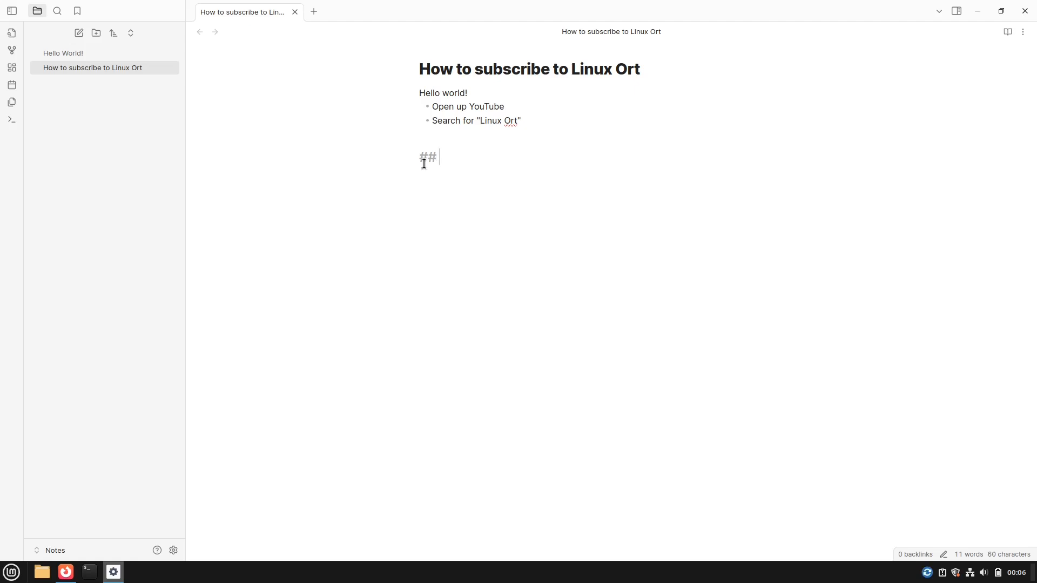
type("This")
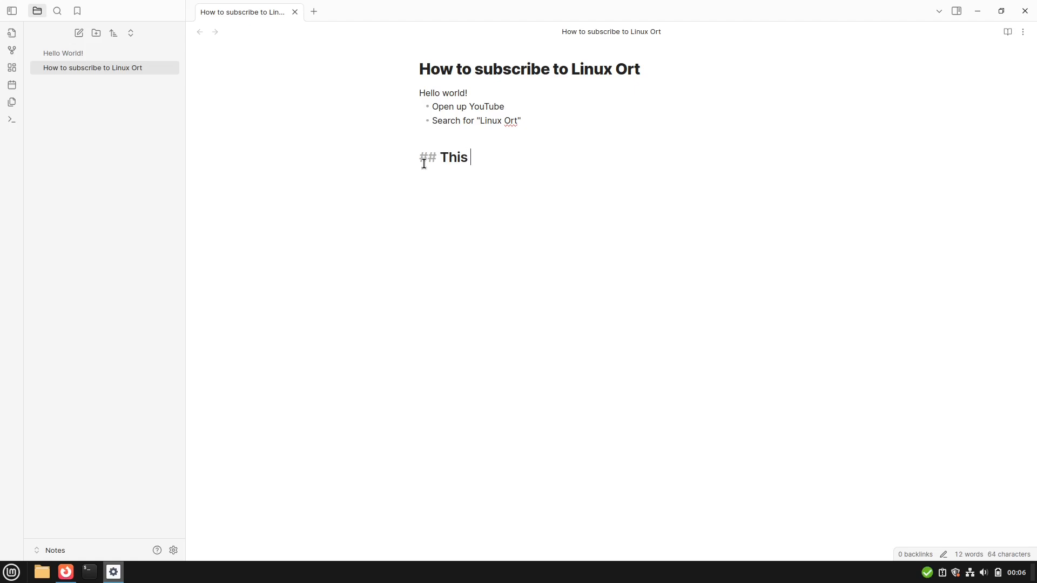
type("is my heading")
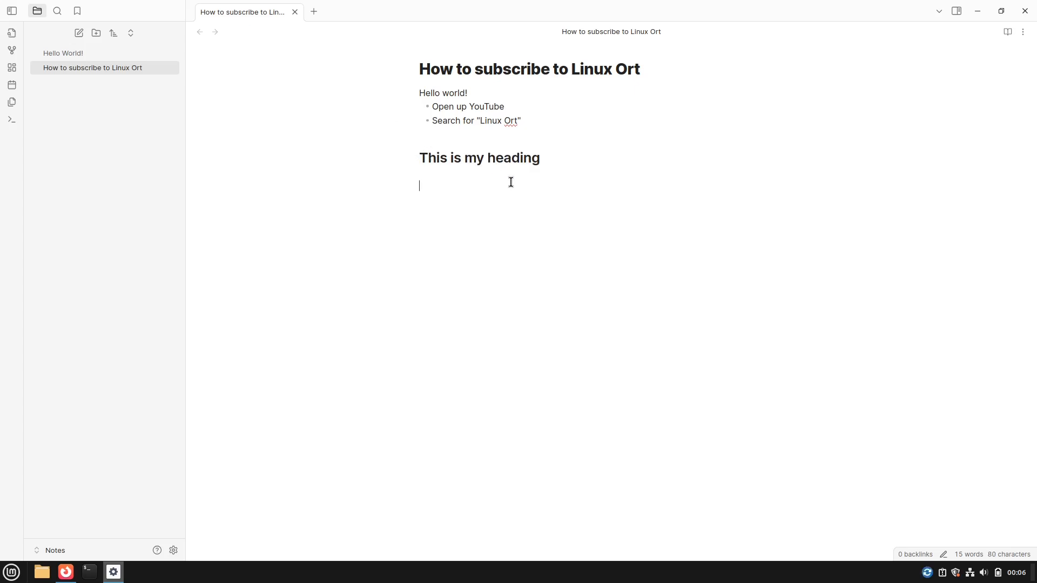
type("###")
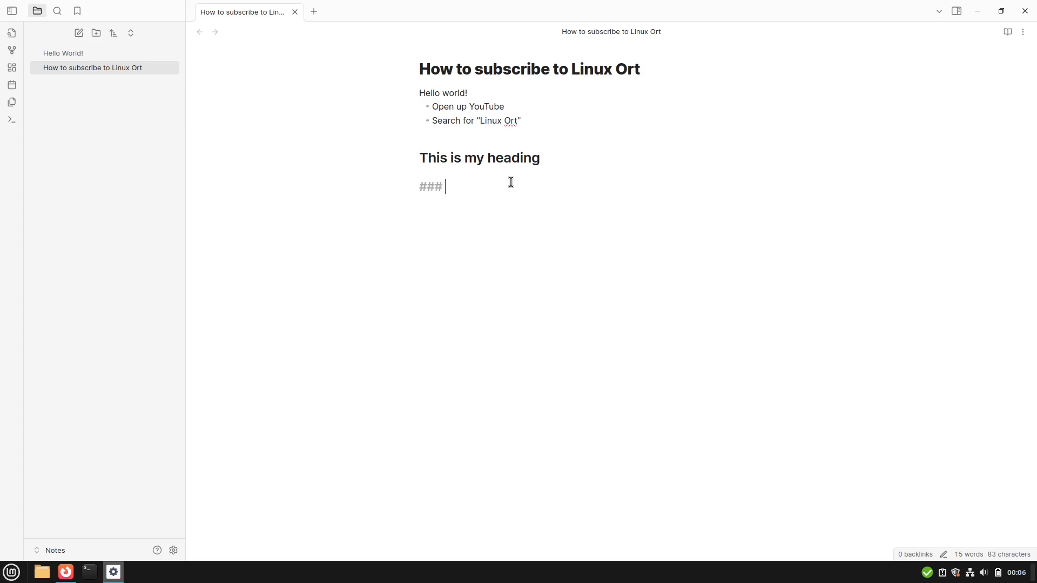
type("This is m")
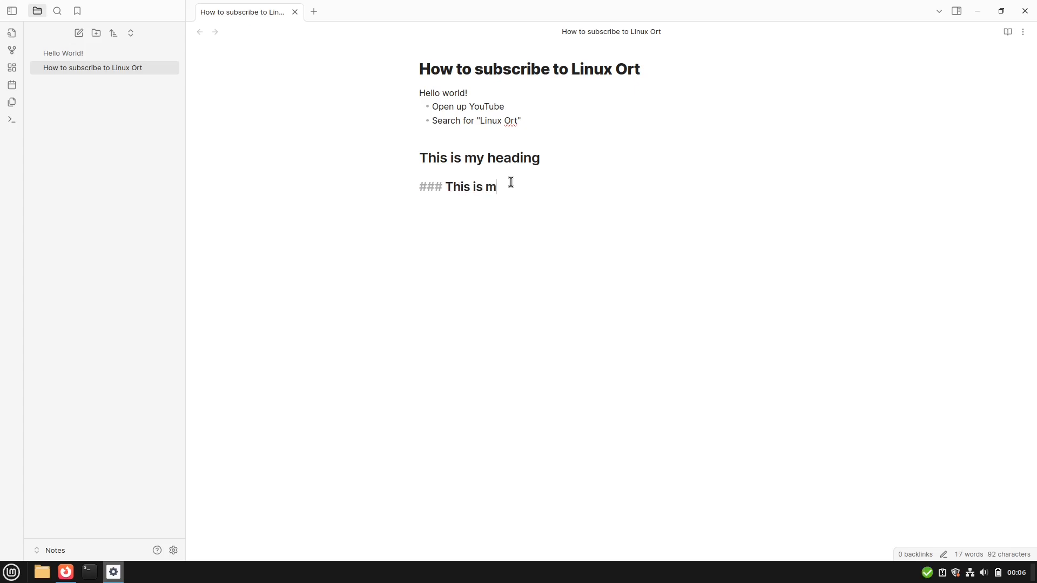
type("y smaller heading")
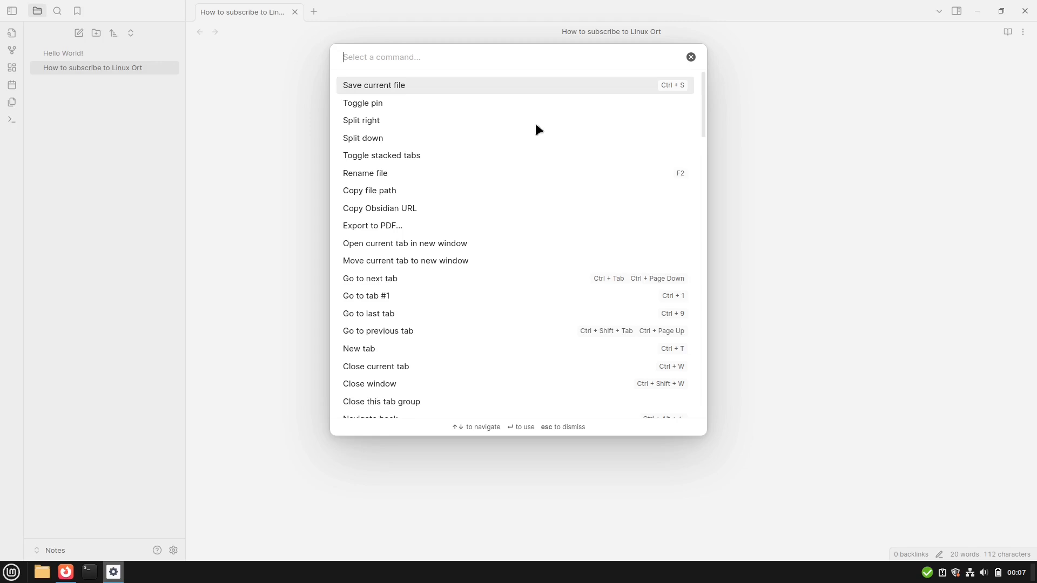
- Insert a bash code block containing 'sudo apt update' and copy the command
type("code")
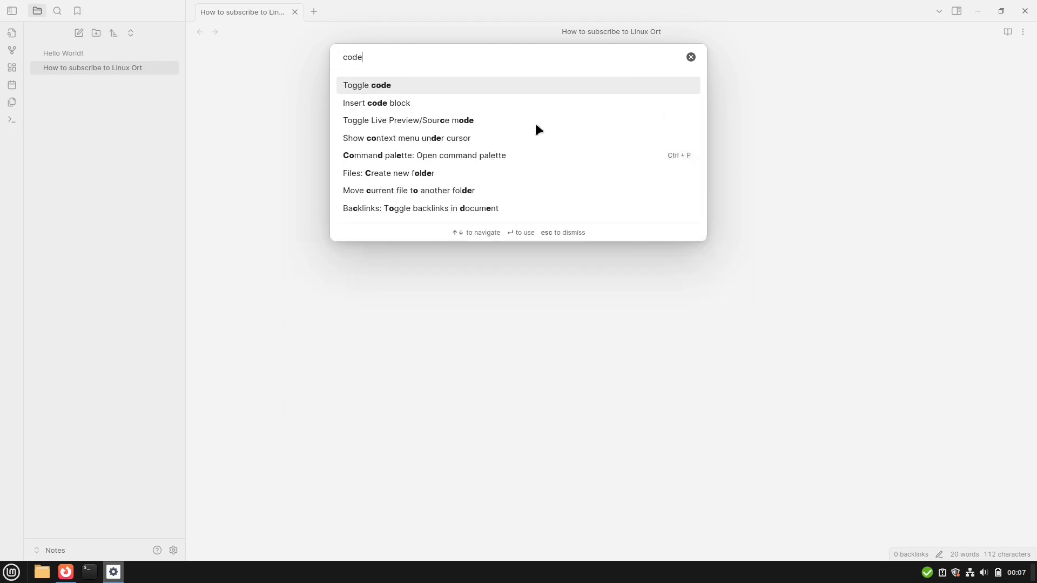
key("Down")
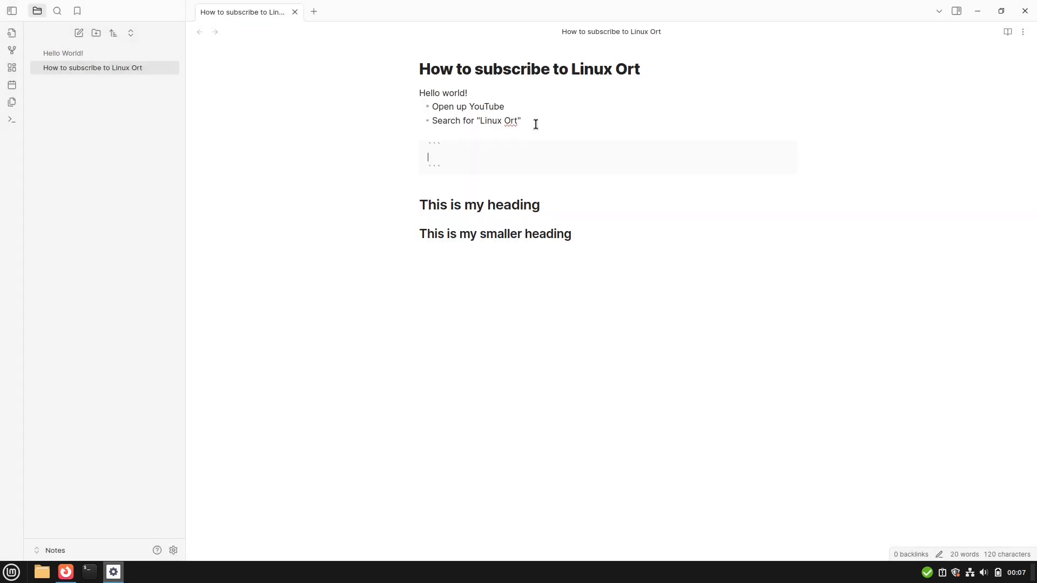
type("b")
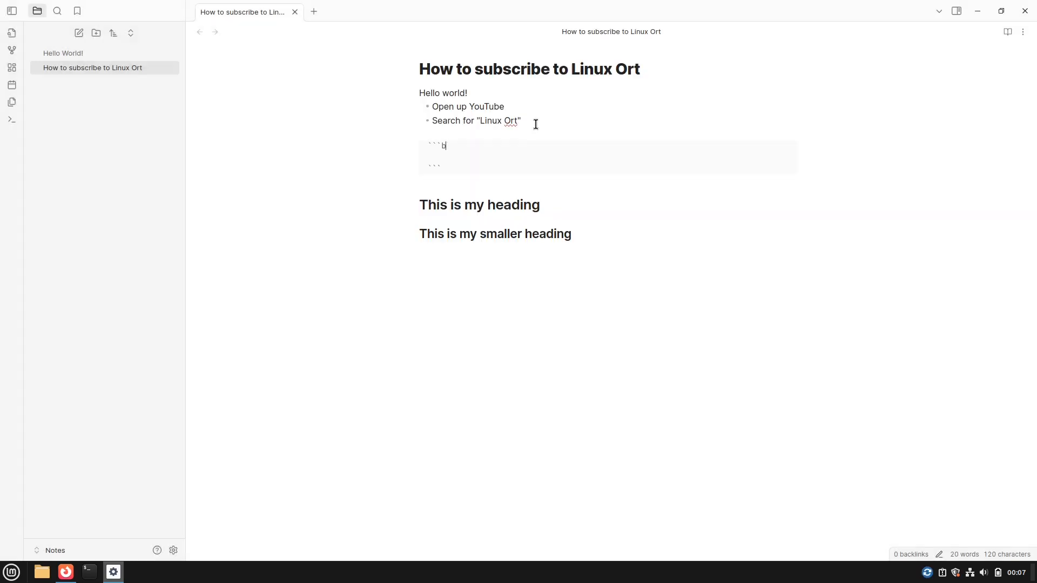
type("ash")
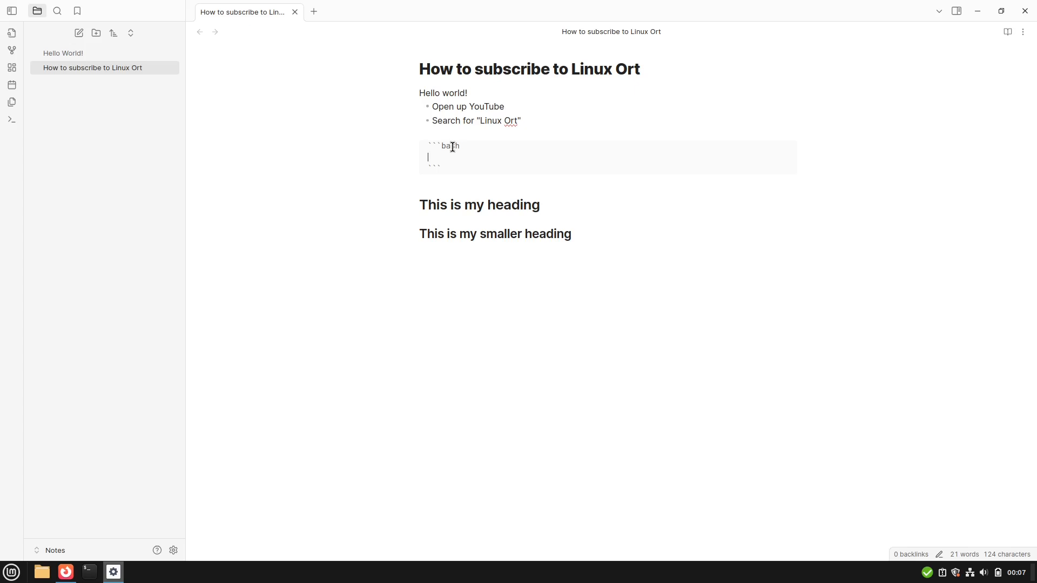
type("s")
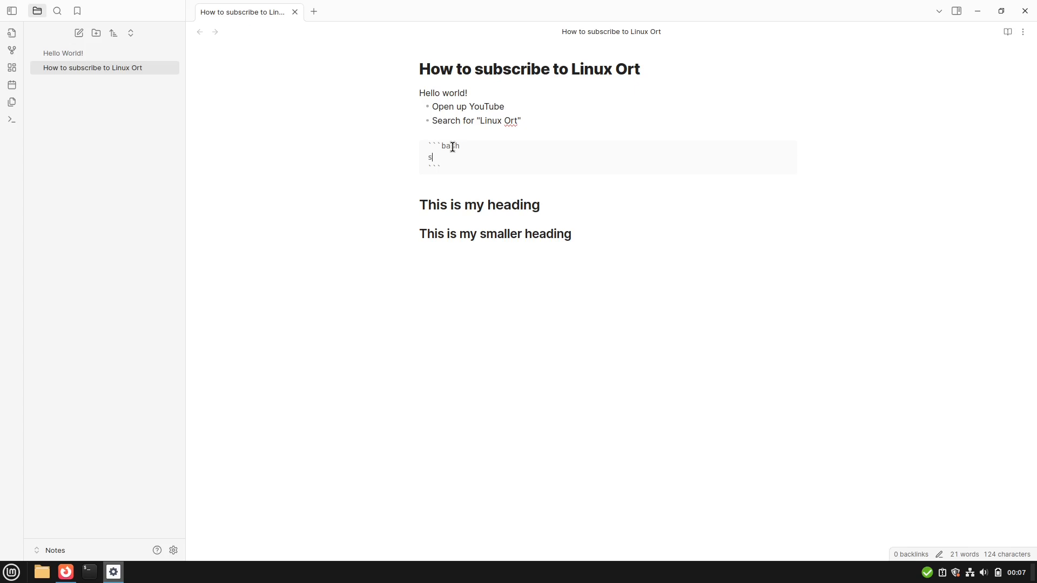
type("udo apt update")
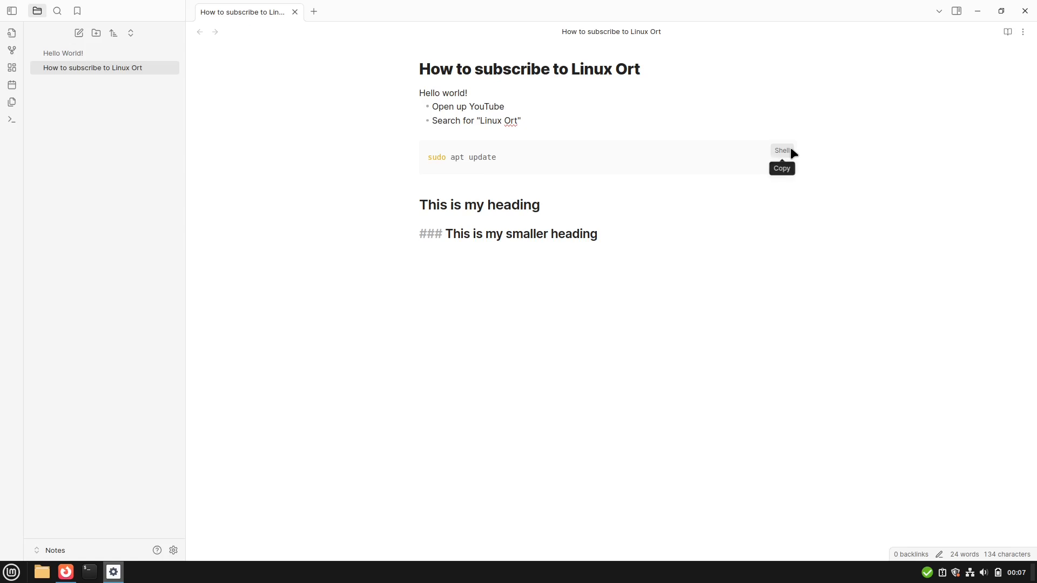
left_click(781, 168)
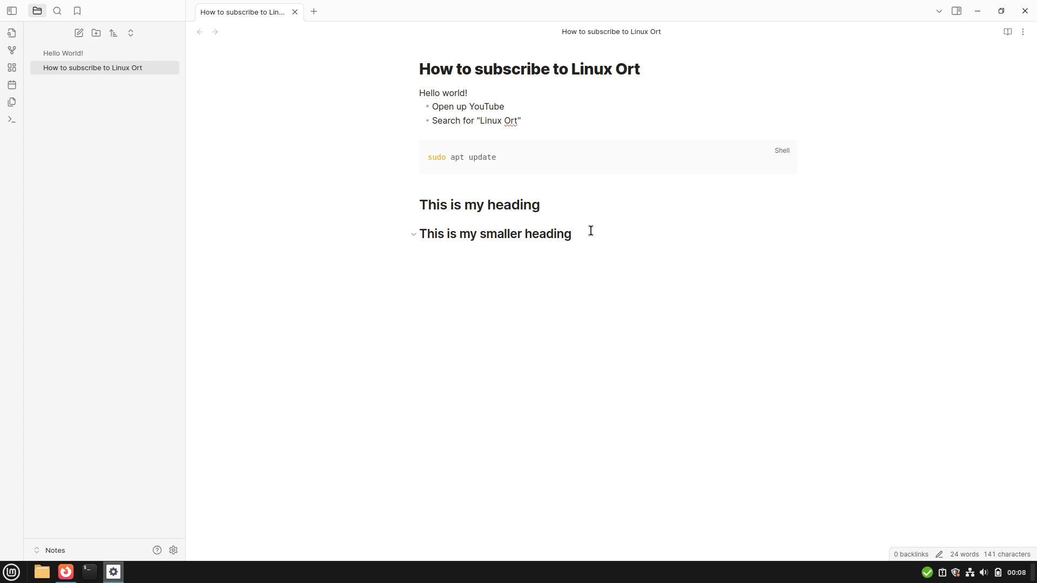
- Add a [[Hello World!]] link, follow it, then return to How to subscribe to Linux Ort
type("[[")
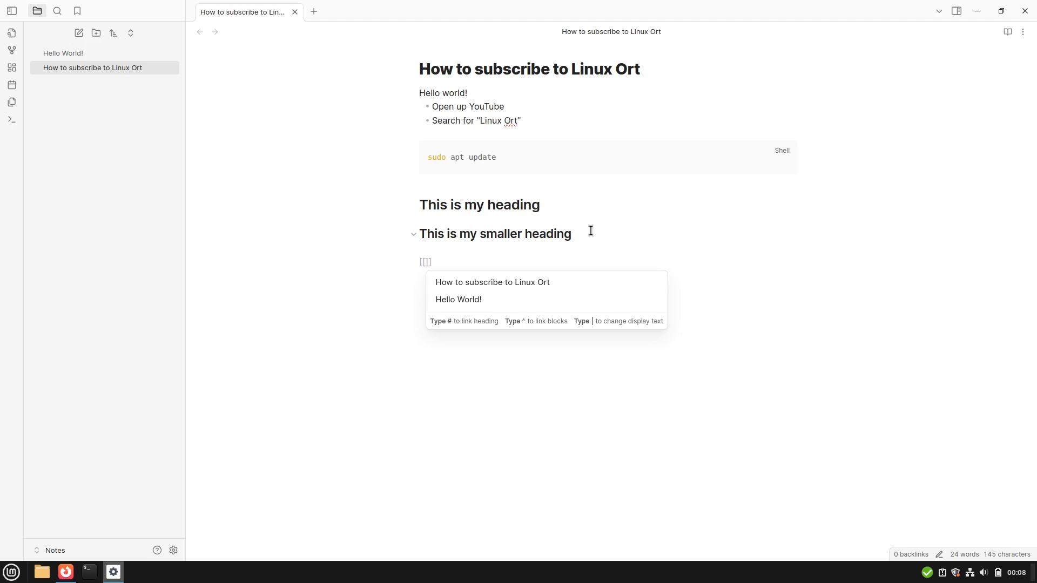
left_click(457, 300)
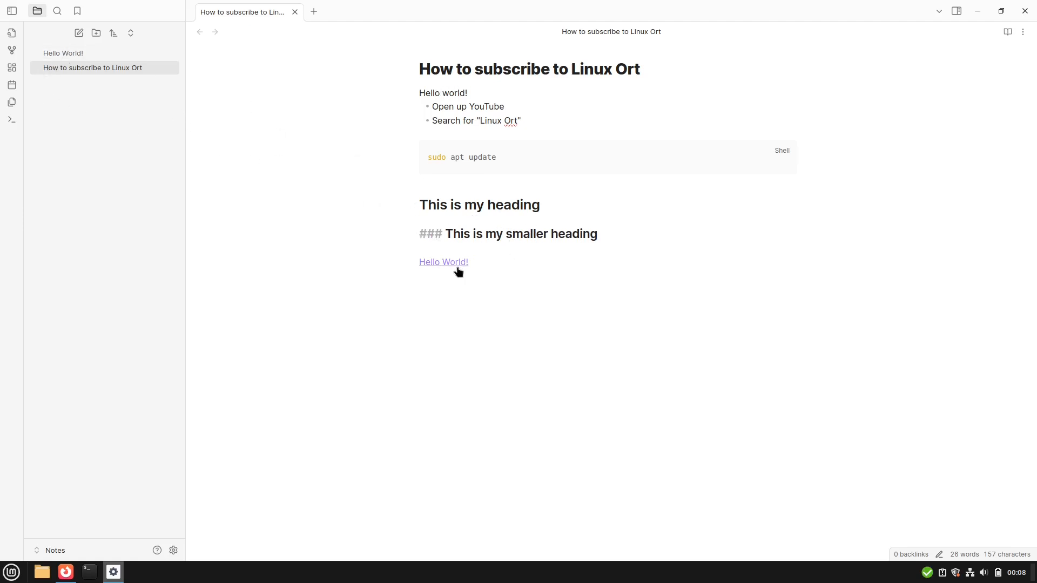
left_click(442, 262)
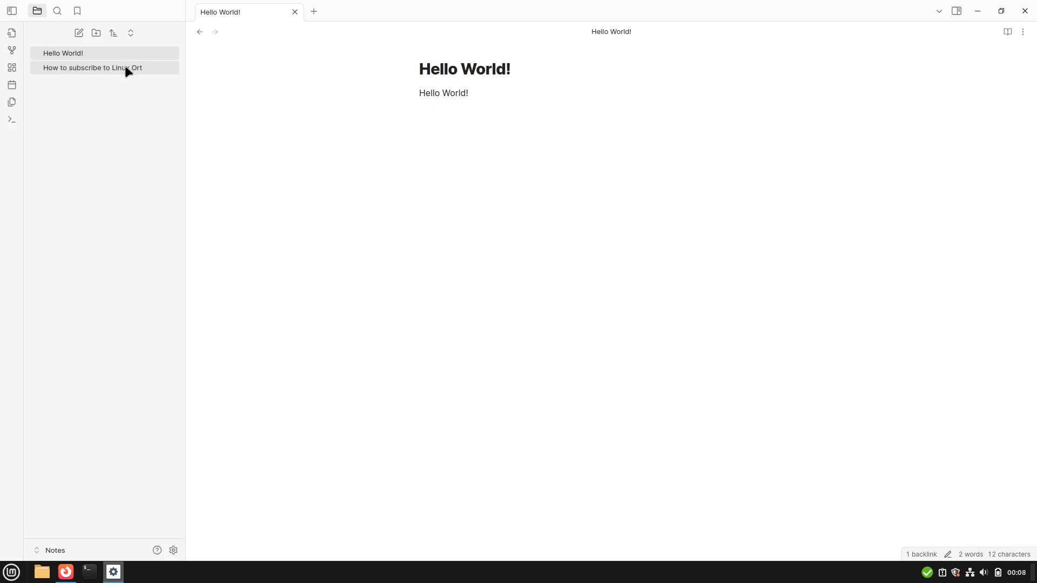
left_click(92, 67)
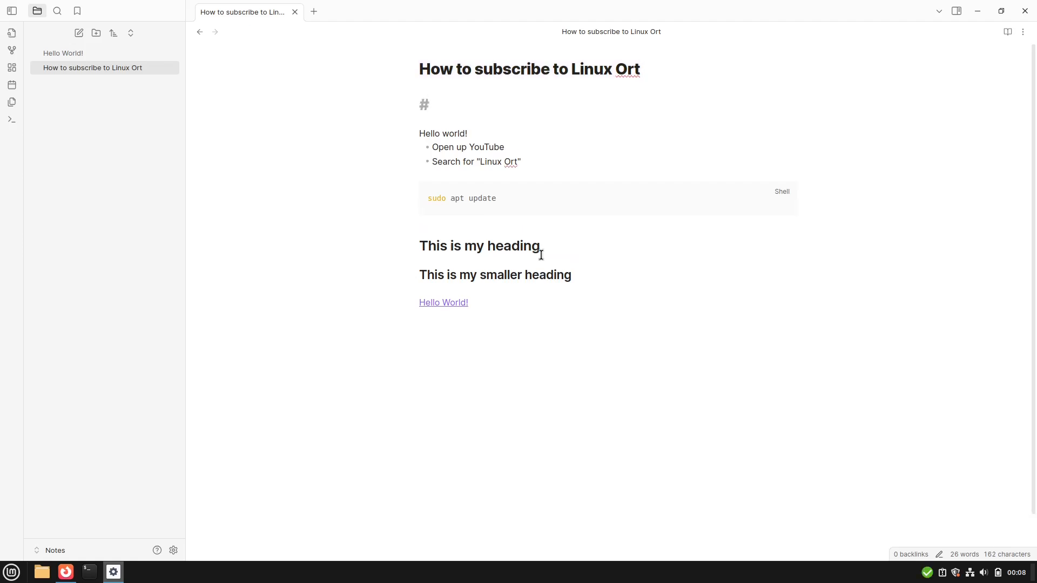
- Place the #instructions tag on the line directly under the note title
left_click(428, 104)
type("instructions")
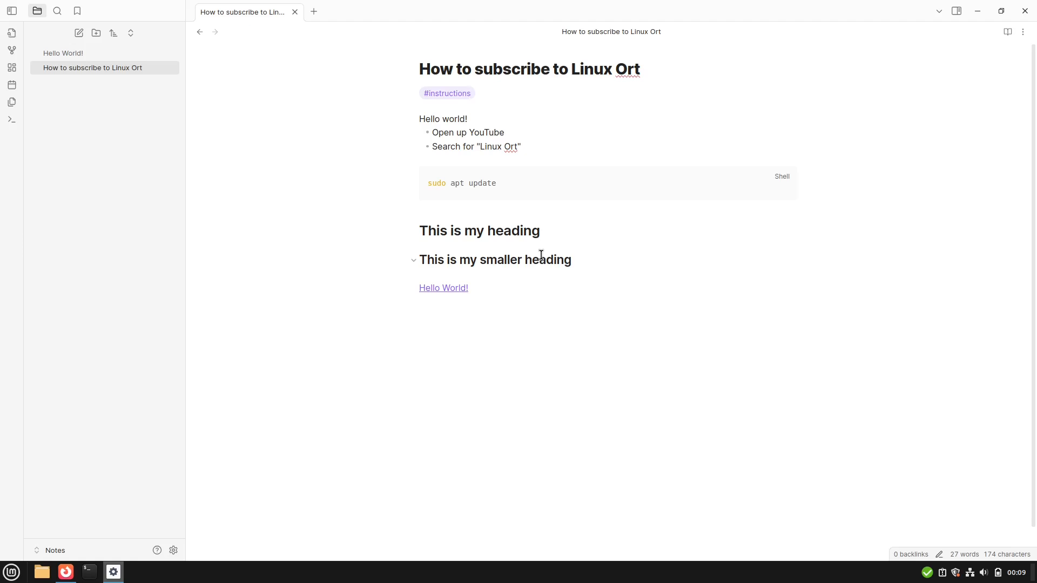
left_click(471, 93)
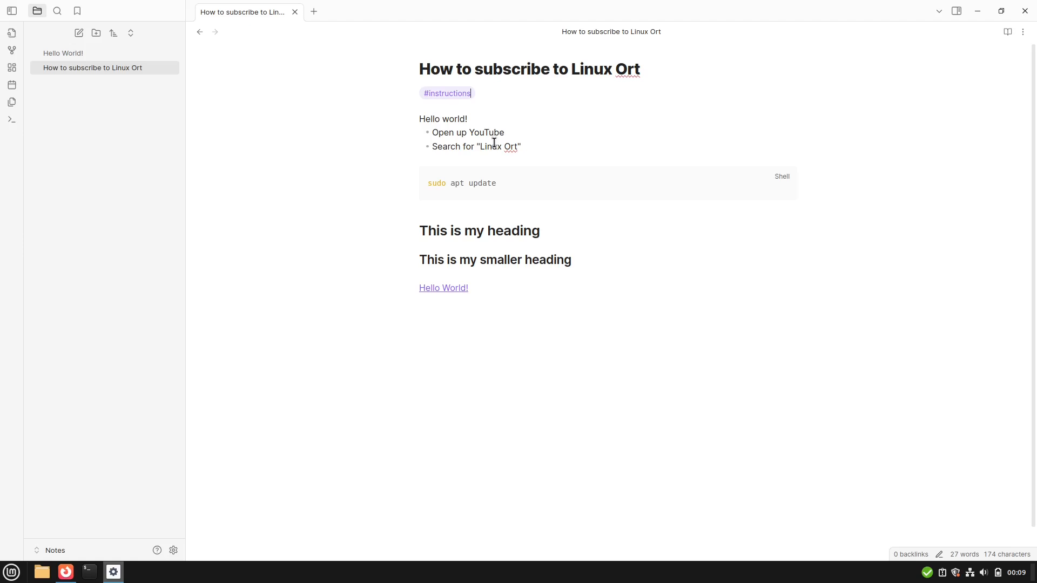
mouse_move(102, 23)
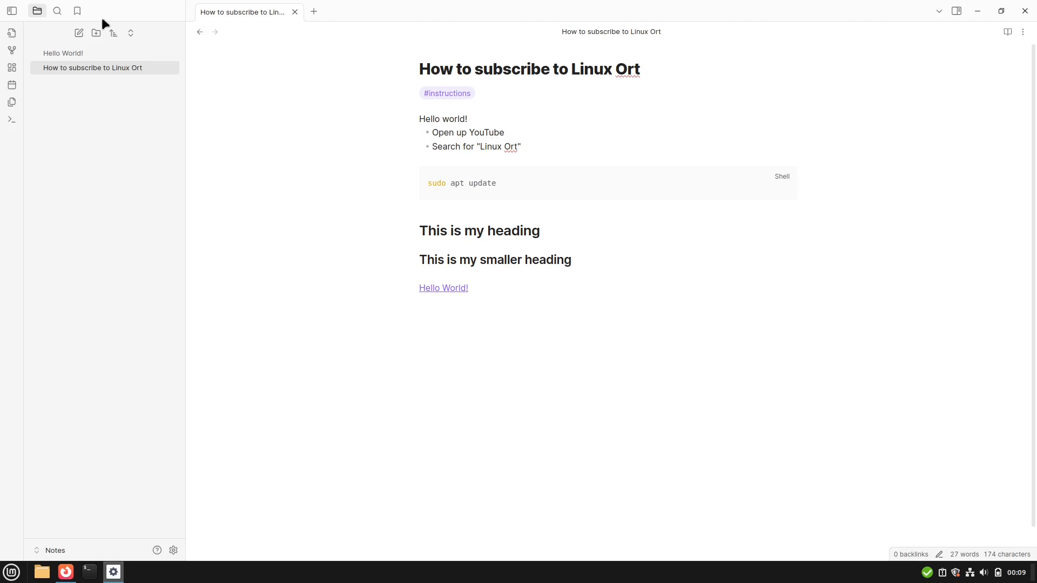
mouse_move(57, 11)
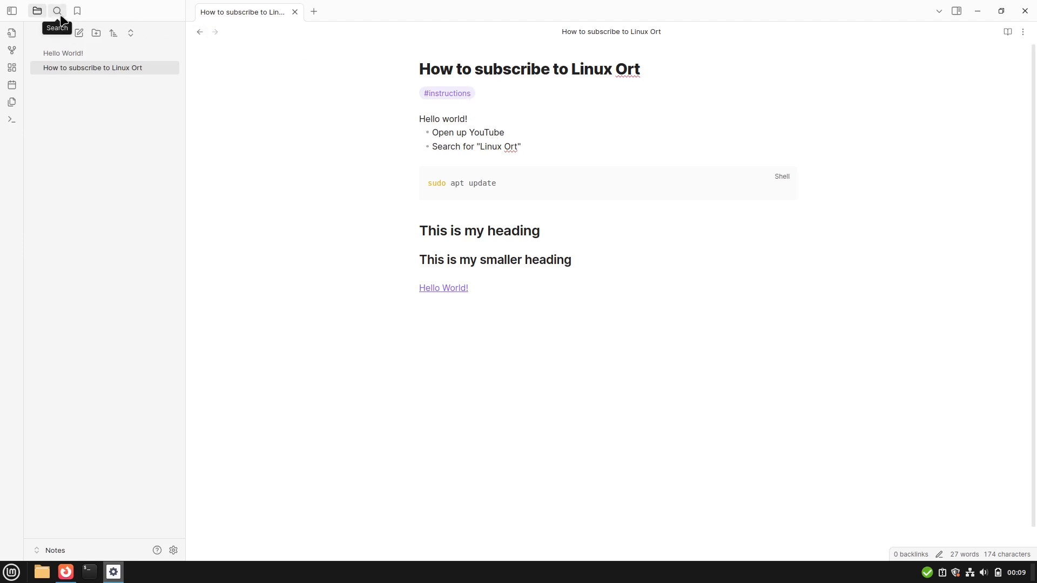
mouse_move(11, 50)
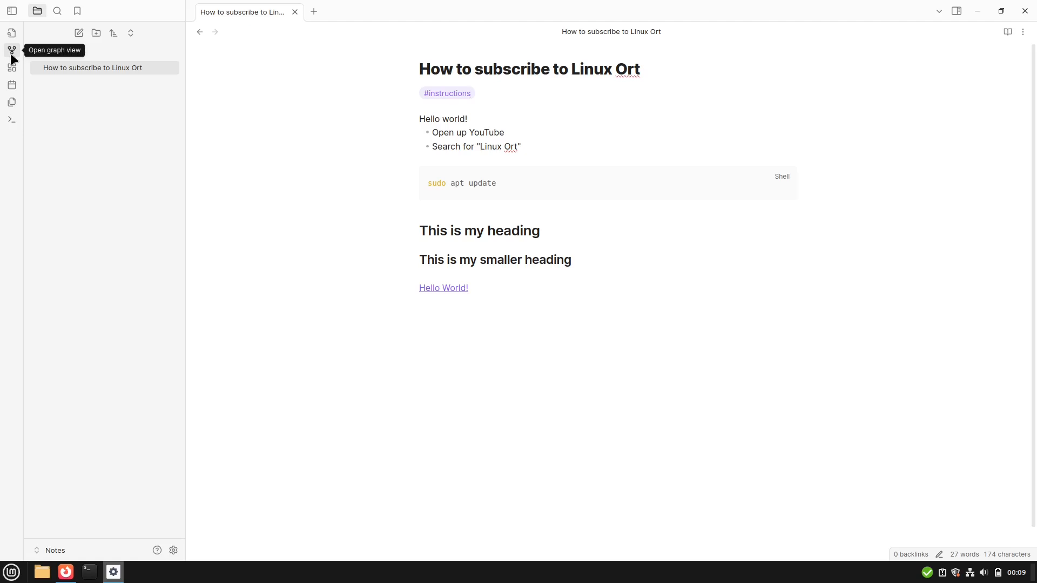
- Open the graph view and switch on the Tags filter to show #instructions as a node
left_click(11, 50)
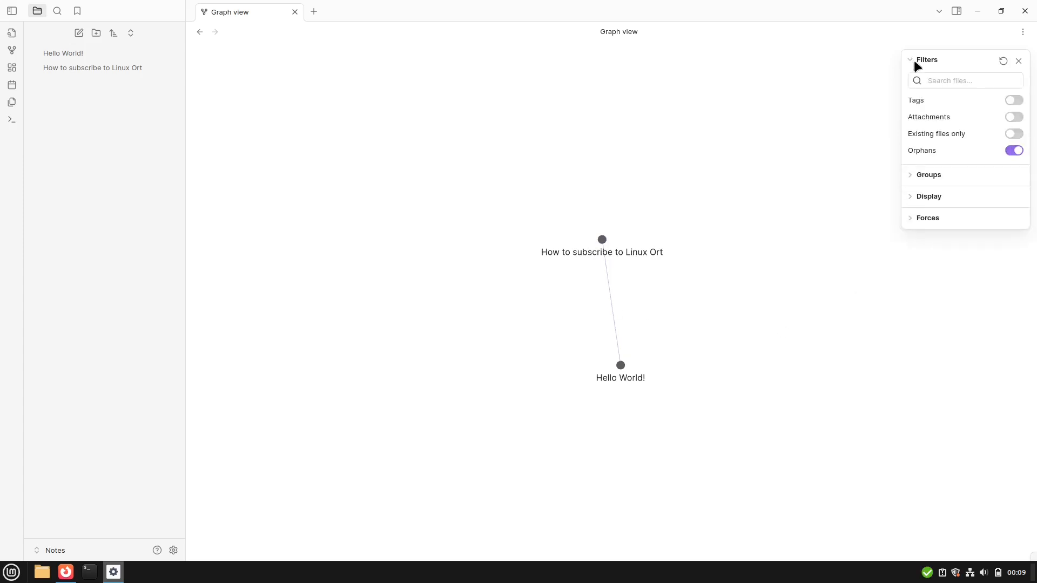
left_click(1013, 100)
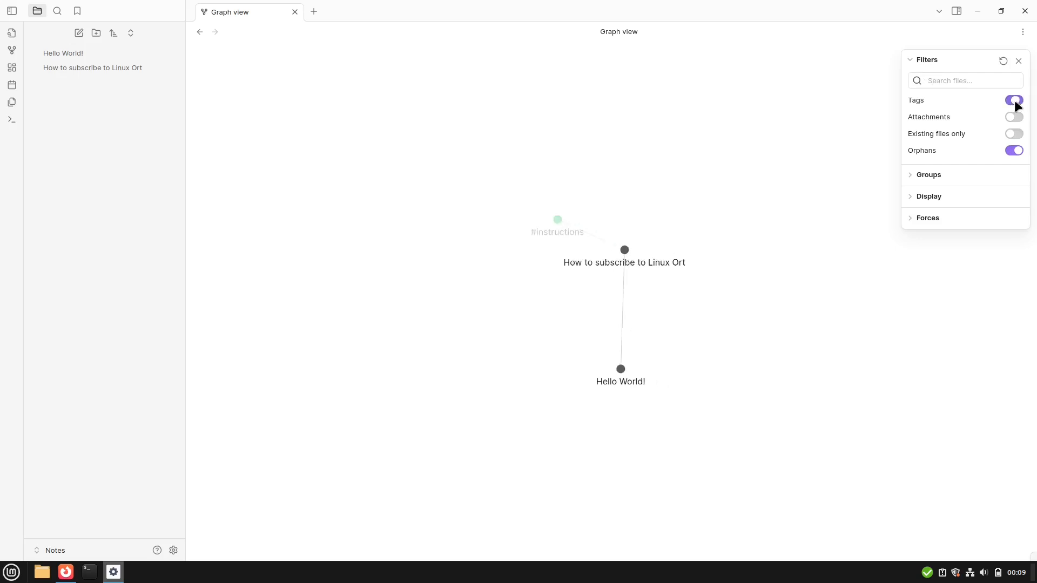
left_click(1014, 100)
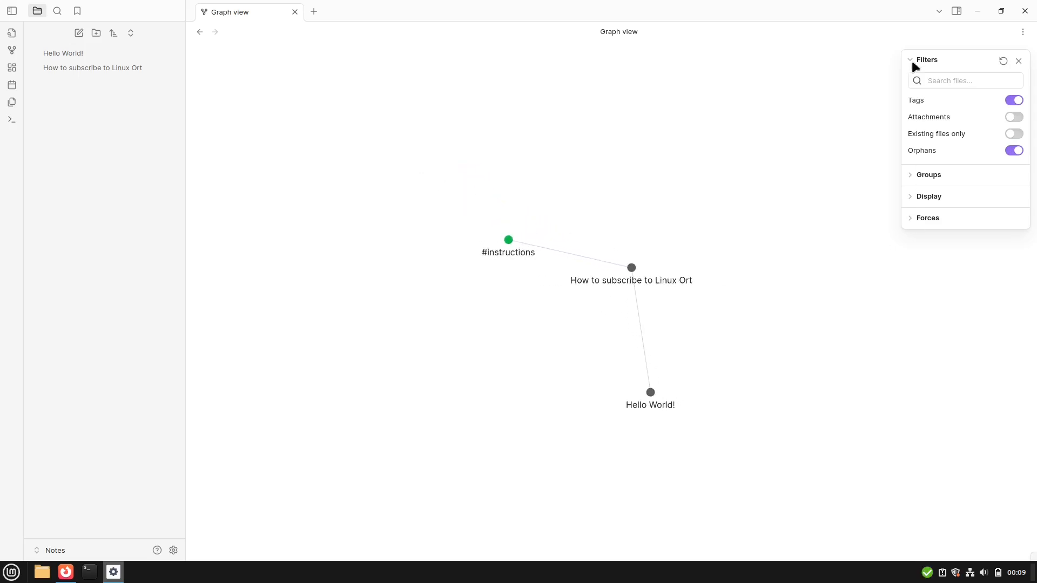
left_click(964, 80)
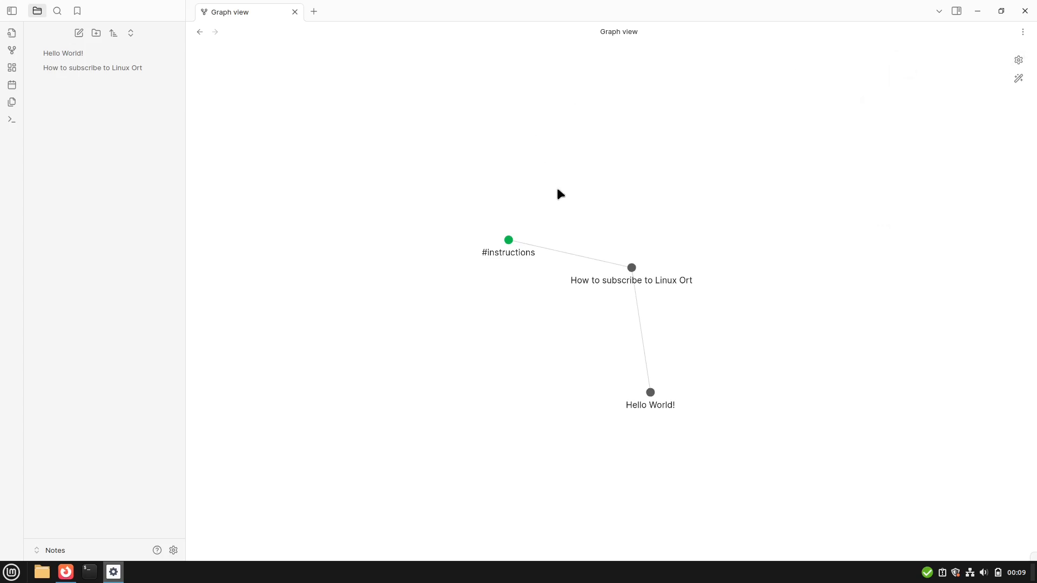
mouse_move(11, 85)
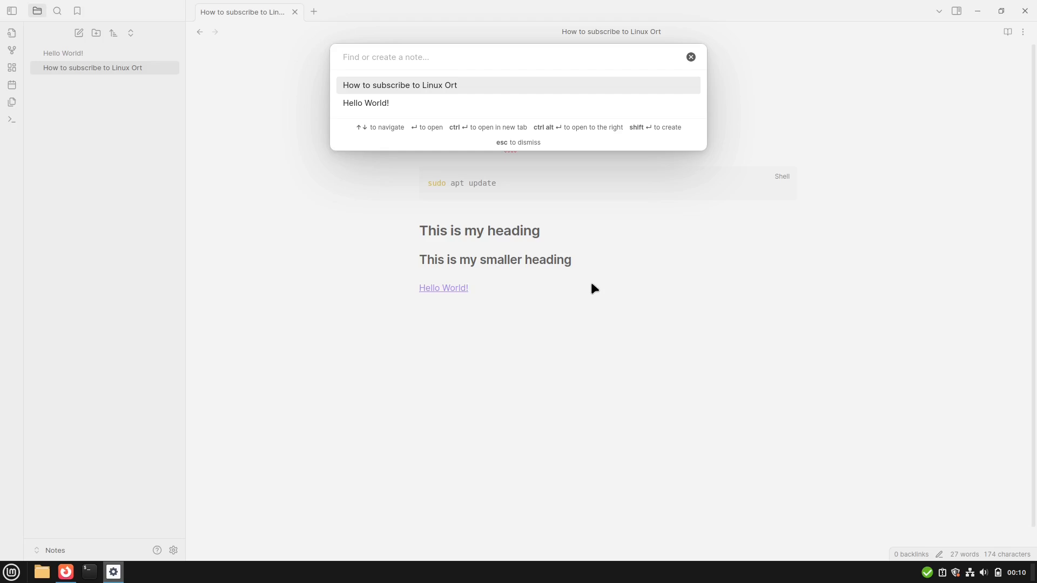
mouse_move(593, 264)
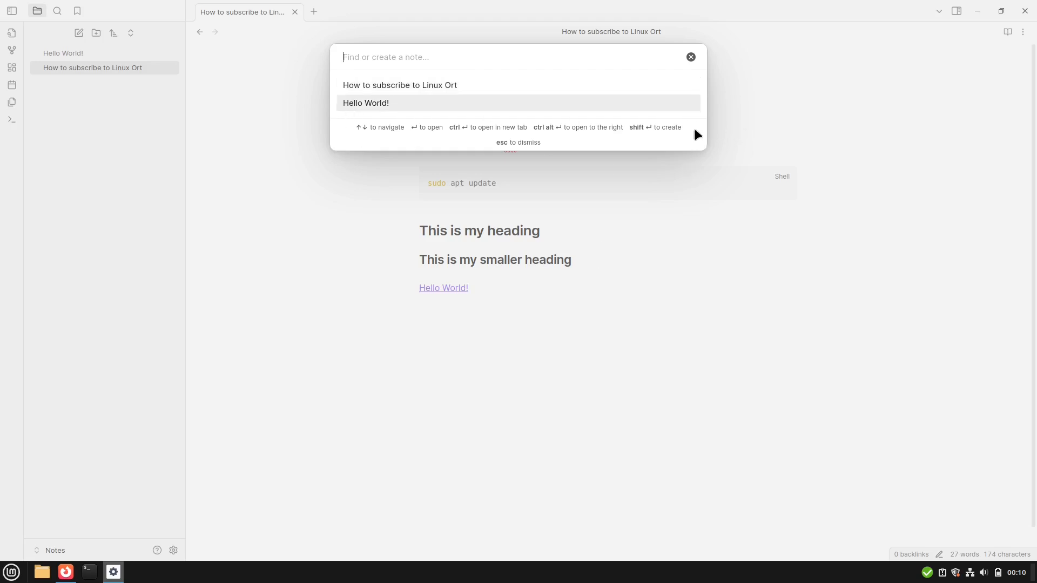
mouse_move(380, 140)
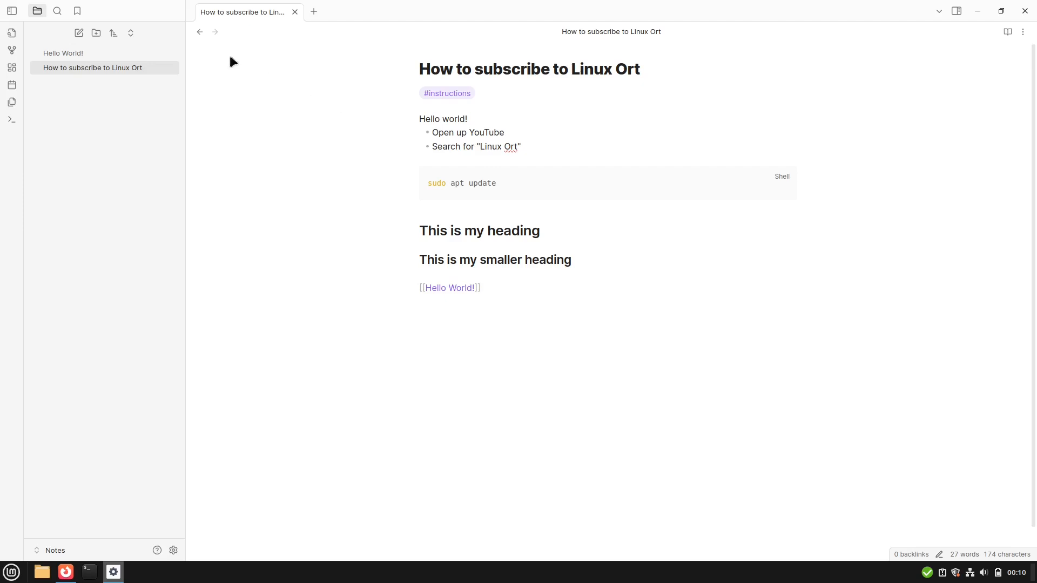
mouse_move(57, 11)
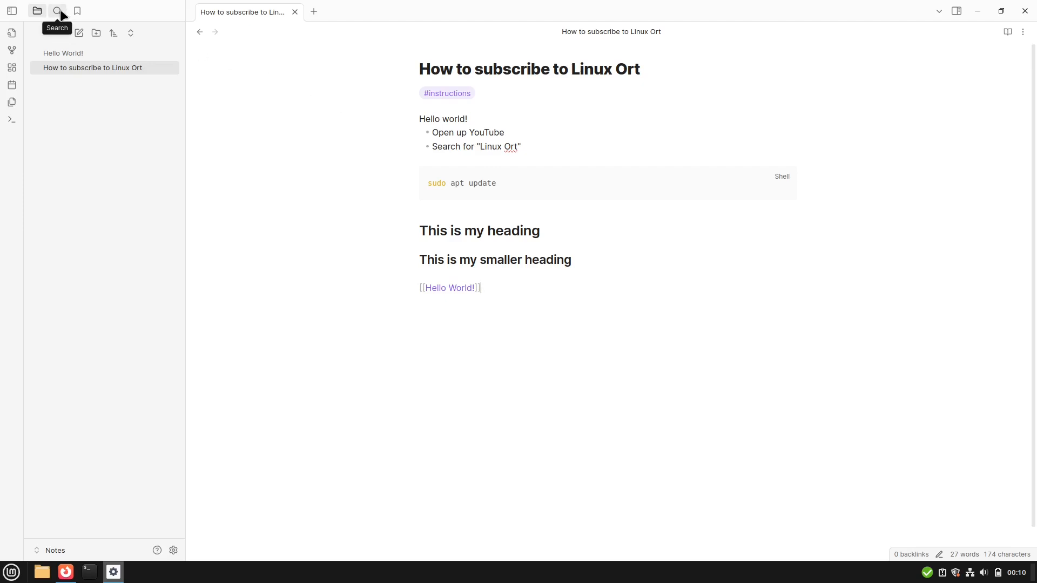
- Search the vault for 'apt', finding the sudo apt update line
left_click(57, 12)
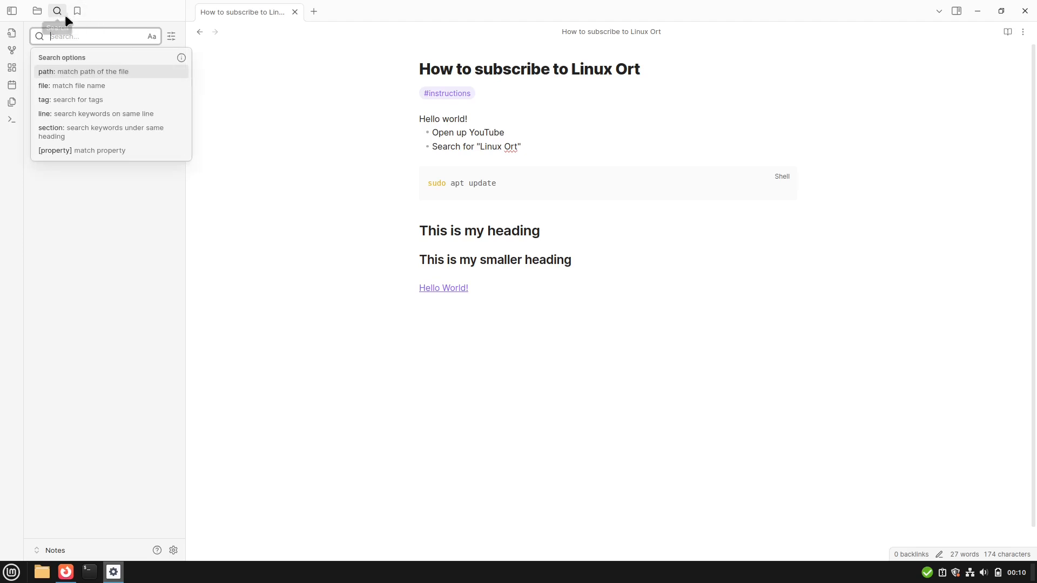
mouse_move(77, 12)
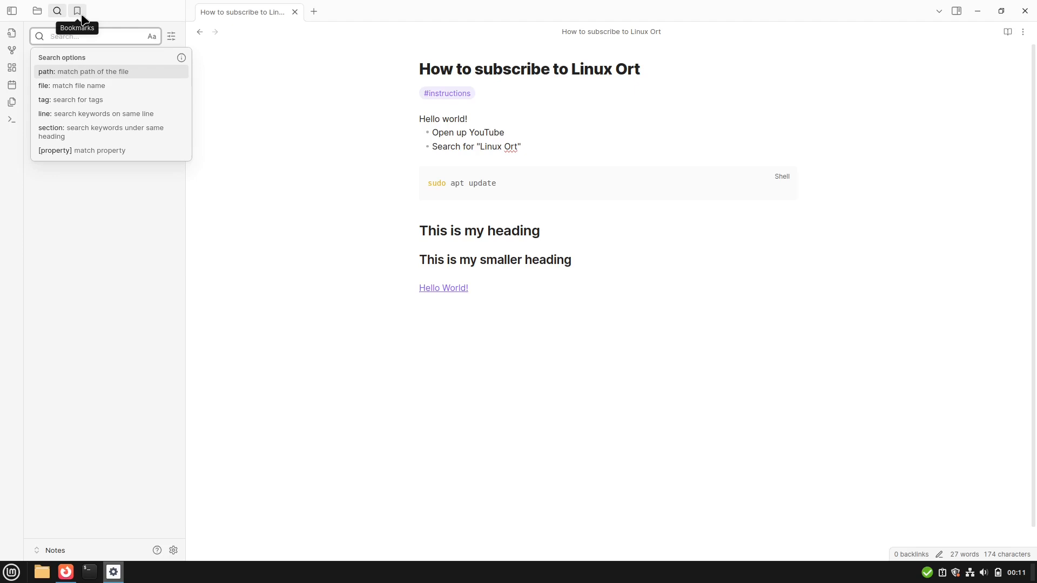
type("apt")
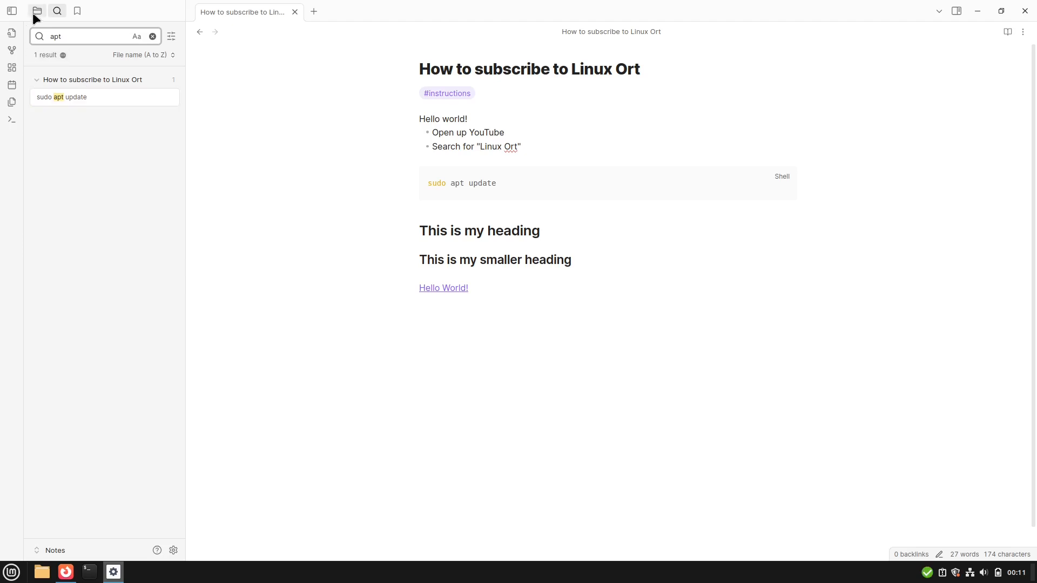
- Switch the left sidebar back to the vault's file list
left_click(37, 10)
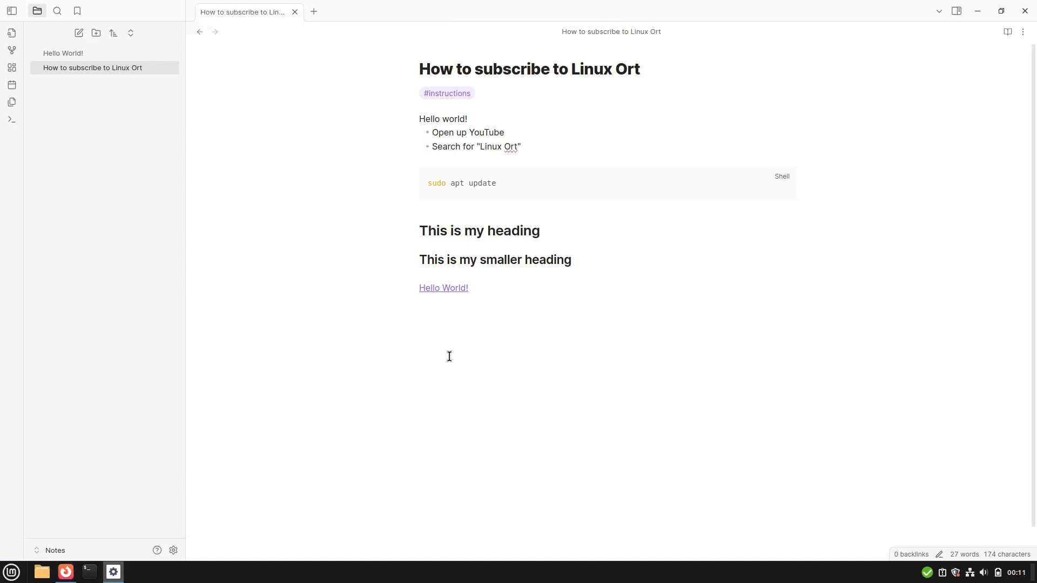
mouse_move(173, 497)
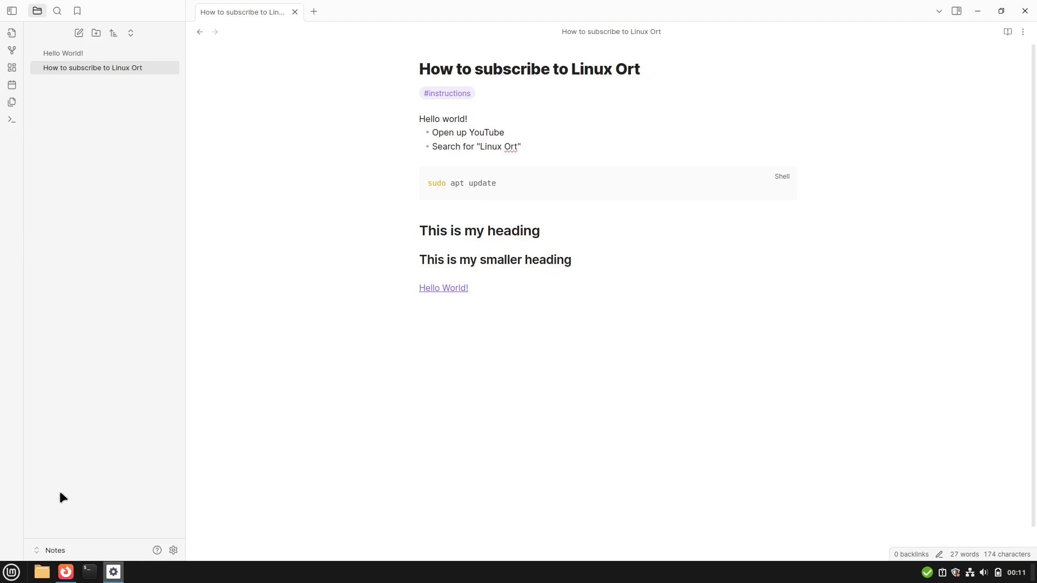
mouse_move(389, 268)
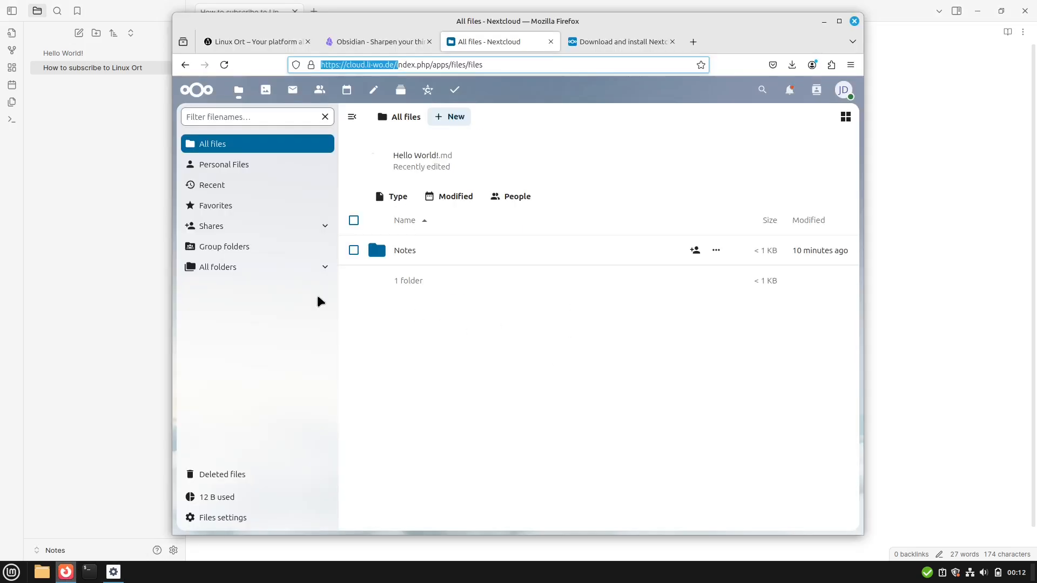
- Open How to subscribe to Linux Ort in Nextcloud Notes with Firefox maximized
left_click(373, 89)
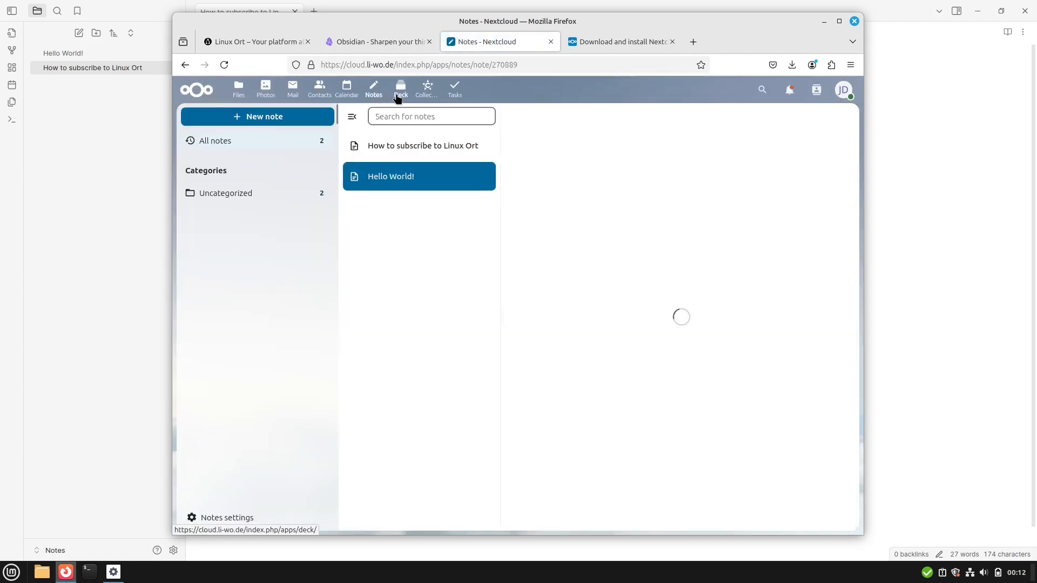
left_click(421, 146)
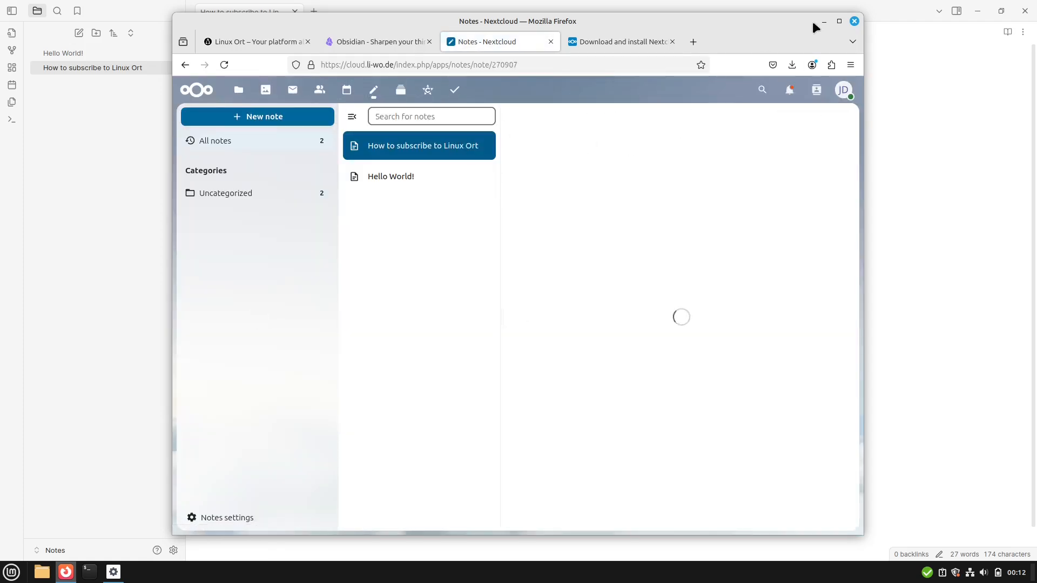
left_click(838, 20)
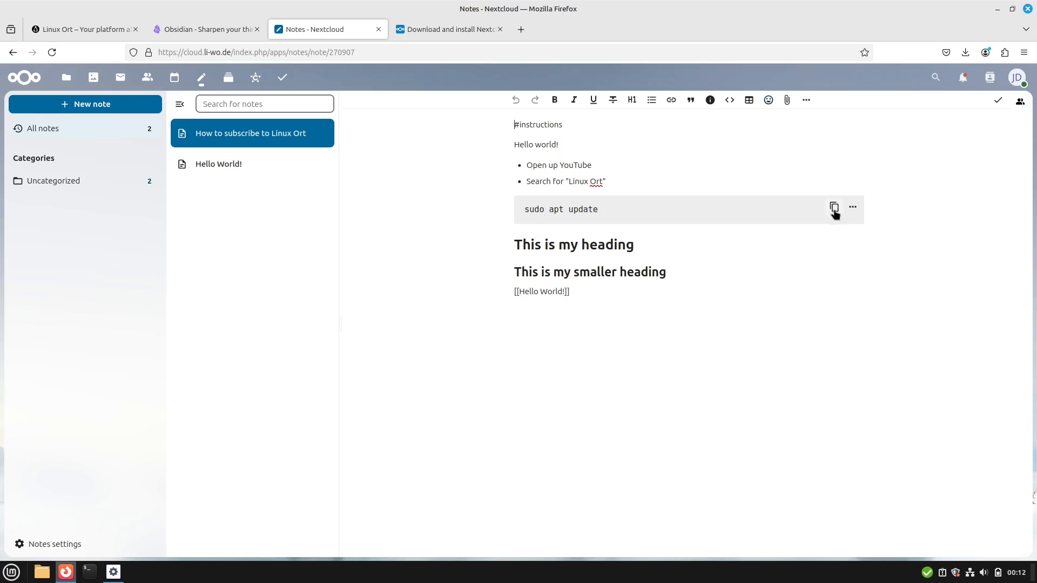
mouse_move(572, 276)
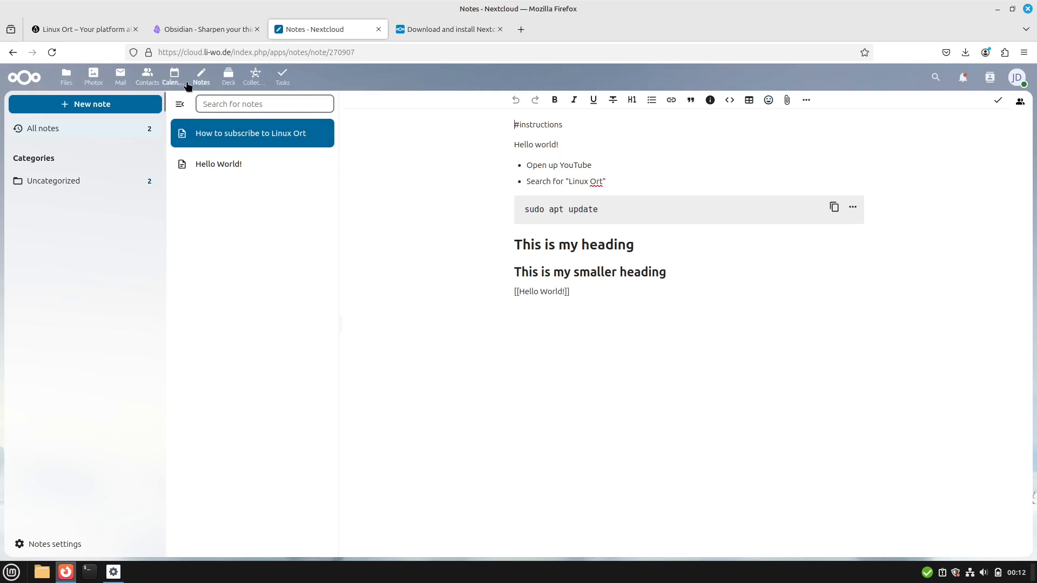
mouse_move(201, 76)
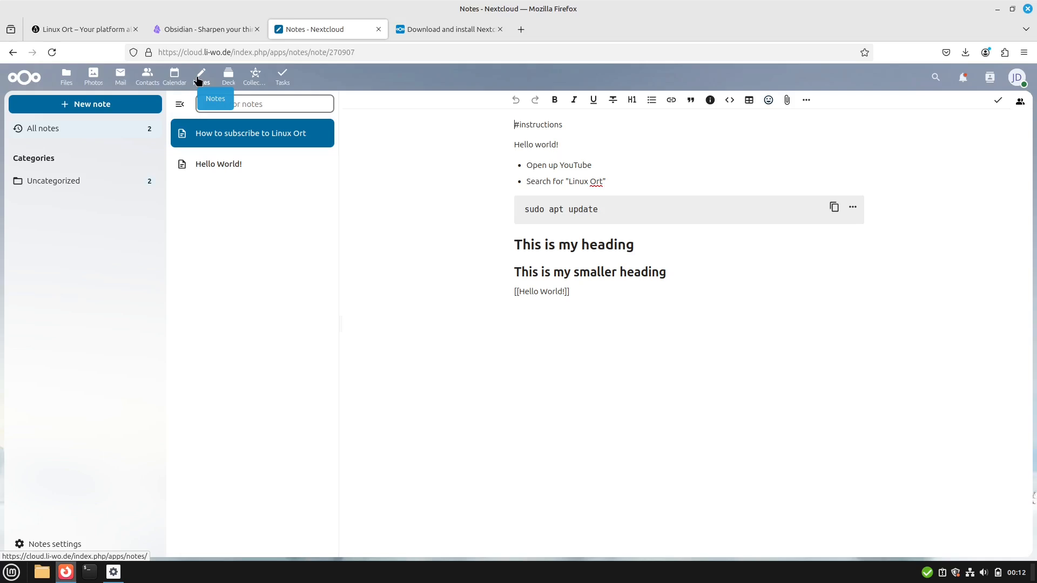
mouse_move(530, 85)
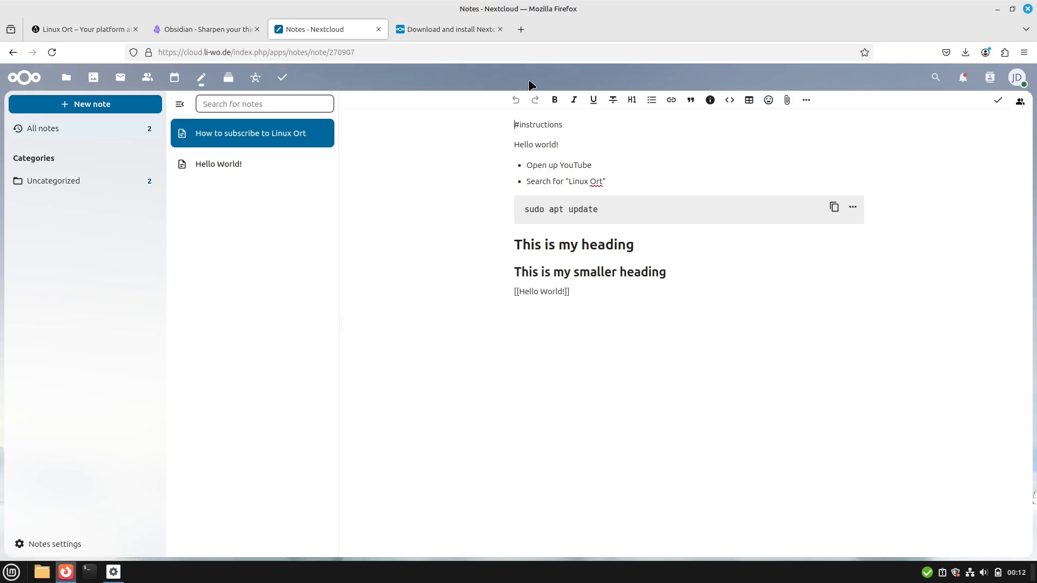
mouse_move(527, 215)
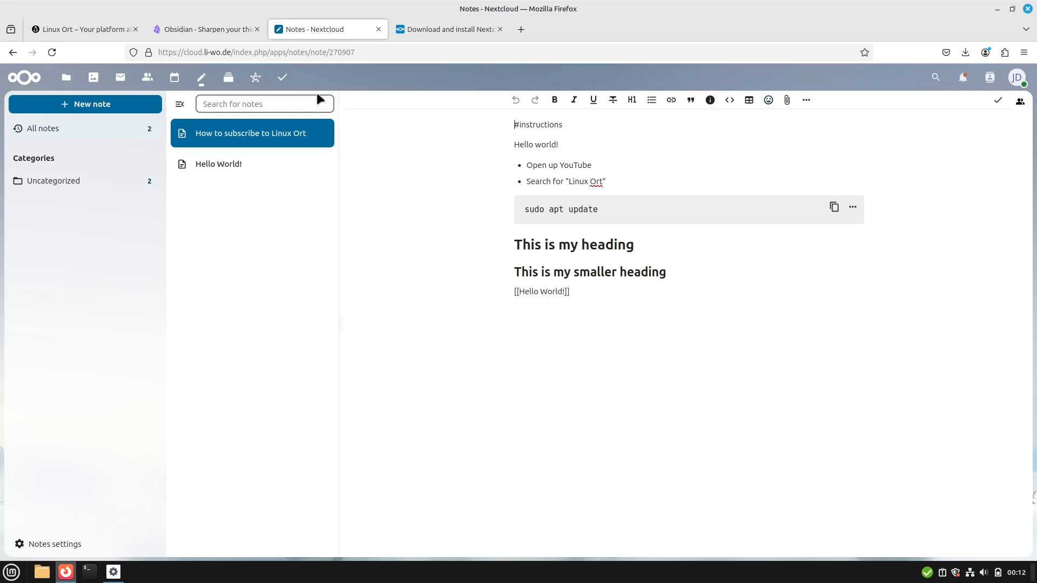
left_click(264, 104)
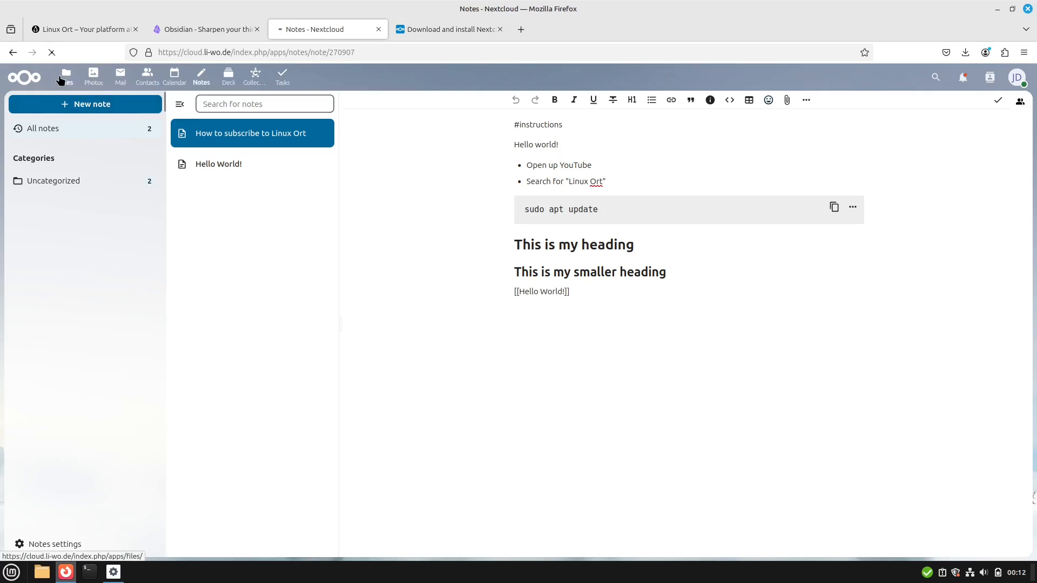
- View the .md file in Nextcloud Files, then open the local Nextcloud/Notes copy as raw text
left_click(65, 74)
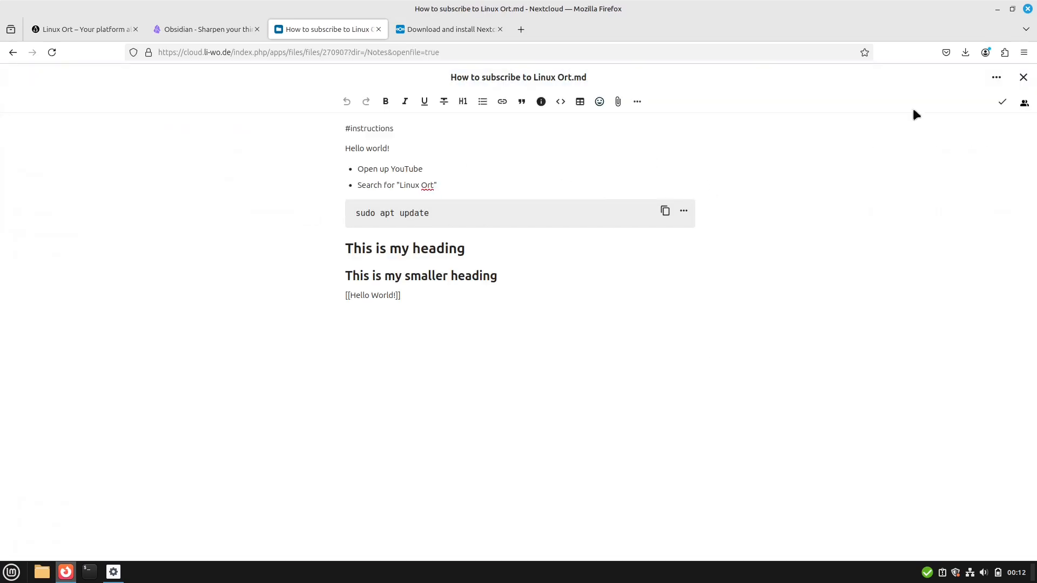
left_click(1022, 77)
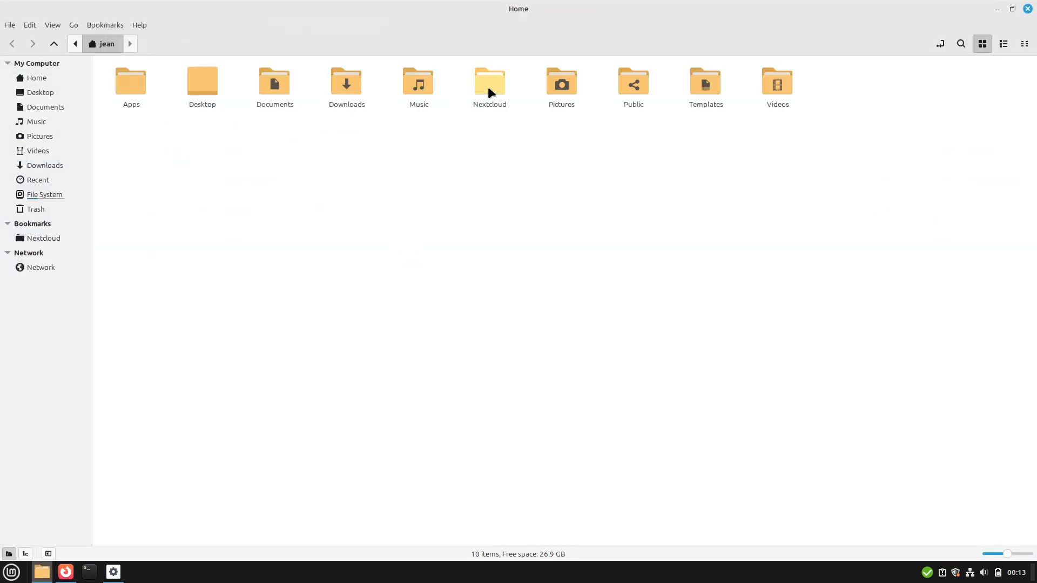
double_click(490, 83)
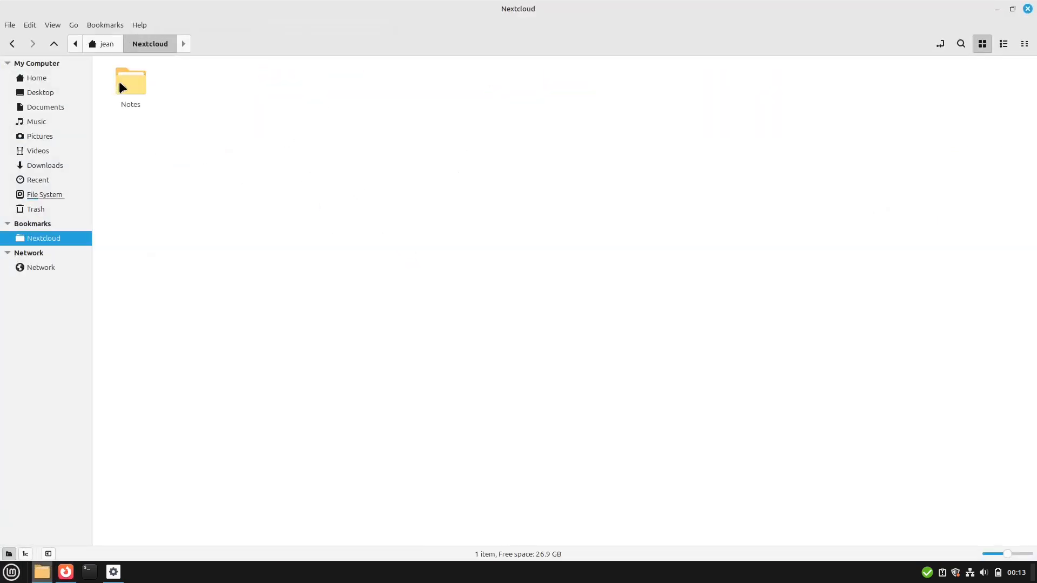
double_click(130, 79)
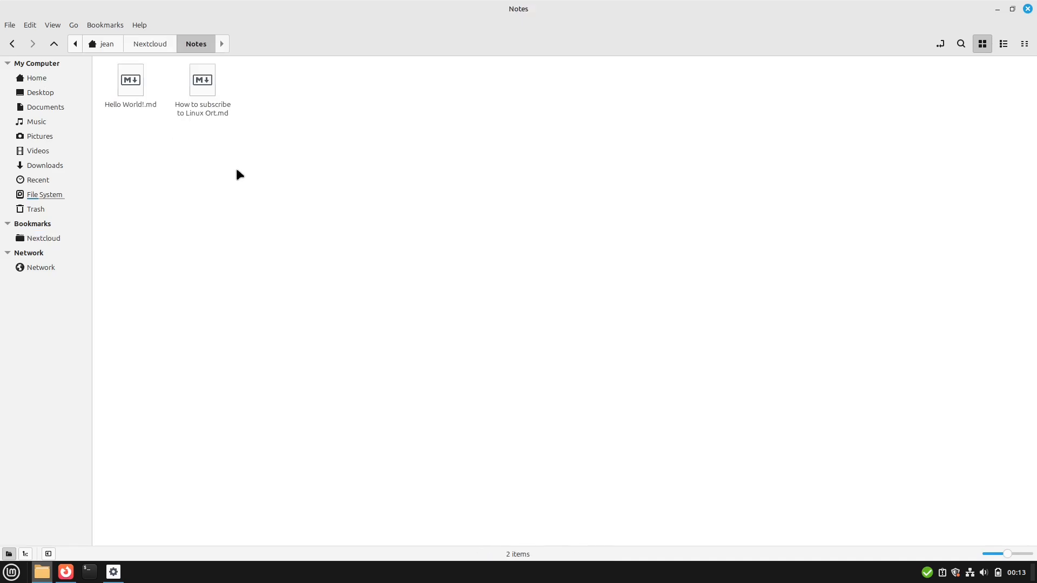
double_click(201, 79)
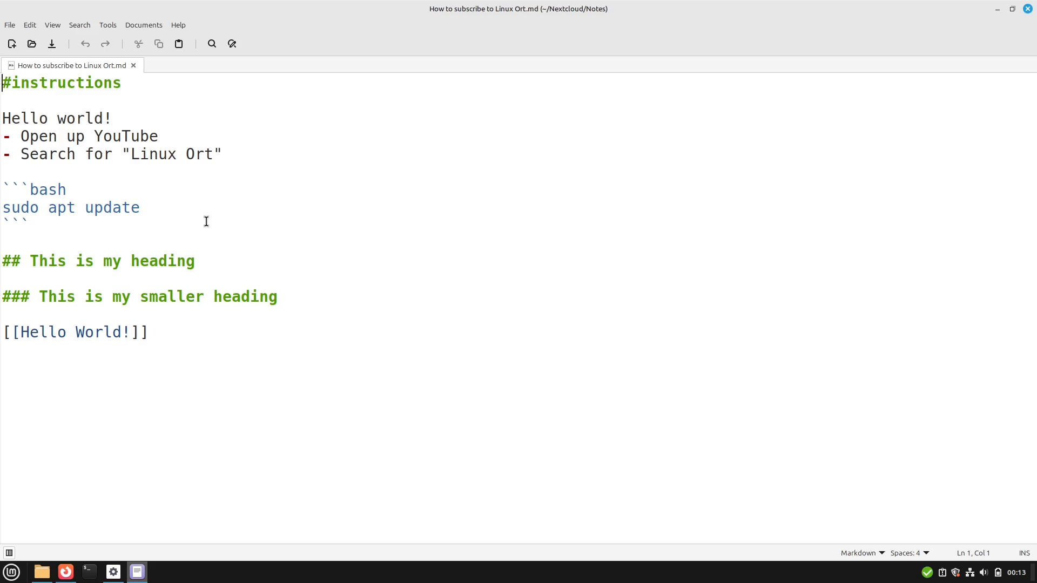
mouse_move(279, 244)
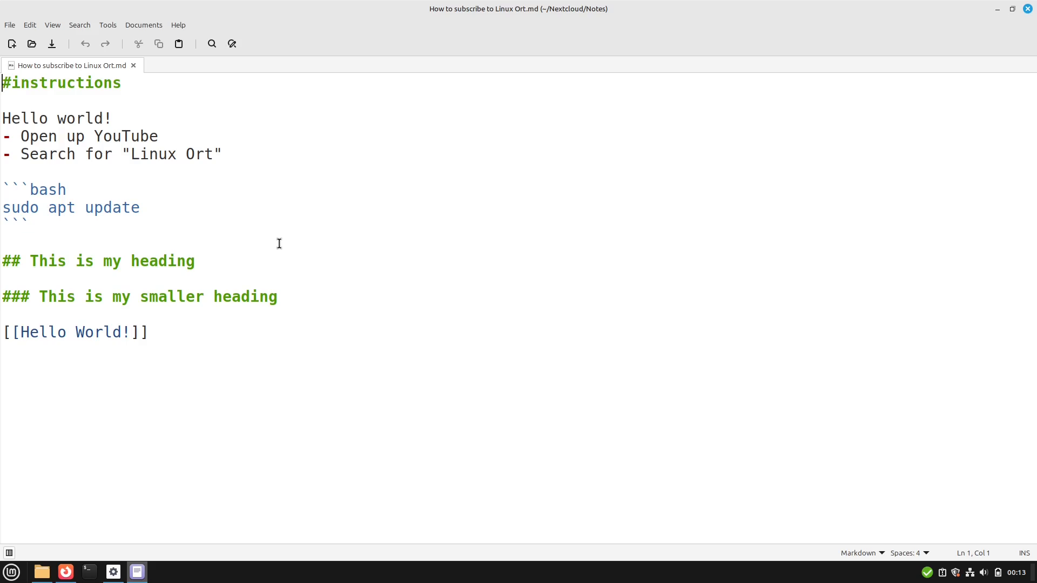
- Select the raw Markdown note body in Xed, from Hello world! downward
left_click_drag(4, 119, 148, 333)
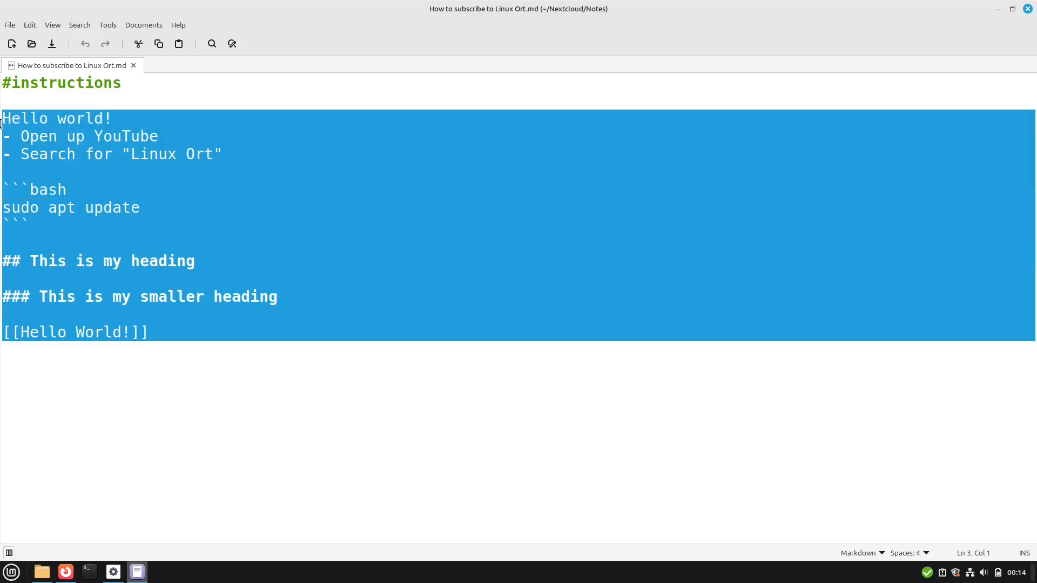
mouse_move(739, 6)
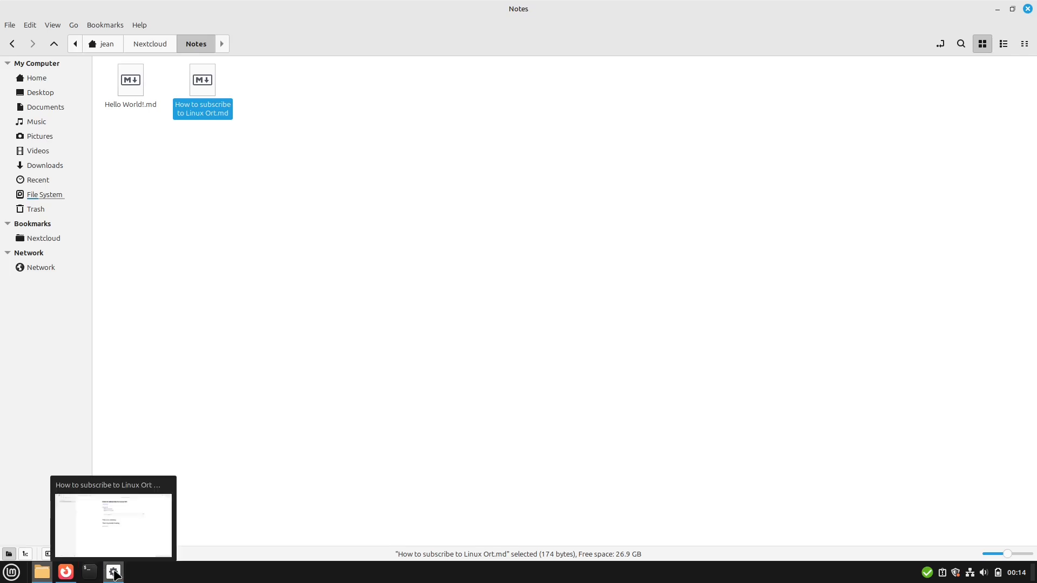
- Export the Linux Ort note to PDF with Letter page size
left_click(113, 572)
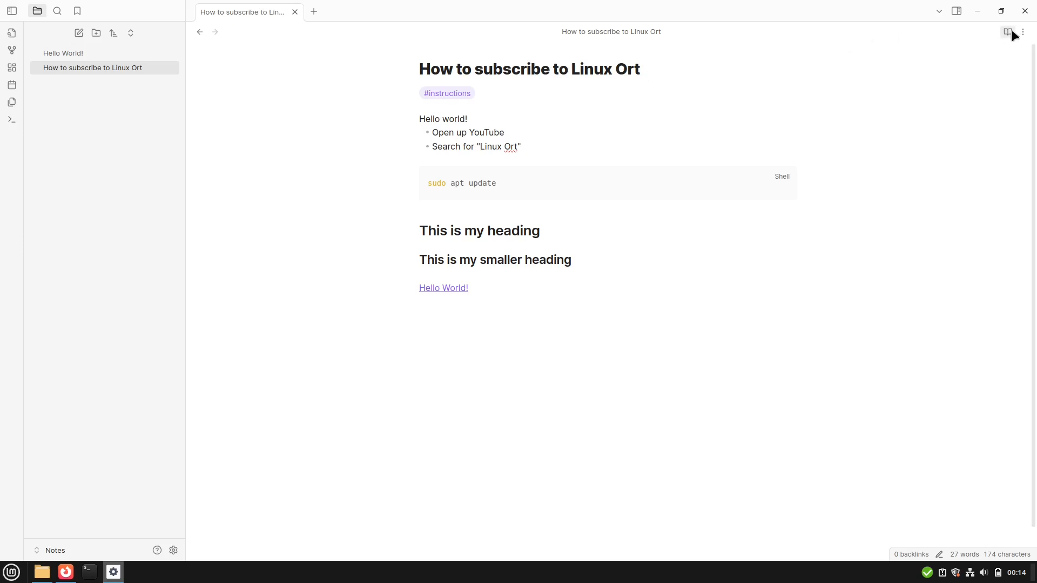
left_click(1021, 32)
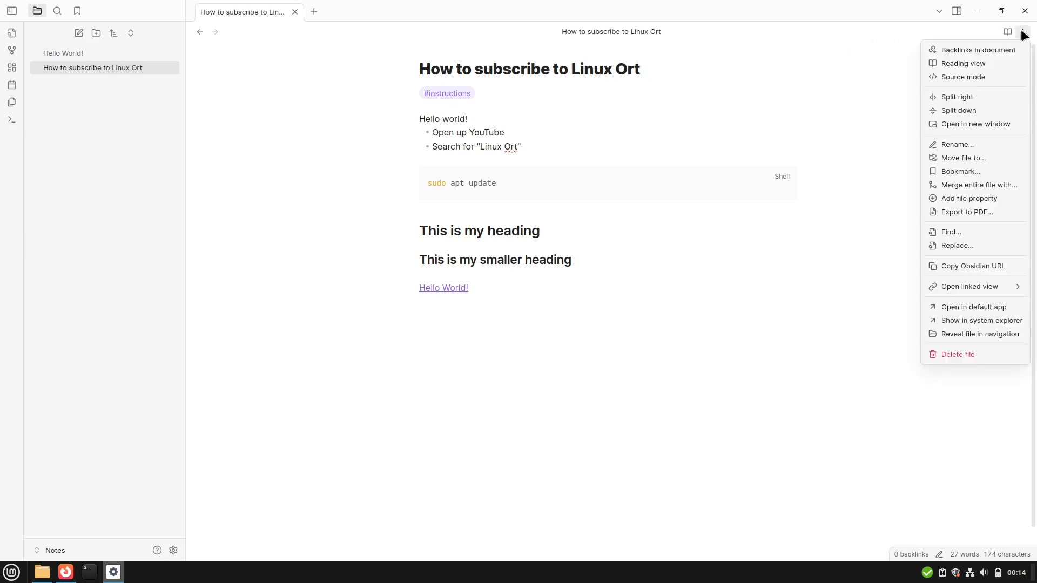
left_click(966, 212)
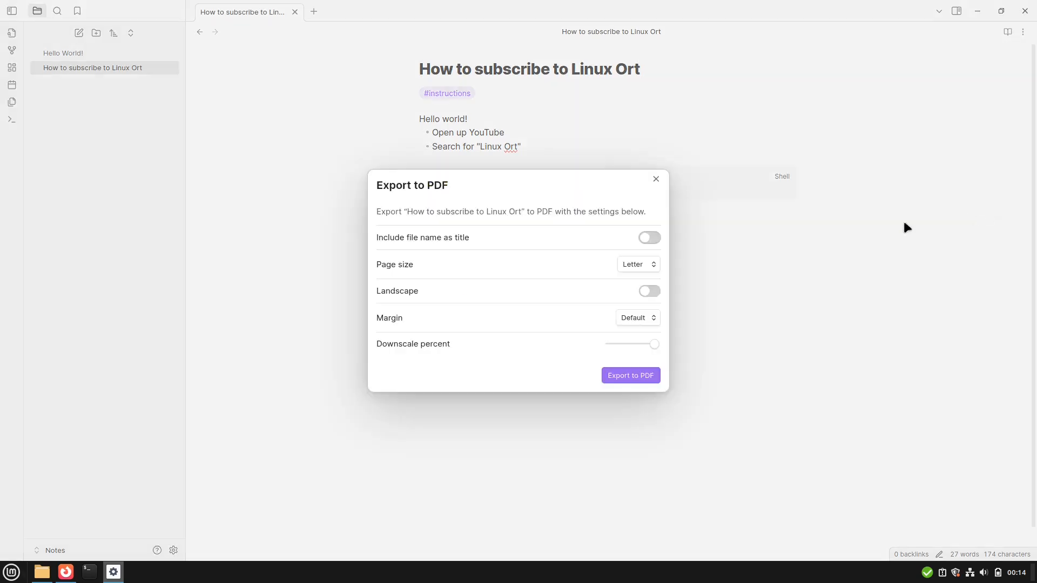
left_click(637, 264)
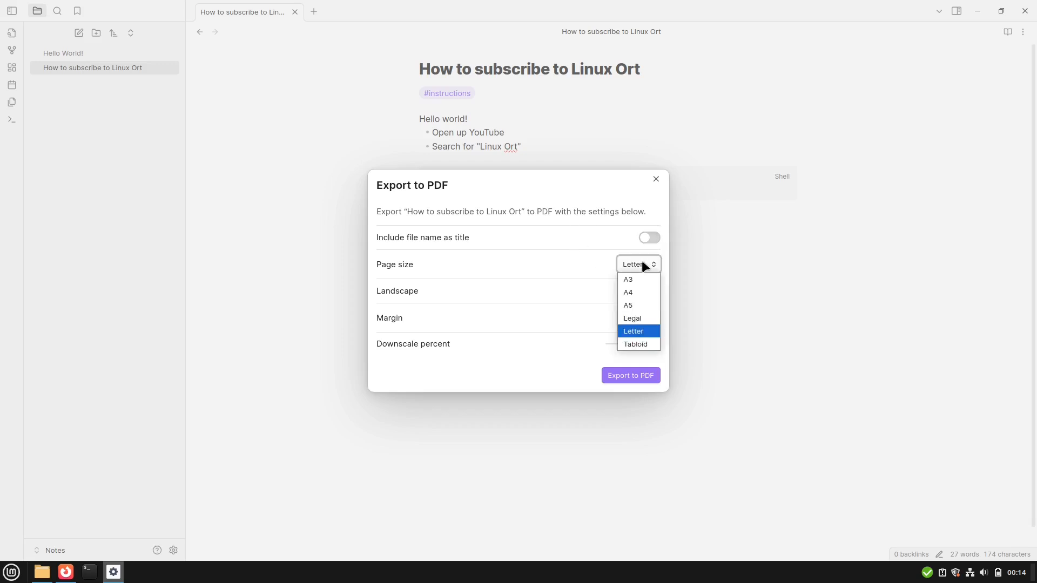
left_click(633, 330)
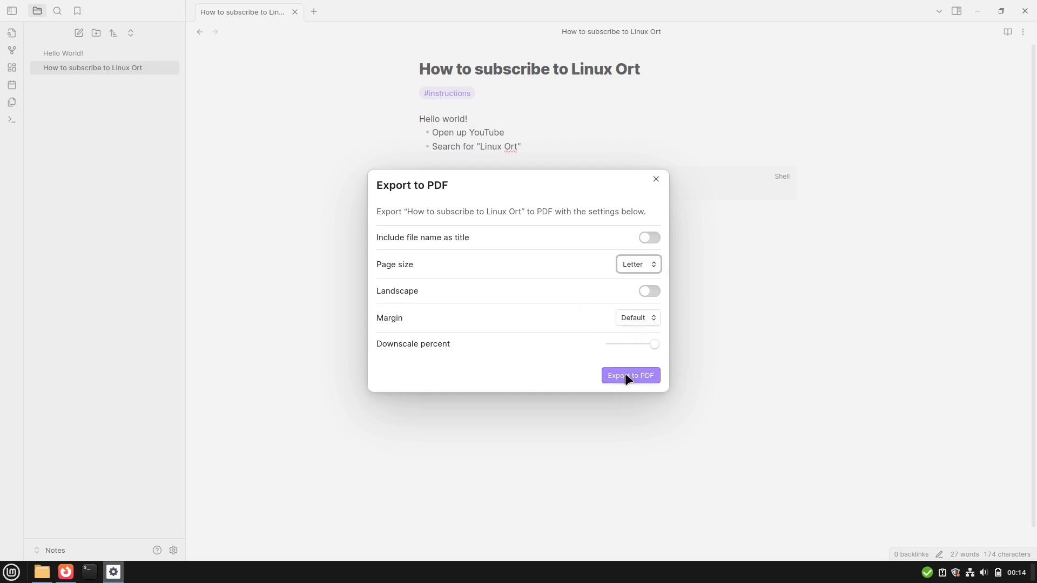
left_click(630, 376)
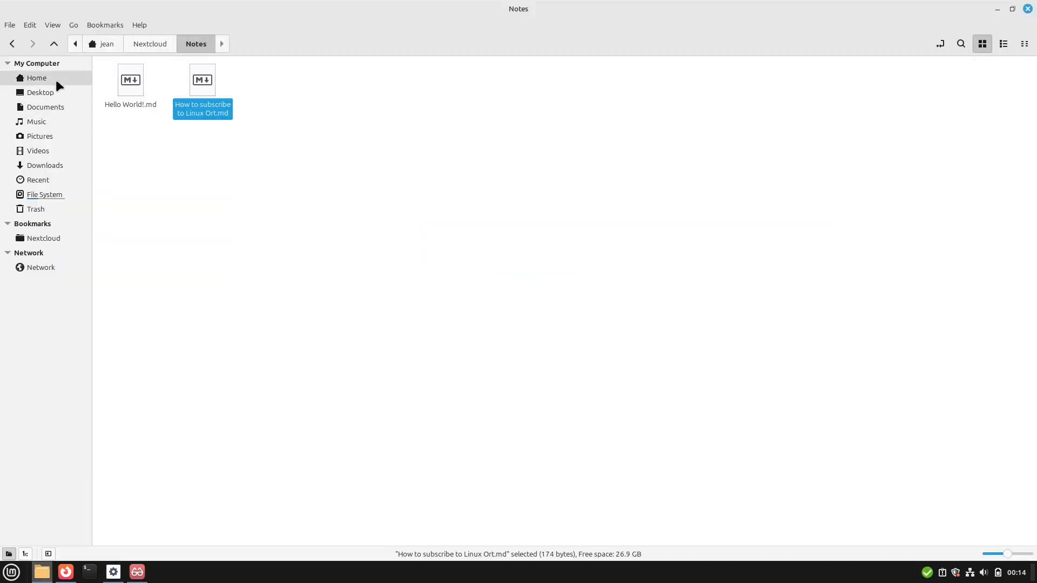
- Open the exported Linux Ort PDF in Xreader to review it
double_click(203, 79)
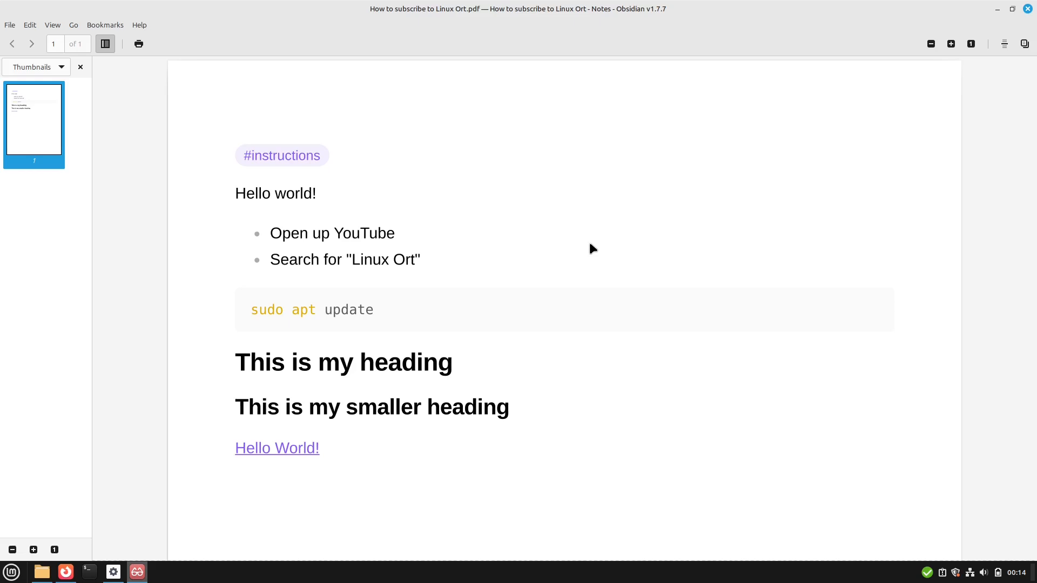
mouse_move(1027, 8)
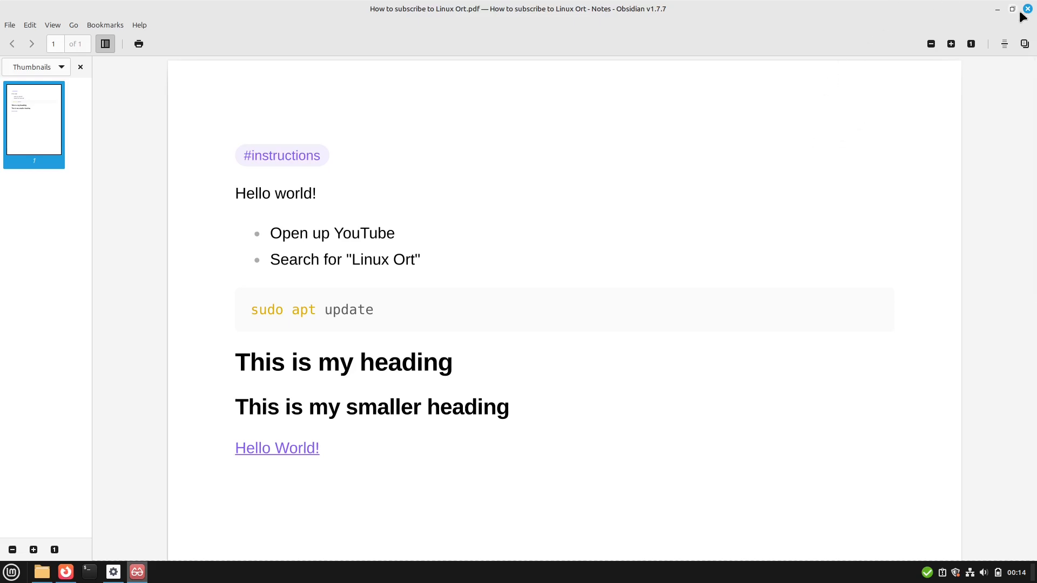
mouse_move(1023, 15)
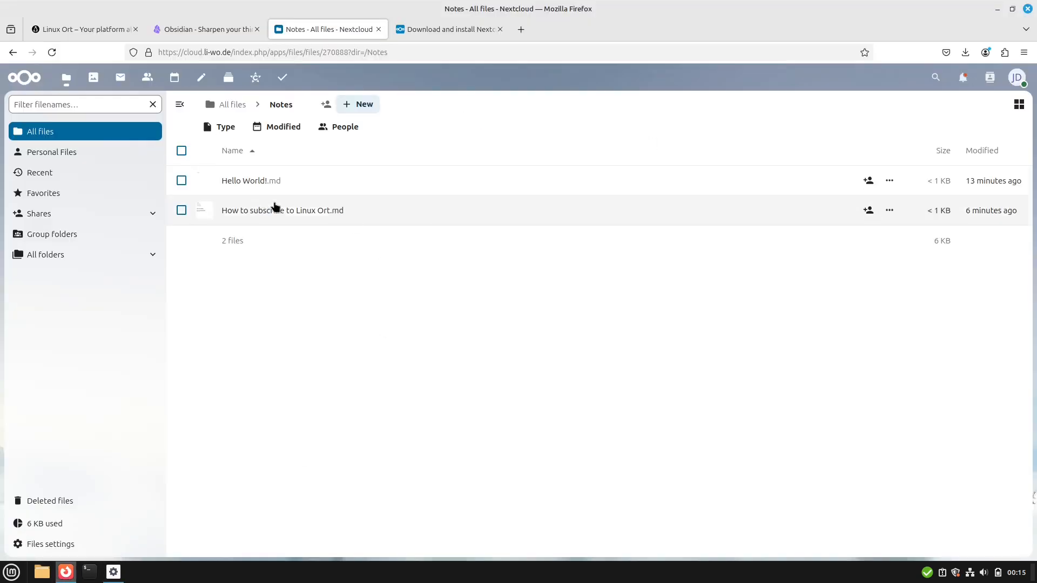
- Open the Nextcloud Notes Android app listing on Google Play
left_click(201, 77)
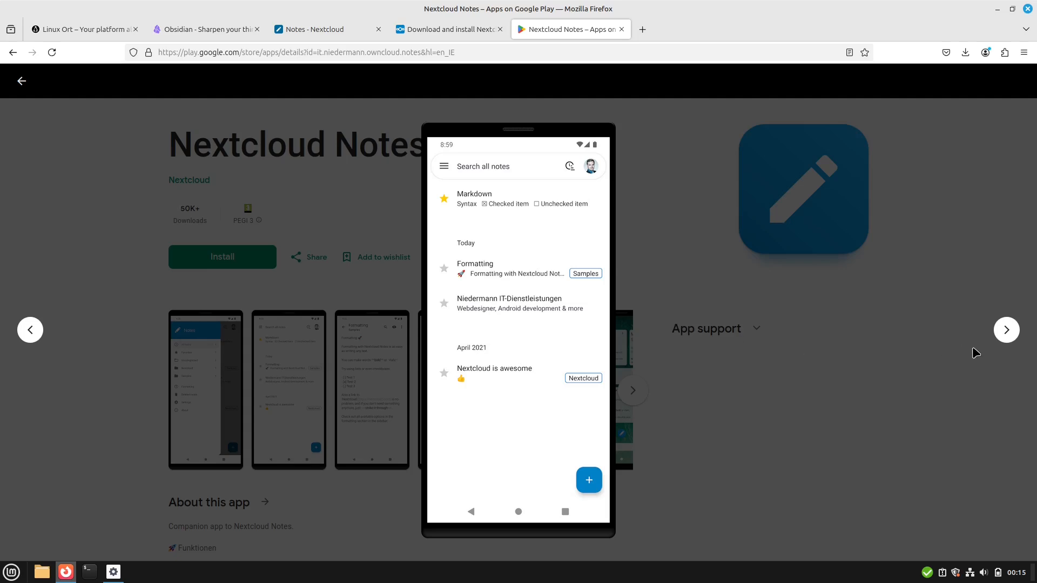
- Page through the Nextcloud Notes screenshots, then return to the Obsidian homepage tab
left_click(475, 264)
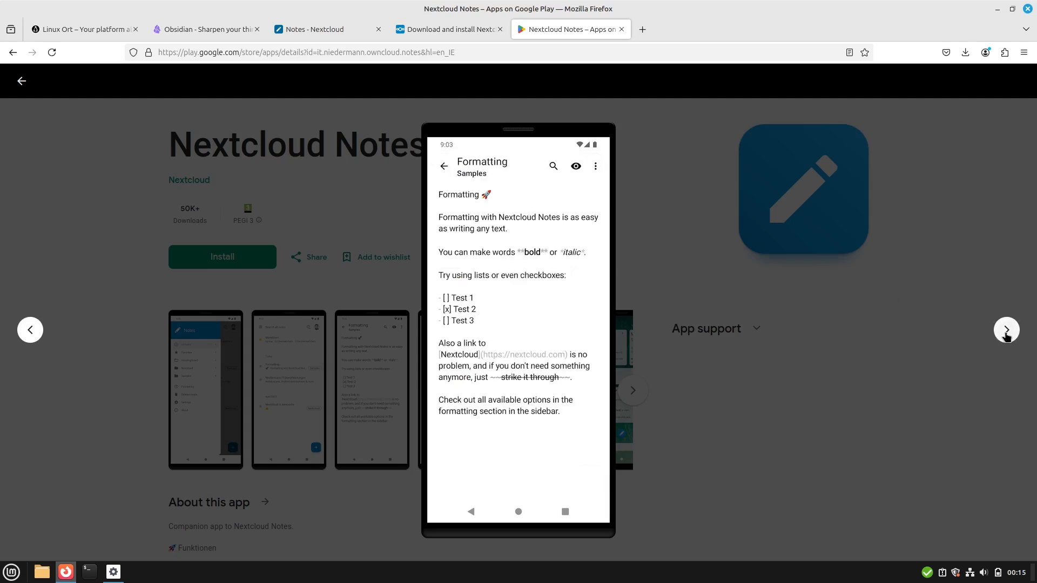
left_click(574, 166)
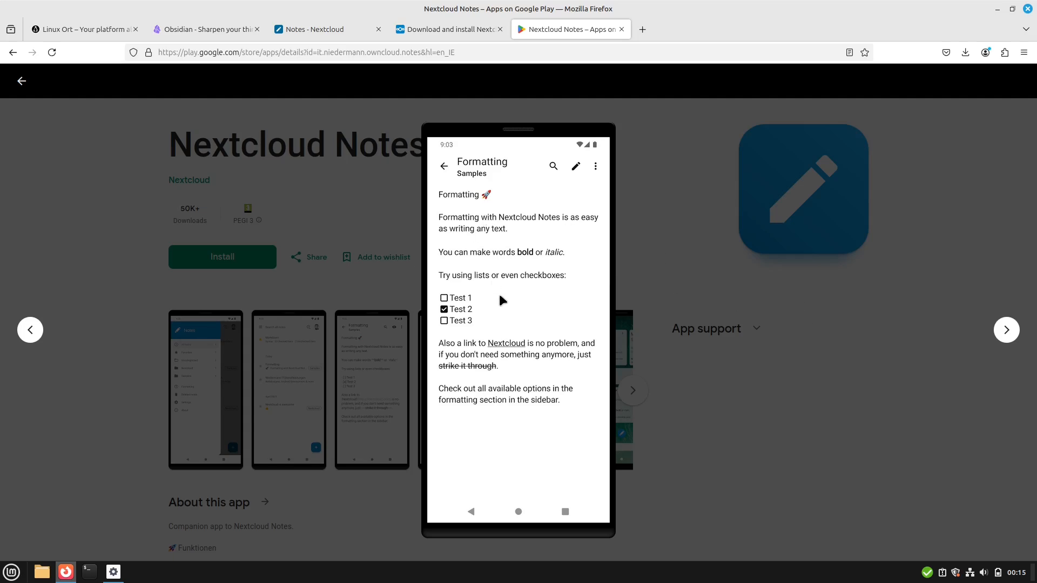
mouse_move(489, 274)
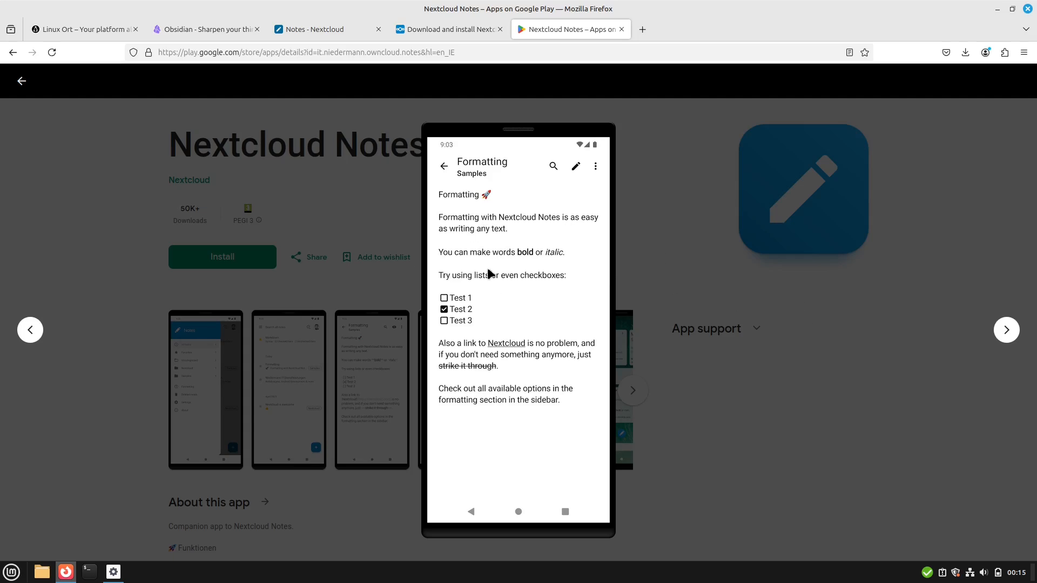
left_click(311, 29)
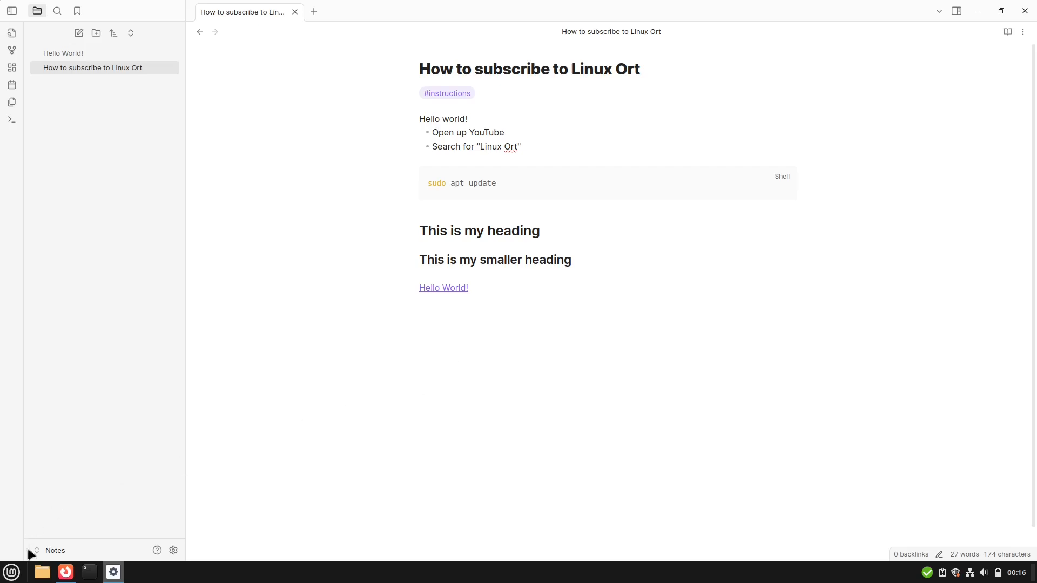
left_click(65, 571)
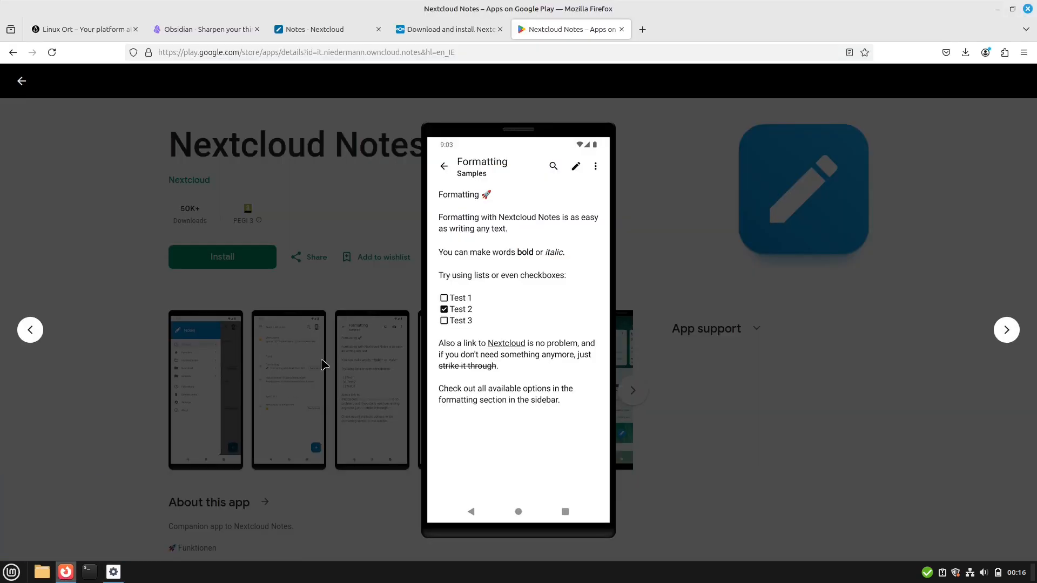
left_click(205, 29)
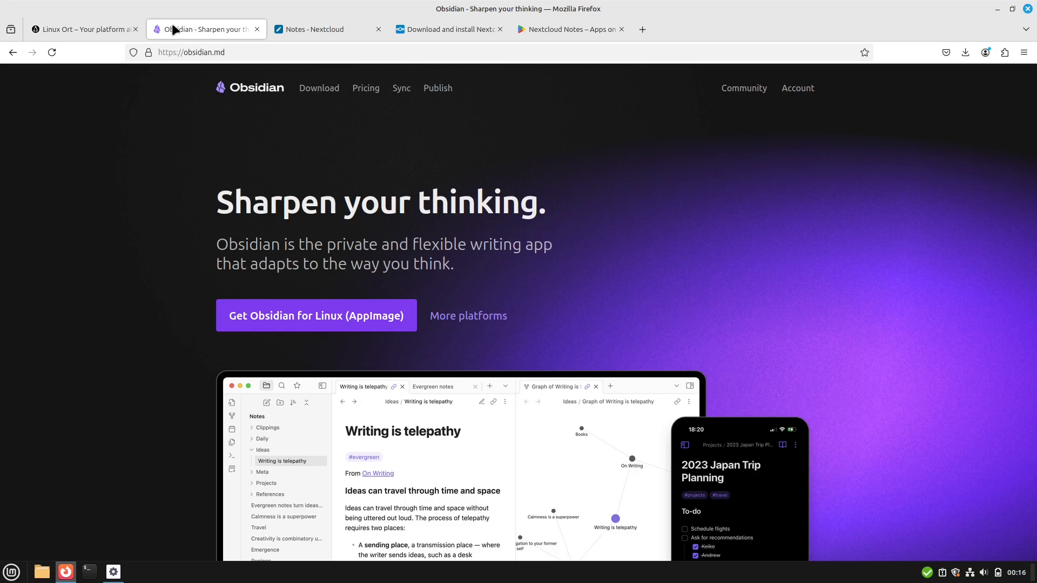
- Load logseq.com in a new Firefox tab
left_click(326, 30)
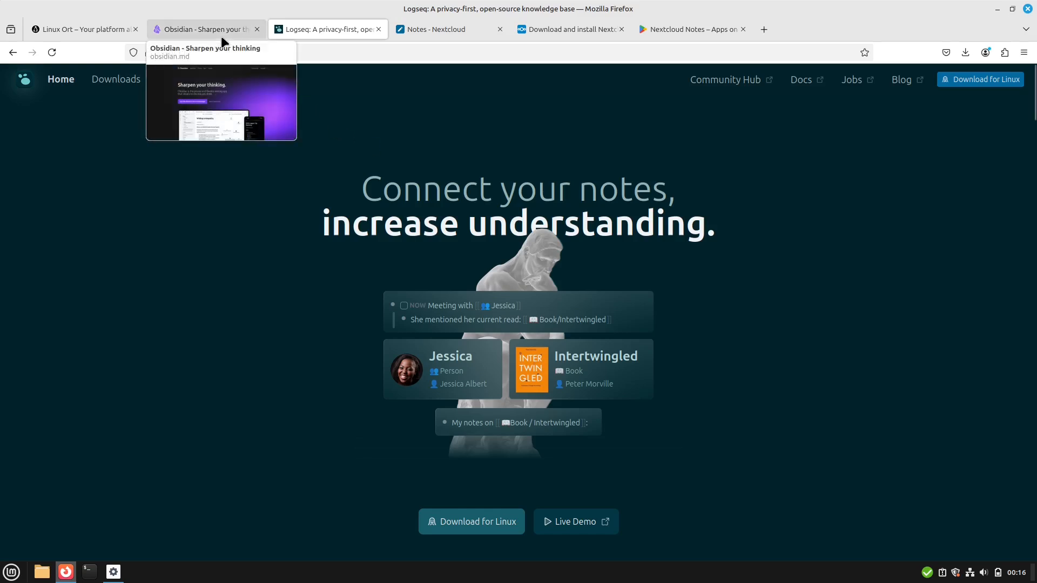
mouse_move(257, 29)
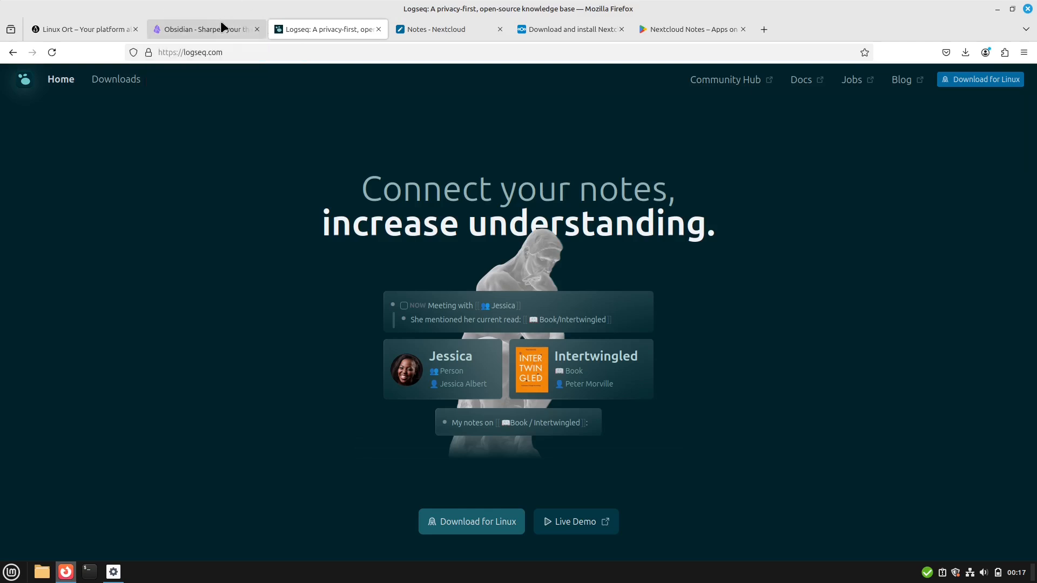
- Switch back to the Obsidian homepage tab, leaving Logseq open
left_click(199, 29)
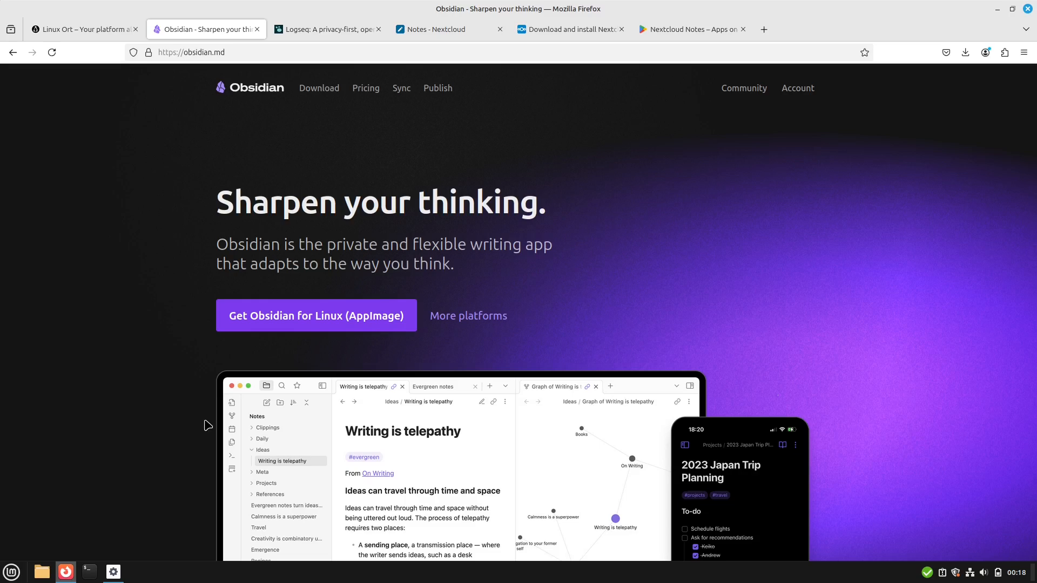
mouse_move(528, 288)
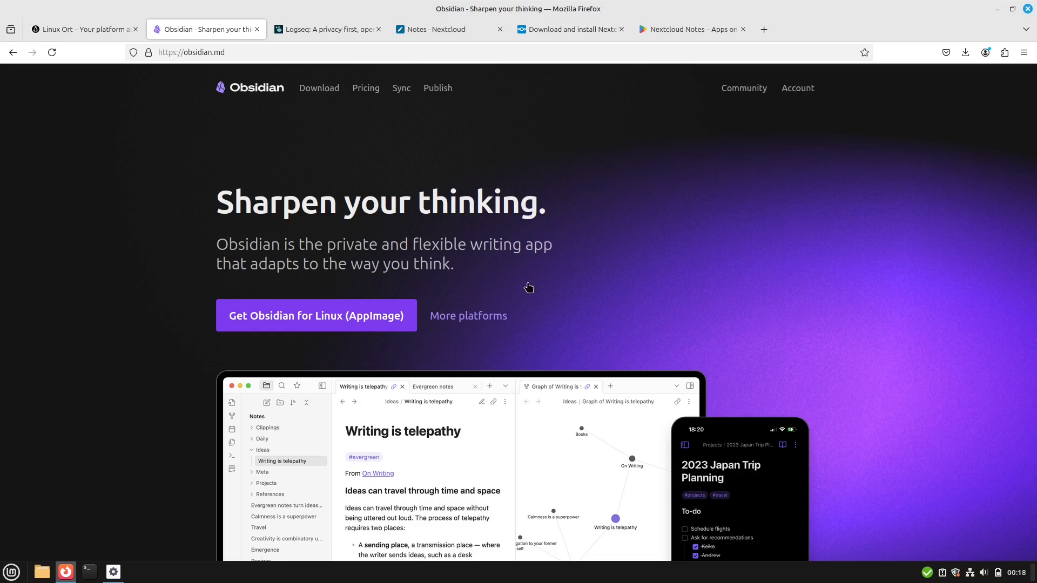
mouse_move(588, 319)
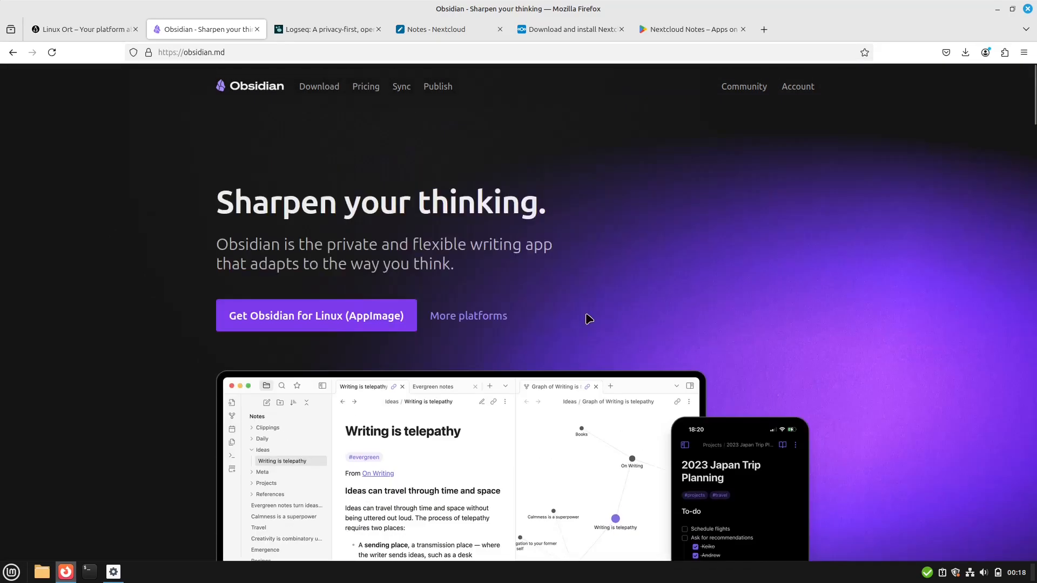
- View the Obsidian Sync page with its $4 per month pricing
left_click(400, 88)
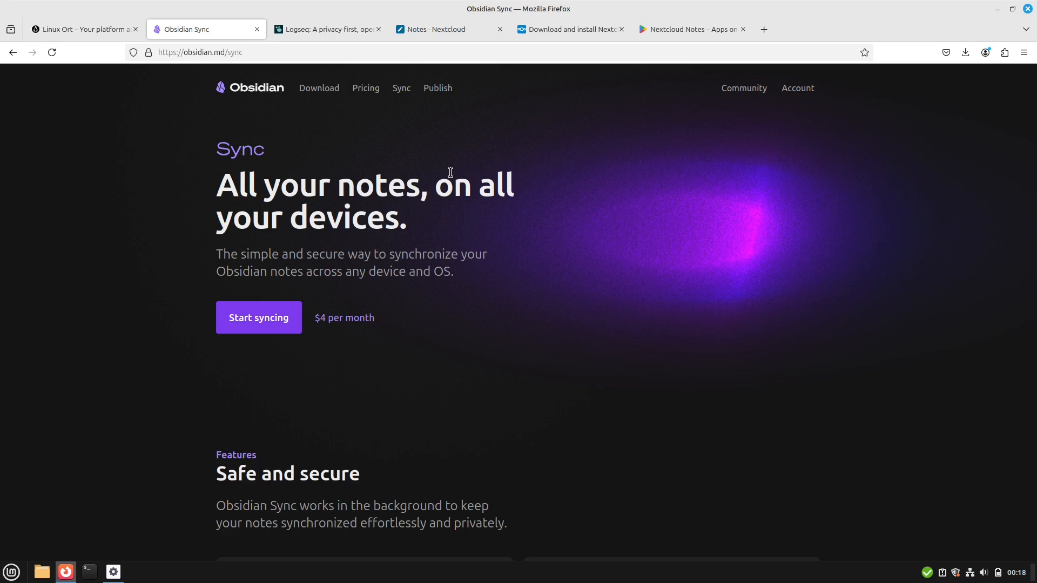
mouse_move(79, 29)
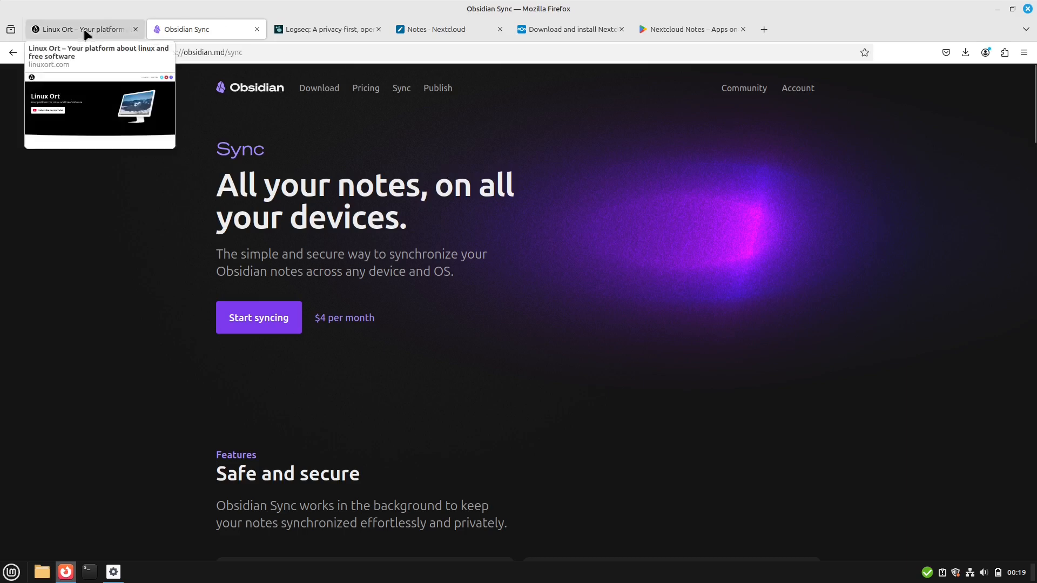